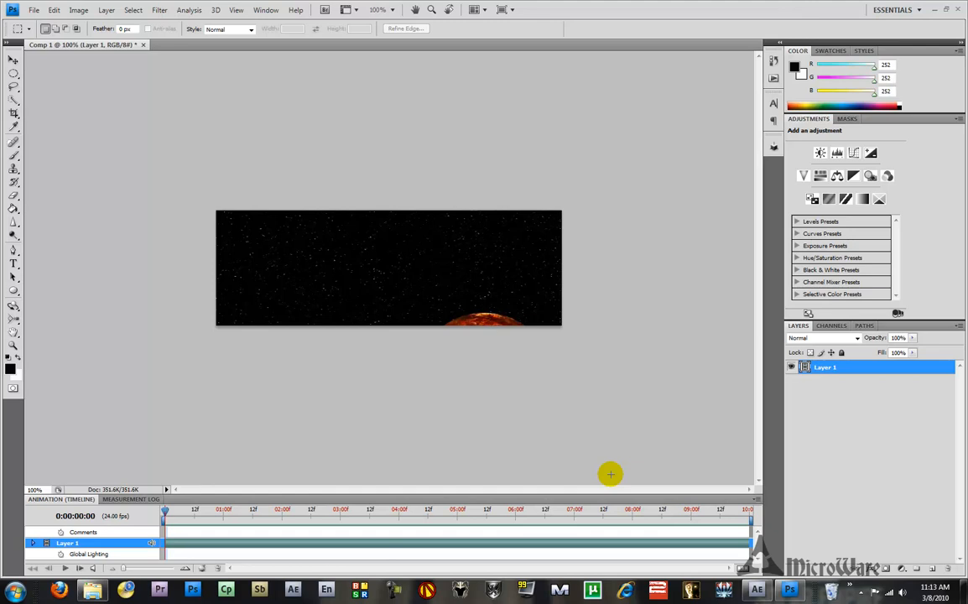
pyautogui.moveTo(577, 453)
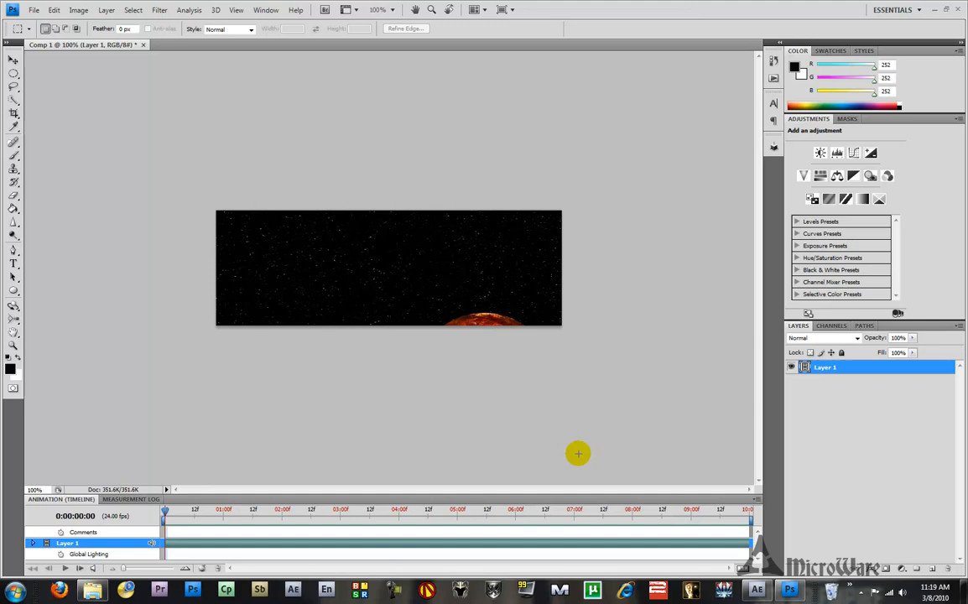
pyautogui.moveTo(396, 430)
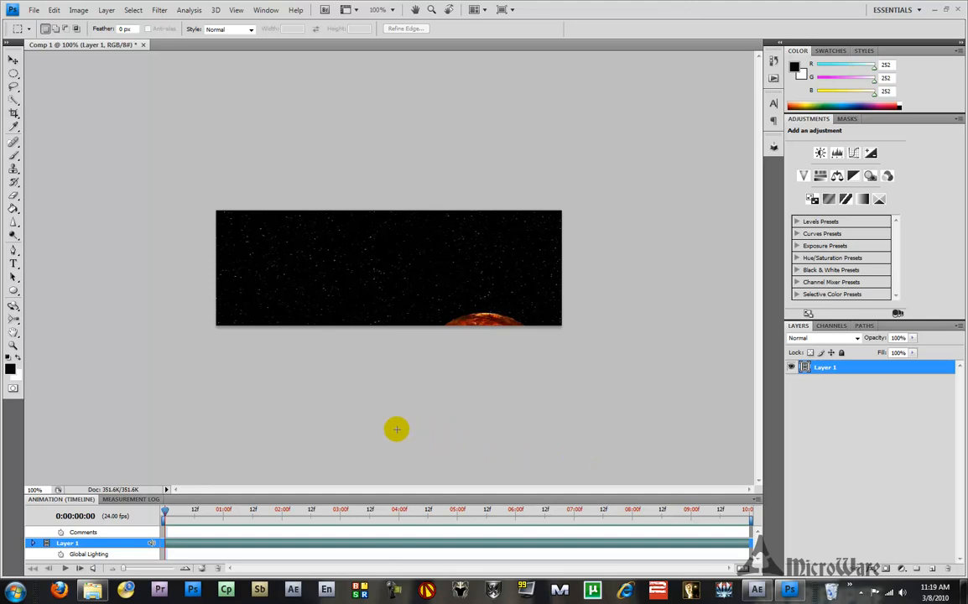
pyautogui.moveTo(384, 430)
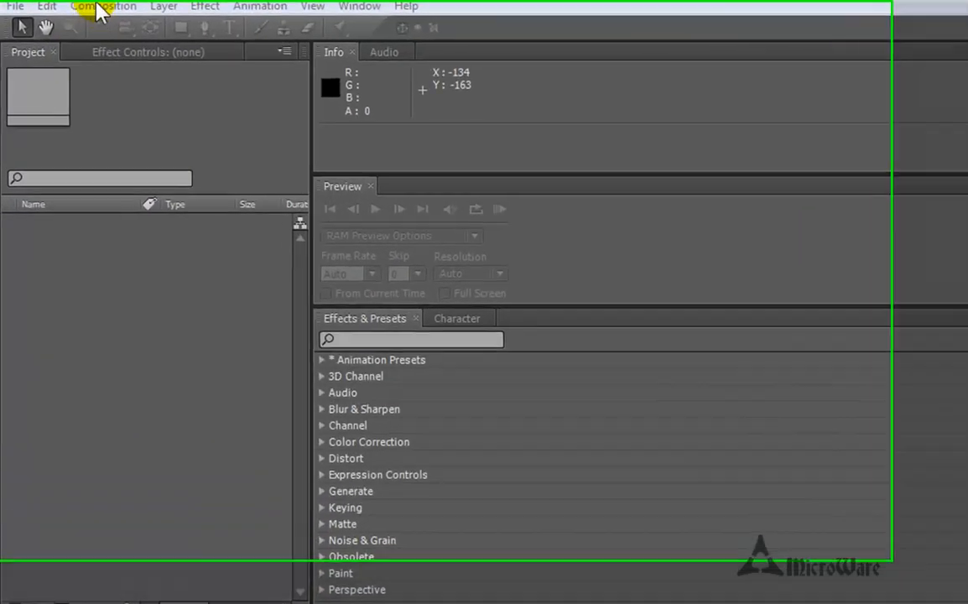
# Step: Make Comp 1 at 600×200 pixels, 24 fps, 10 seconds long via New Composition
pyautogui.click(104, 7)
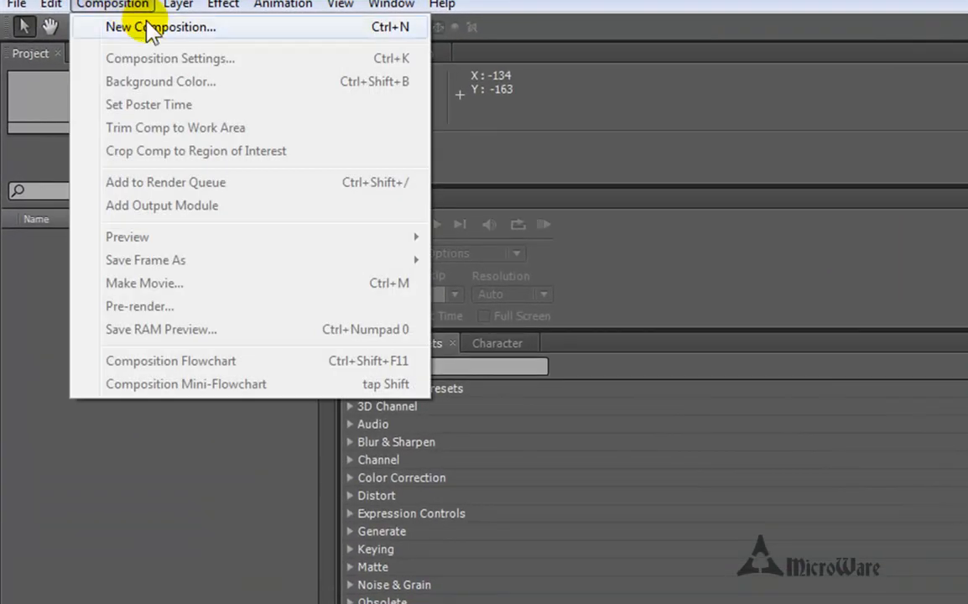
pyautogui.click(161, 27)
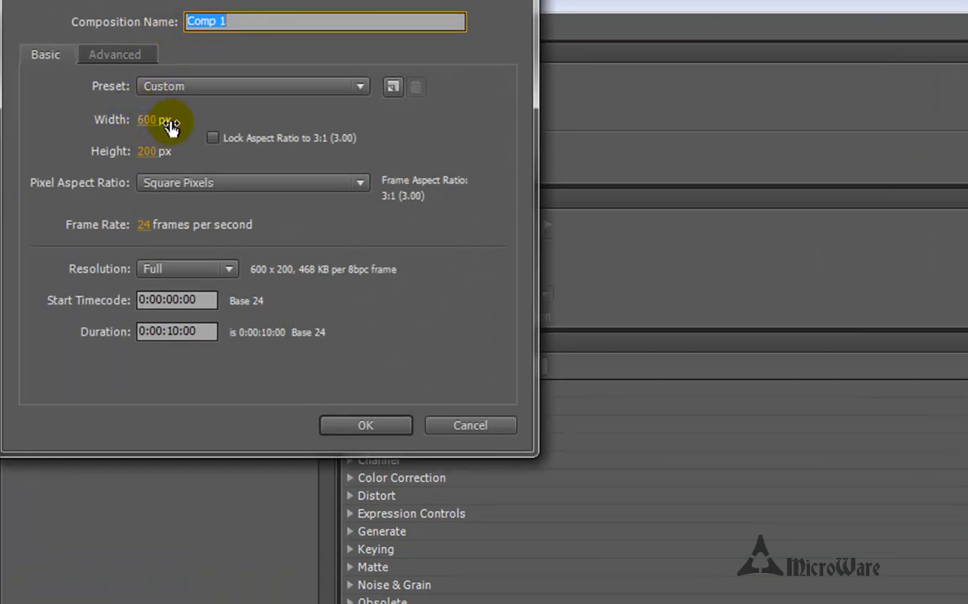
pyautogui.moveTo(183, 133)
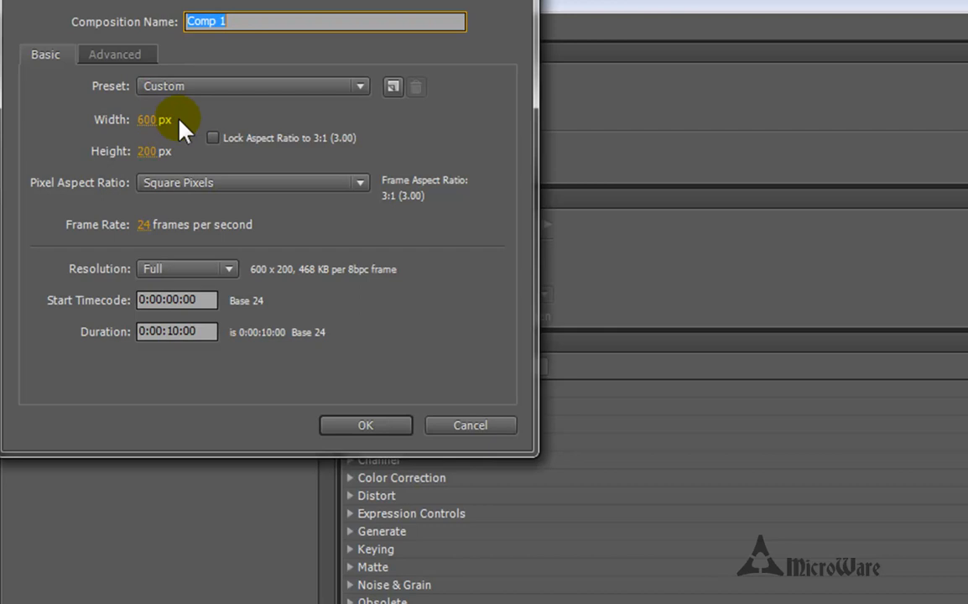
pyautogui.moveTo(188, 156)
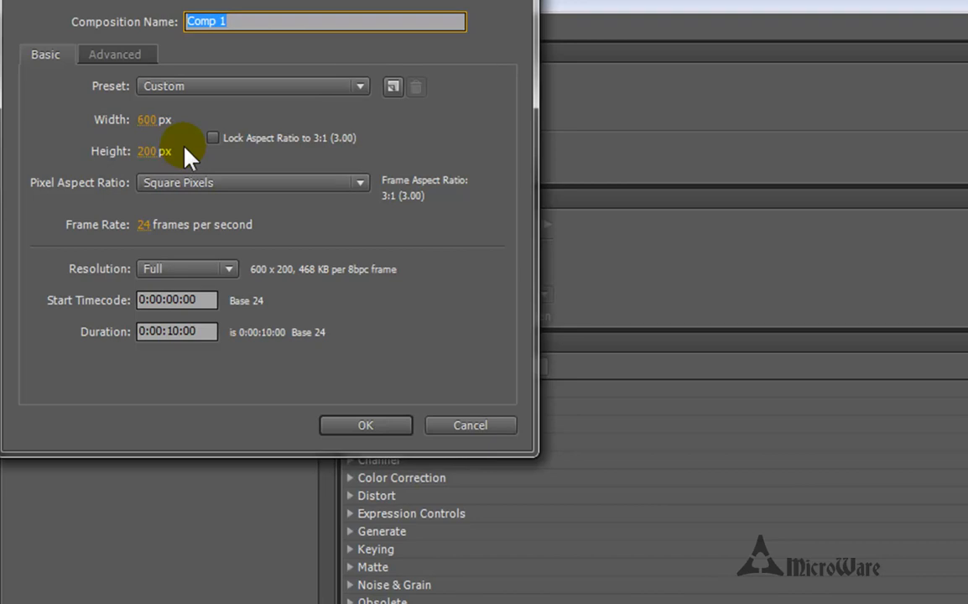
pyautogui.moveTo(212, 138)
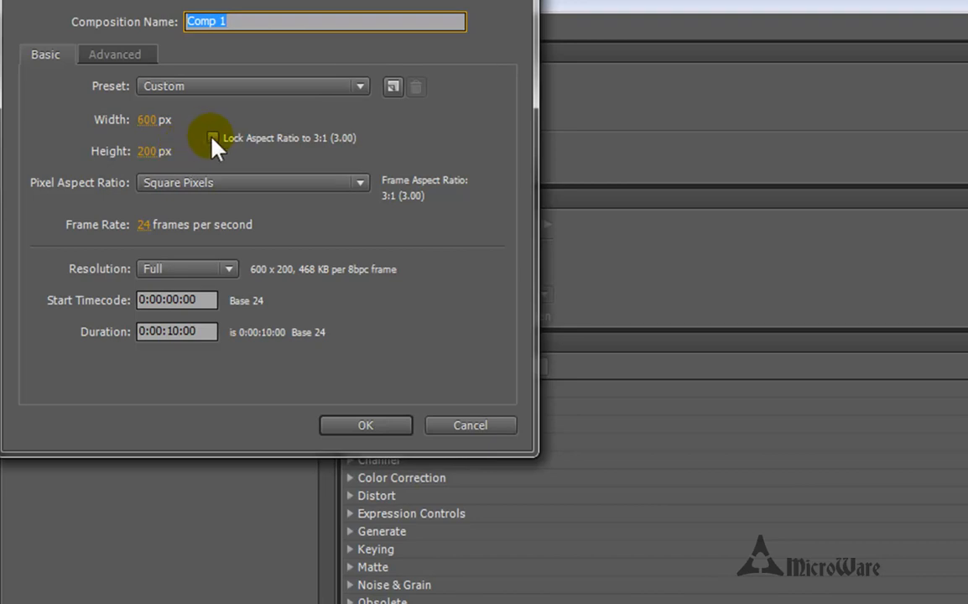
pyautogui.moveTo(154, 154)
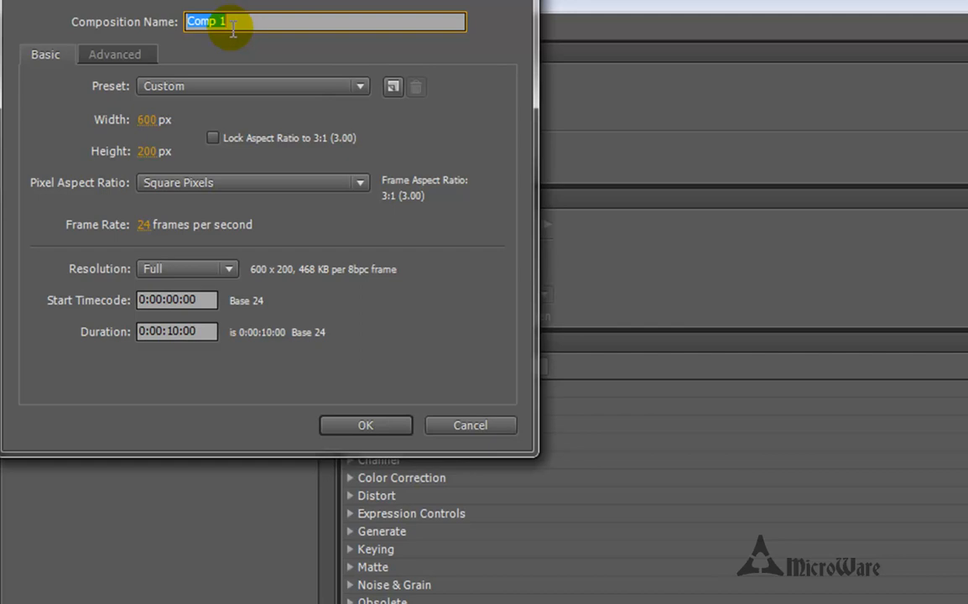
pyautogui.moveTo(262, 233)
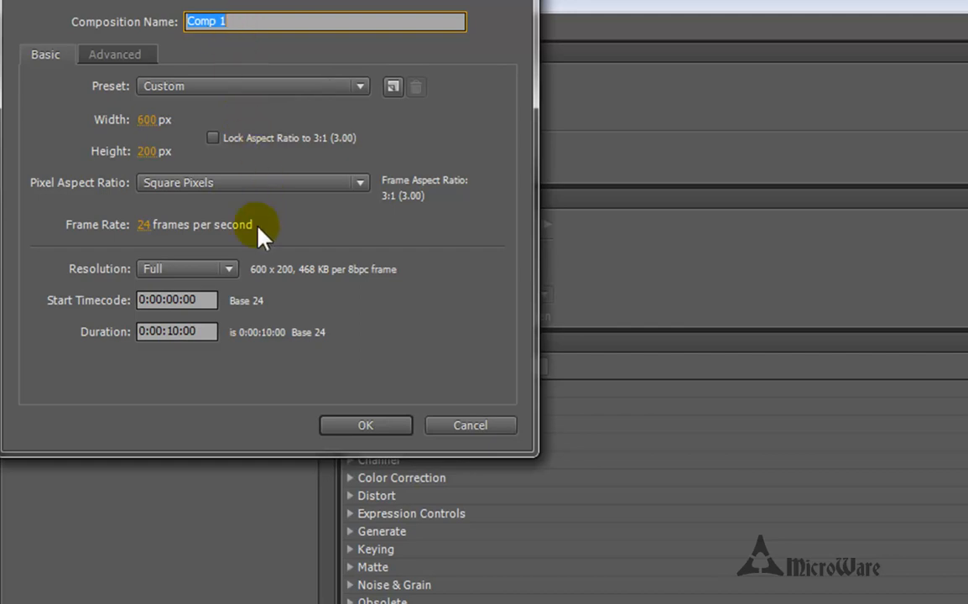
pyautogui.moveTo(92, 344)
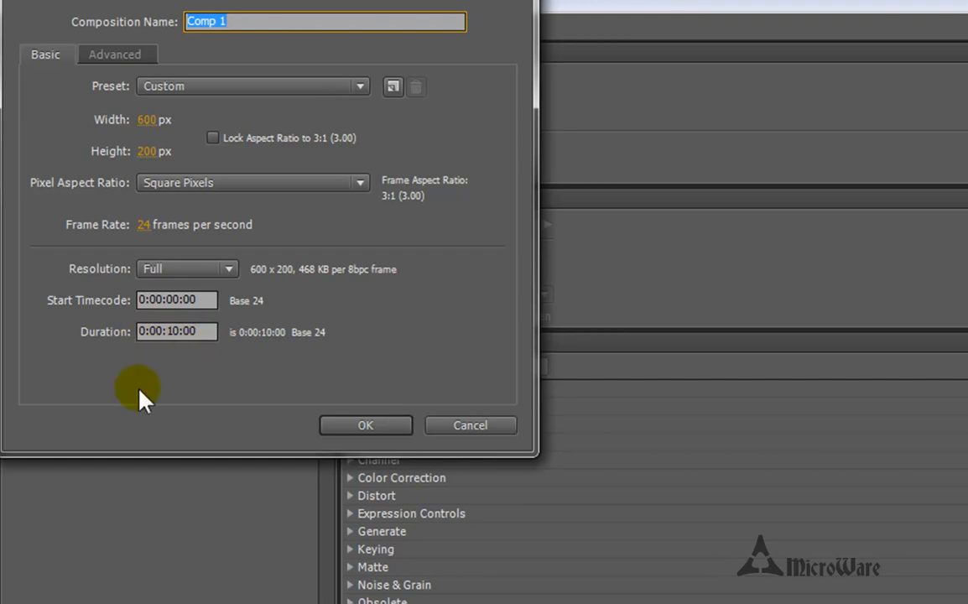
pyautogui.moveTo(198, 366)
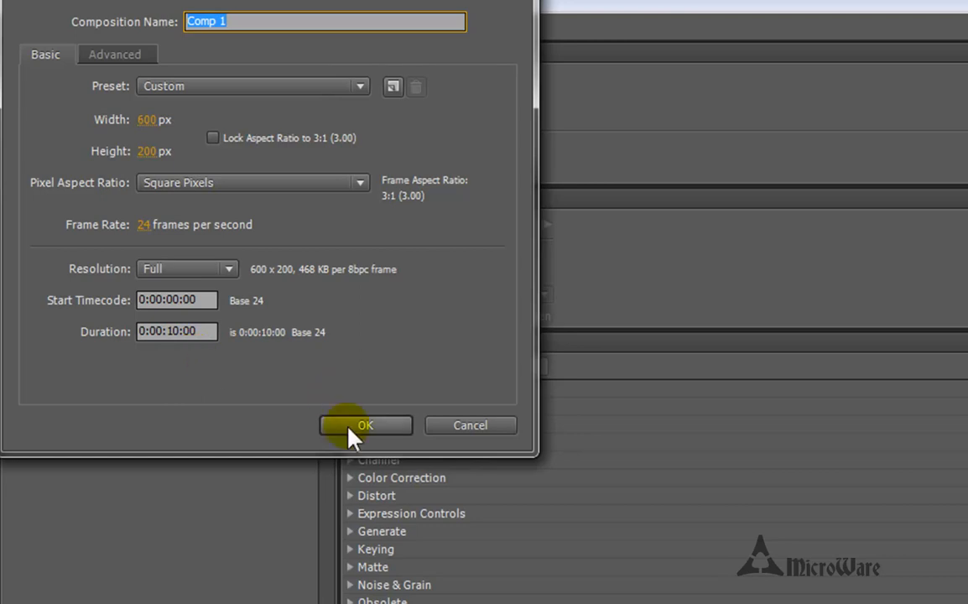
pyautogui.click(366, 426)
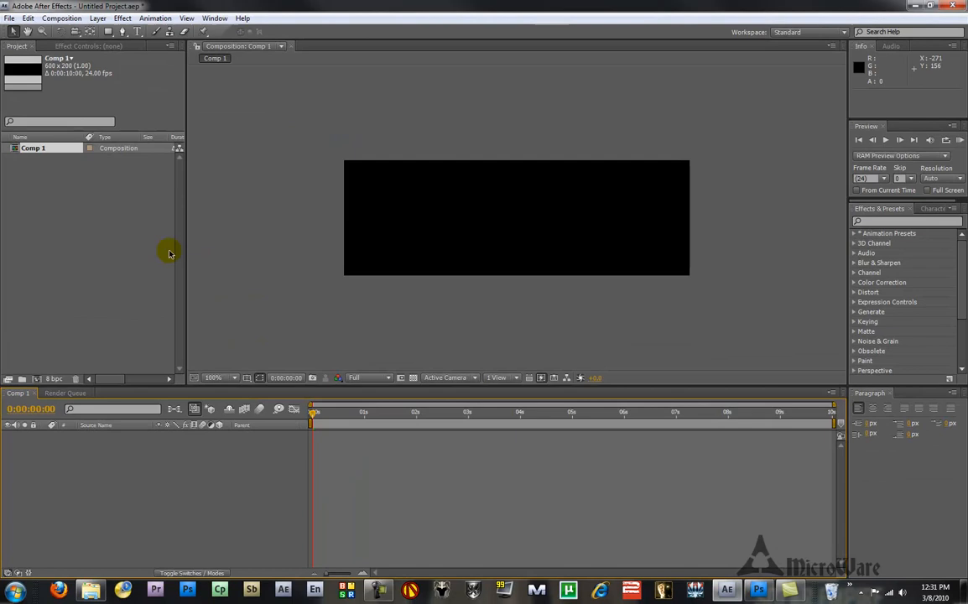
pyautogui.moveTo(130, 262)
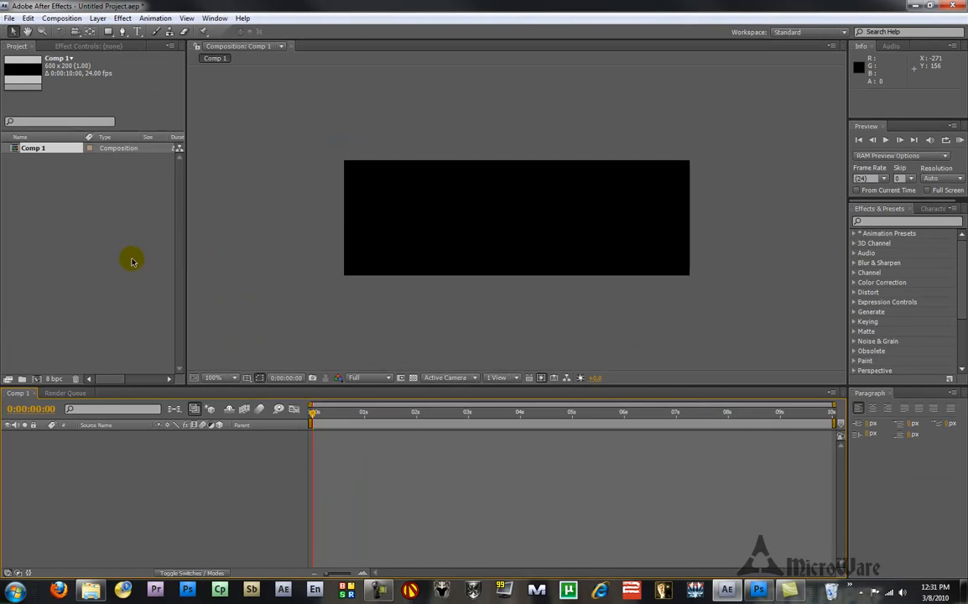
pyautogui.moveTo(91, 579)
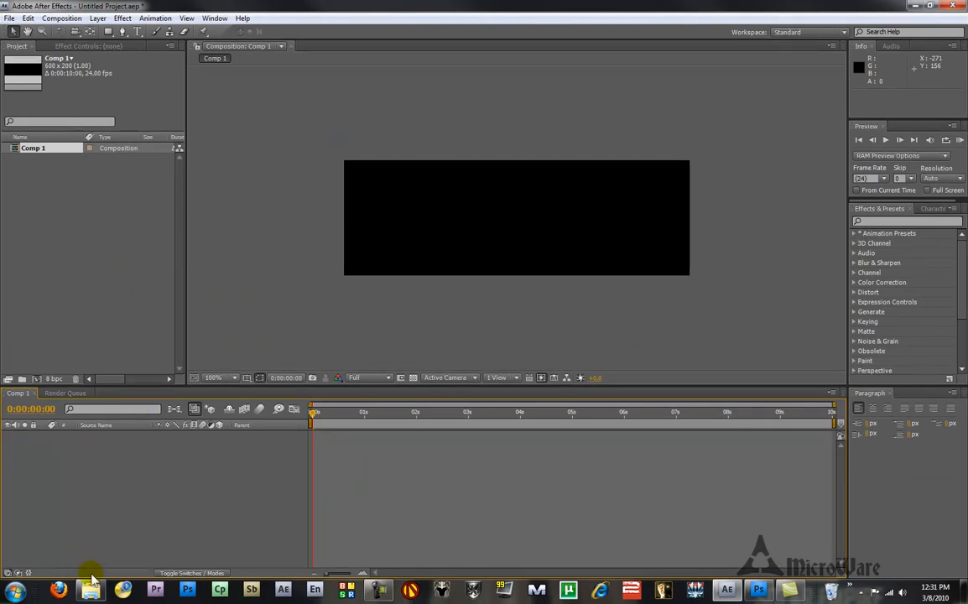
# Step: Import the volcano planet, halcyon, words, stars and fighters PSD files from the source folder
pyautogui.click(90, 587)
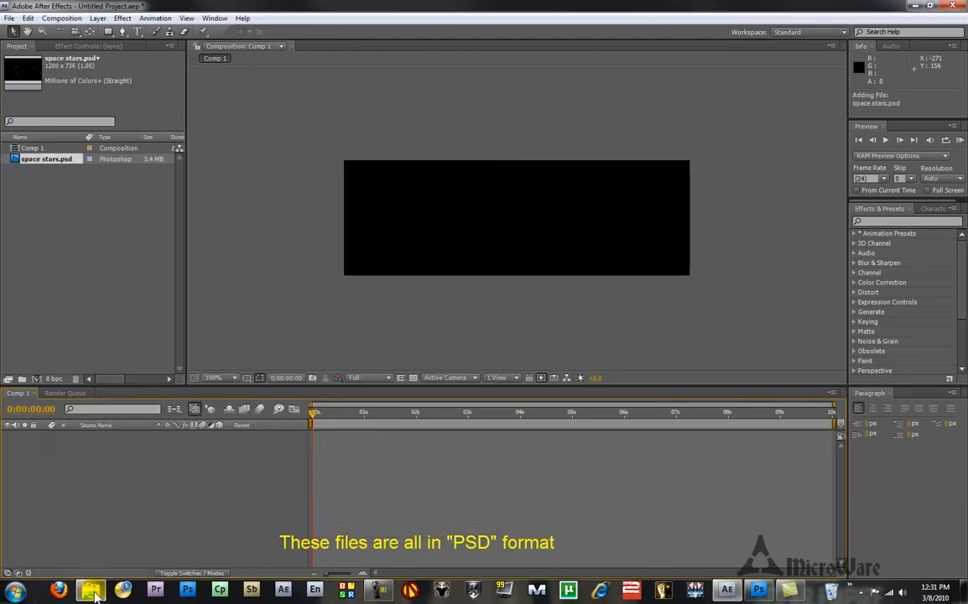
pyautogui.click(90, 590)
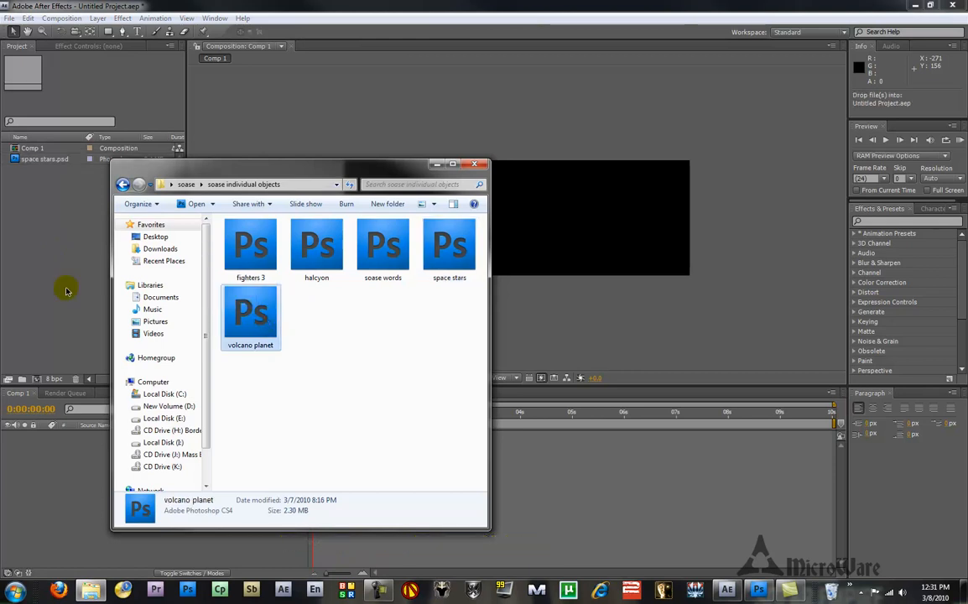
pyautogui.doubleClick(250, 319)
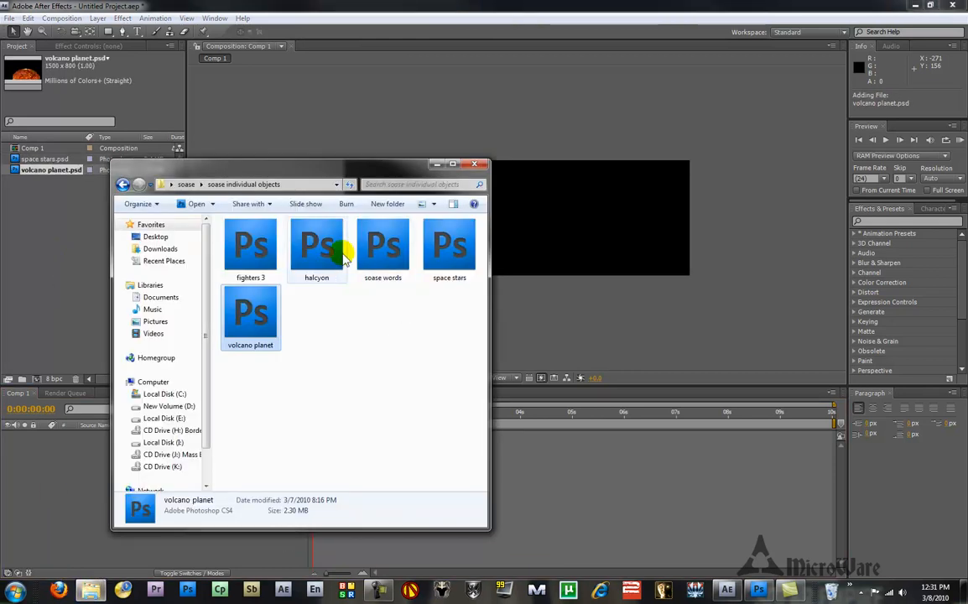
pyautogui.click(250, 249)
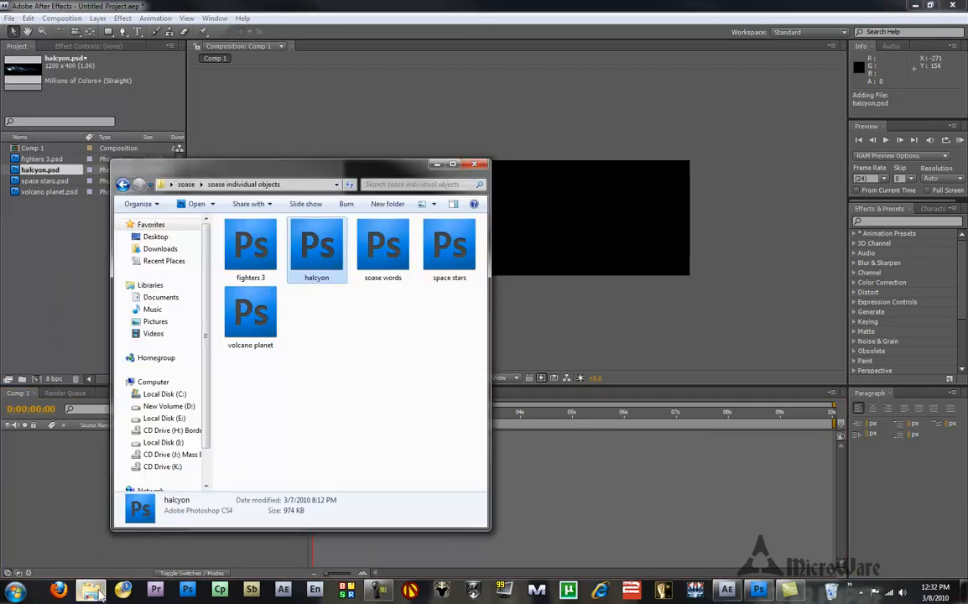
pyautogui.click(383, 248)
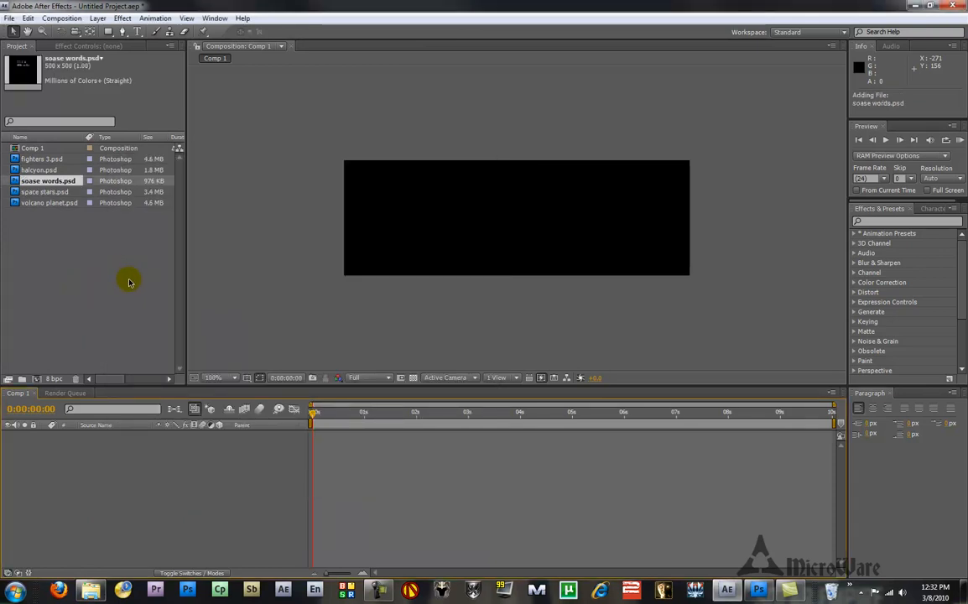
pyautogui.moveTo(67, 218)
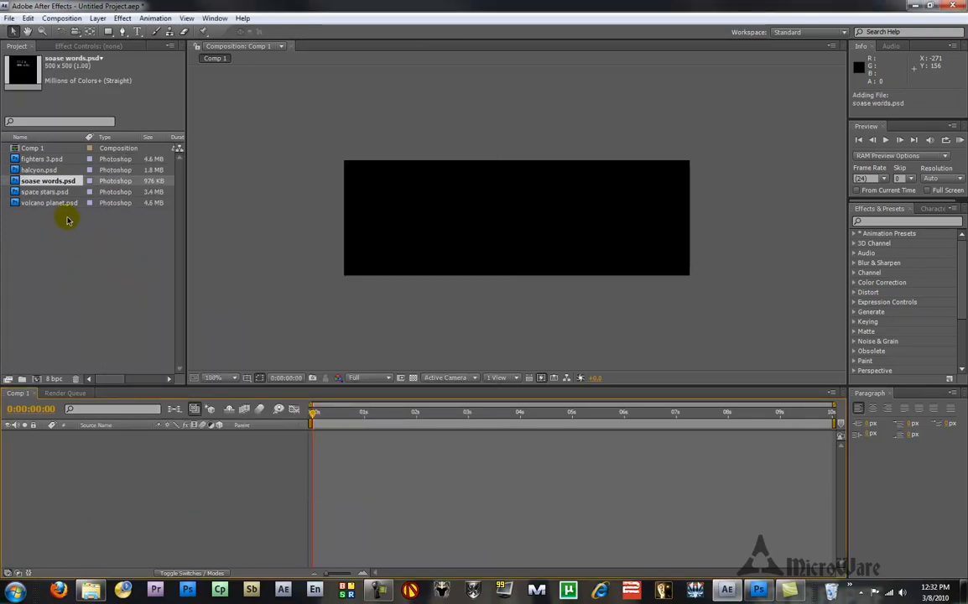
# Step: Place space stars.psd in Comp 1 and scale it by its corner handles to cover the frame
pyautogui.click(45, 191)
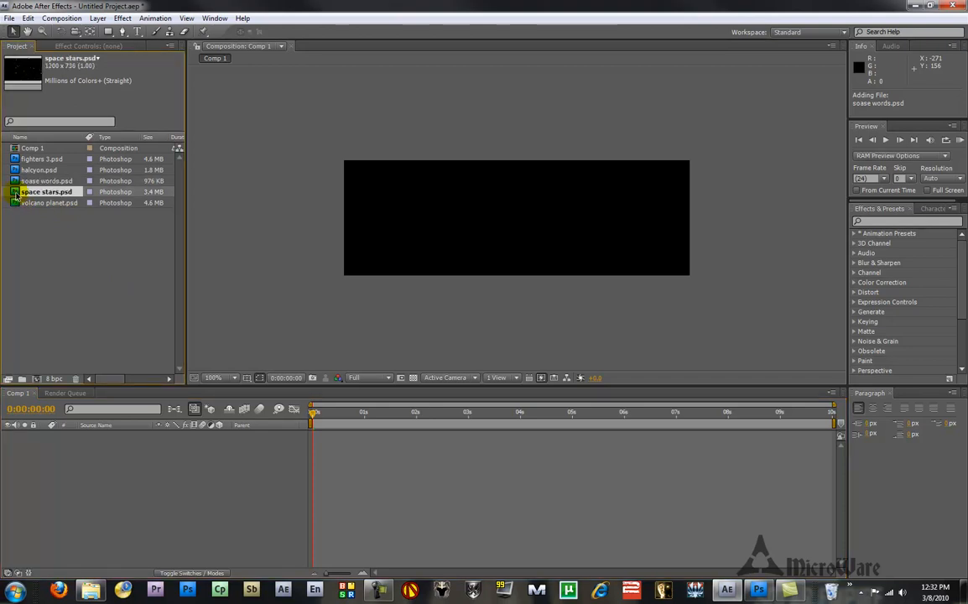
pyautogui.moveTo(47, 191); pyautogui.dragTo(394, 288)
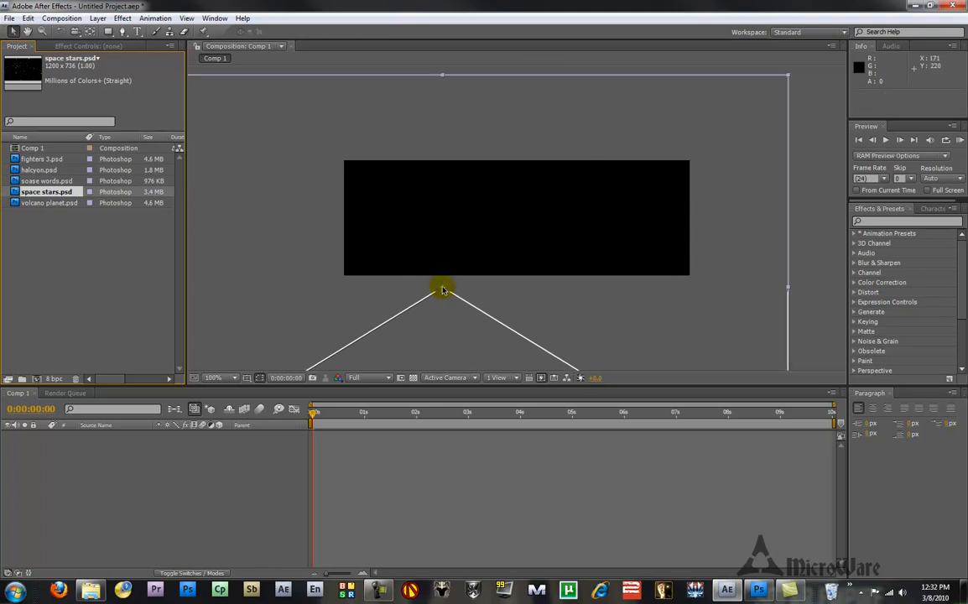
pyautogui.moveTo(47, 194); pyautogui.dragTo(517, 218)
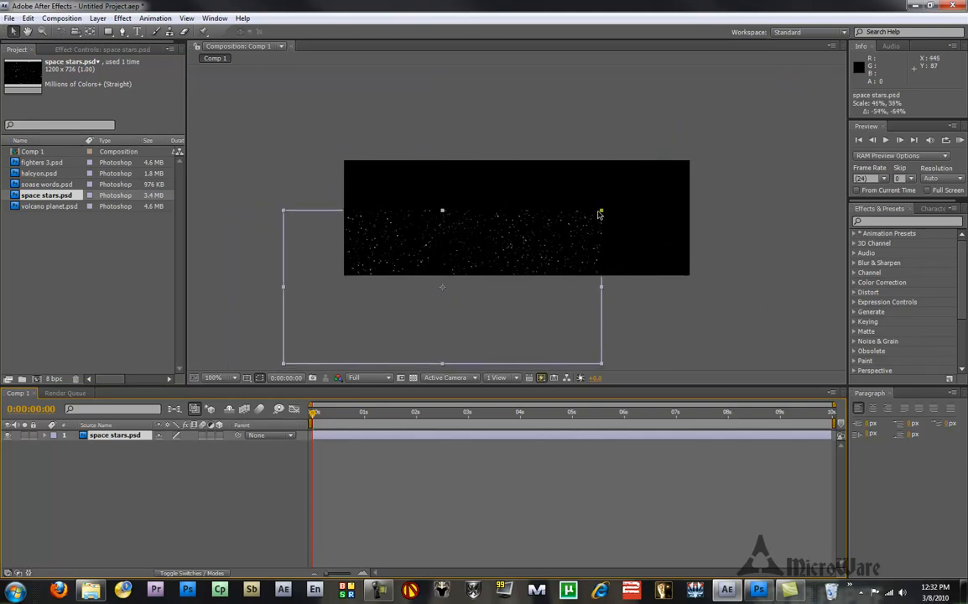
pyautogui.moveTo(600, 215); pyautogui.dragTo(668, 151)
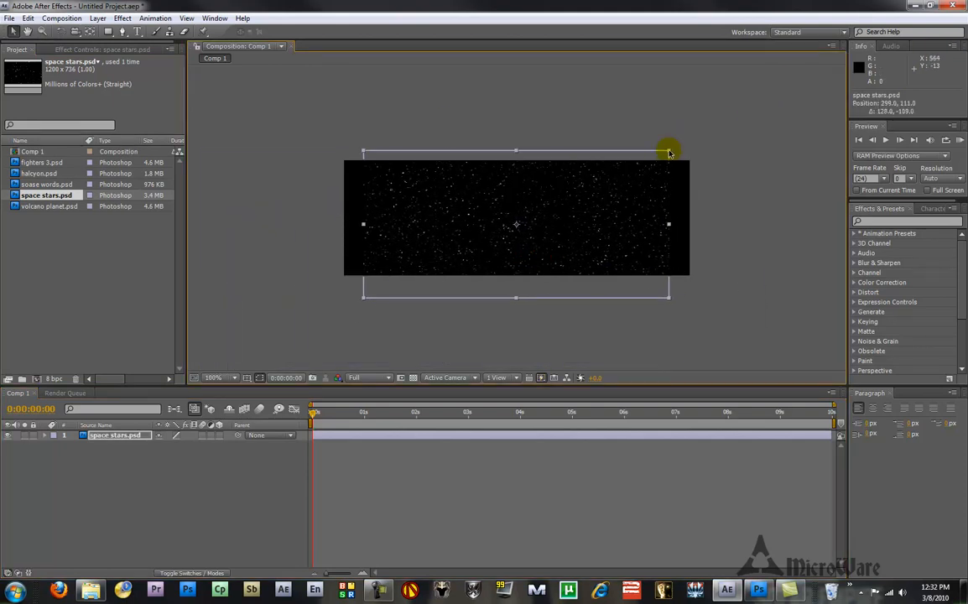
pyautogui.moveTo(669, 155); pyautogui.dragTo(736, 138)
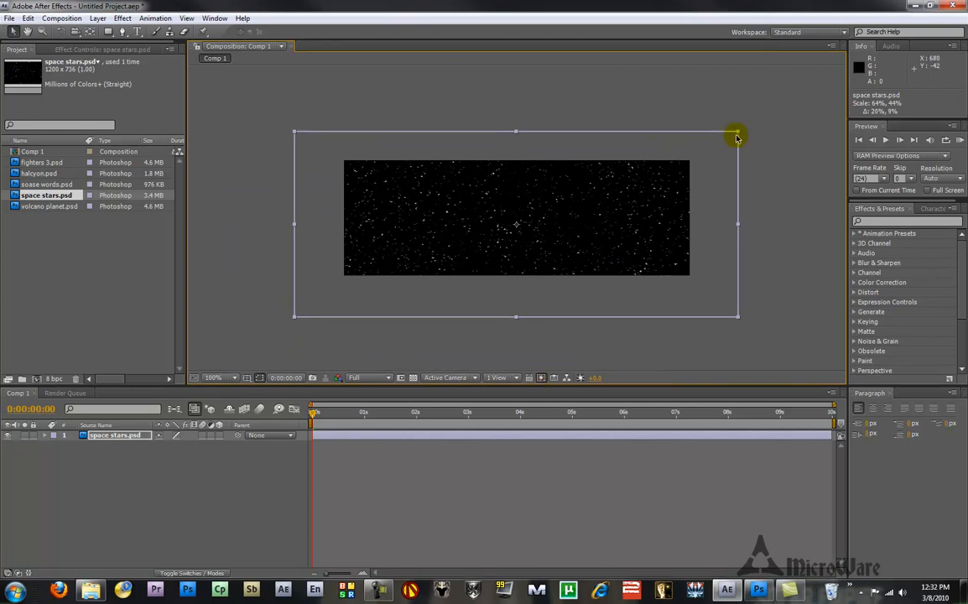
pyautogui.moveTo(737, 225)
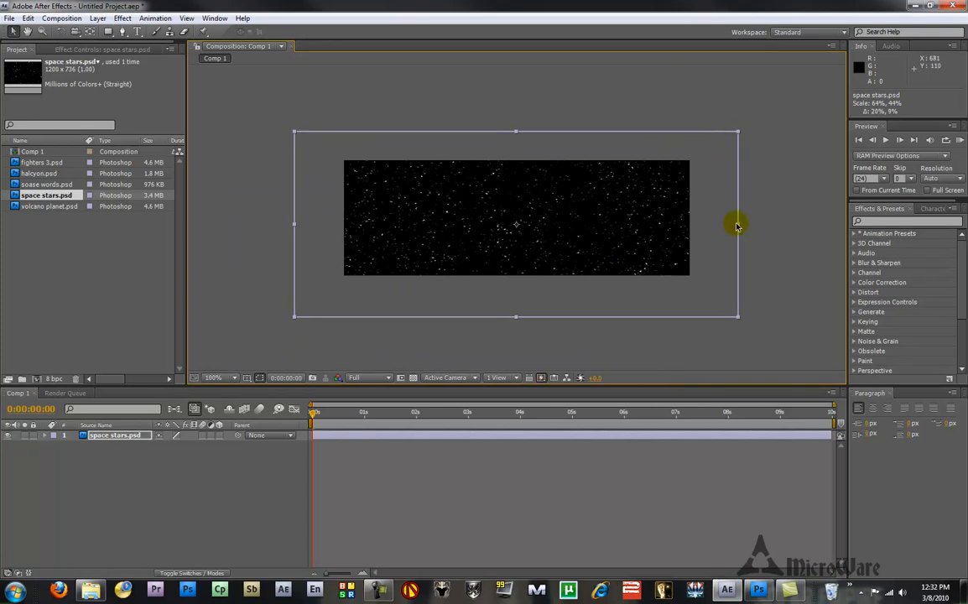
pyautogui.moveTo(708, 188)
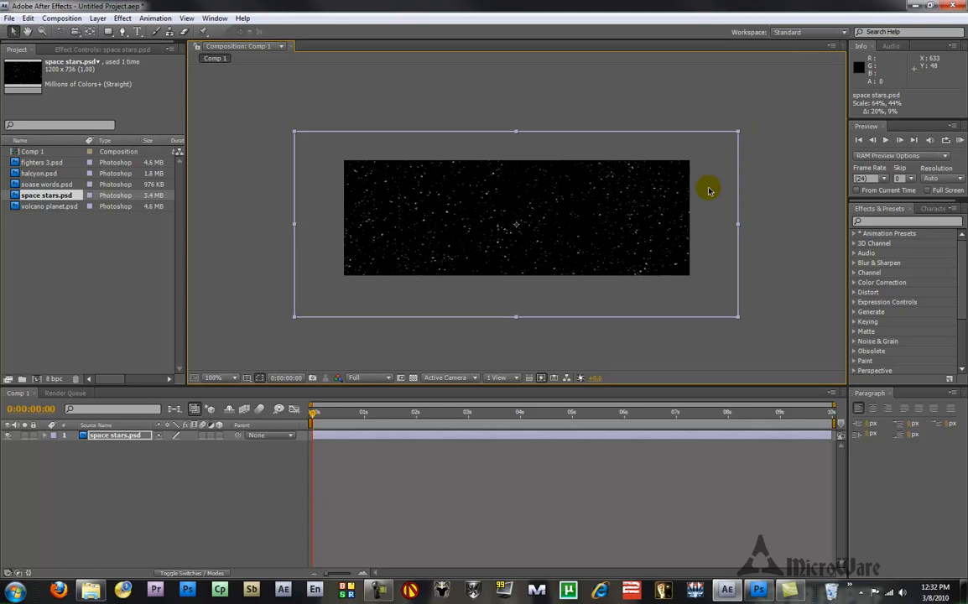
pyautogui.moveTo(604, 248)
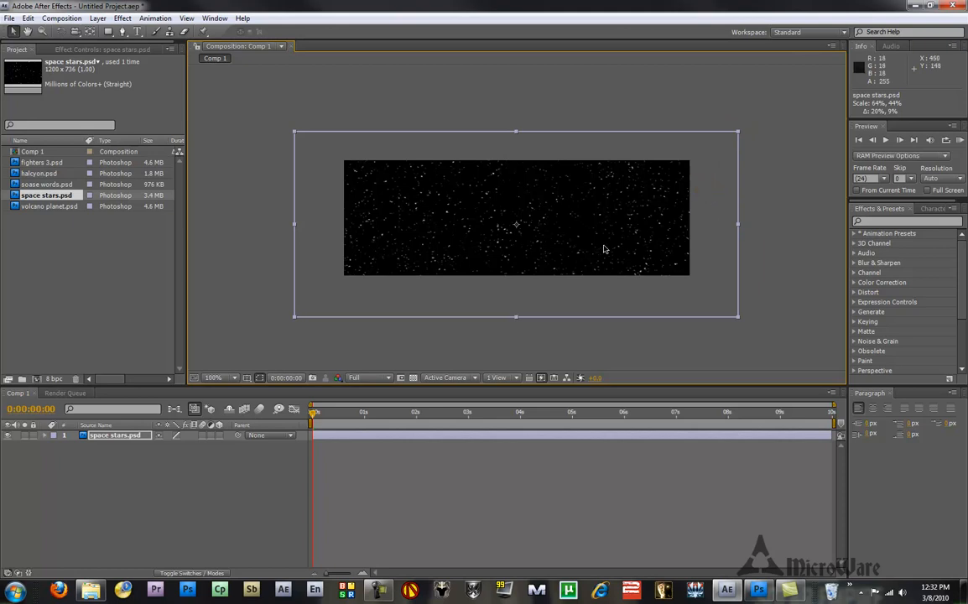
pyautogui.moveTo(624, 256)
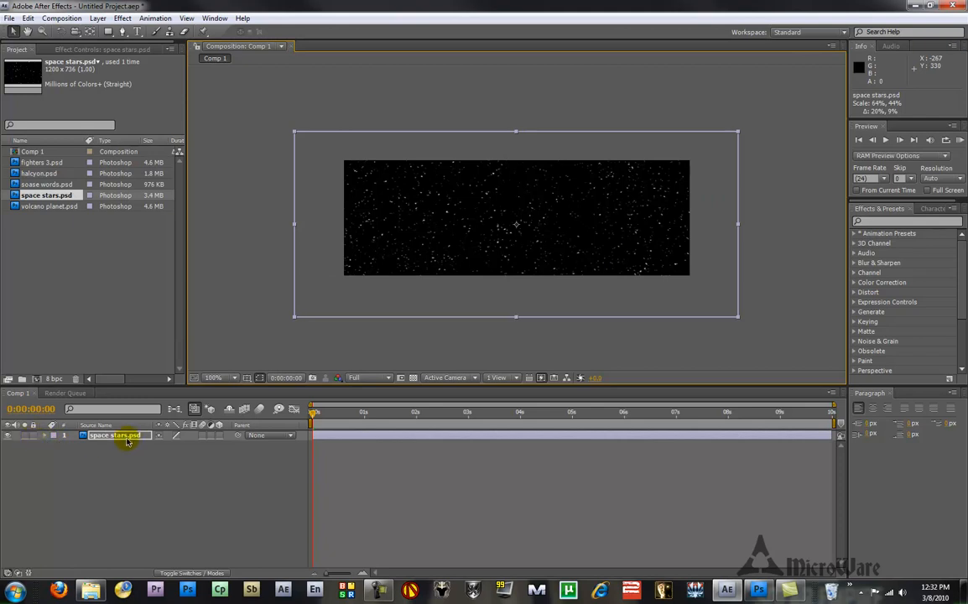
pyautogui.moveTo(52, 441)
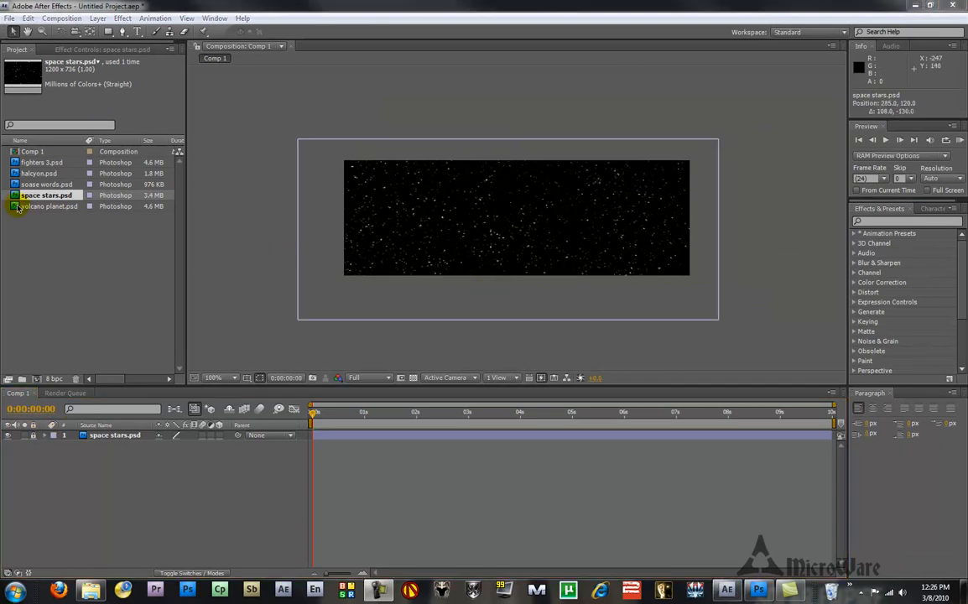
# Step: Add volcano planet.psd above the stars, shrink it small and settle it at the lower right edge
pyautogui.moveTo(47, 207); pyautogui.dragTo(339, 322)
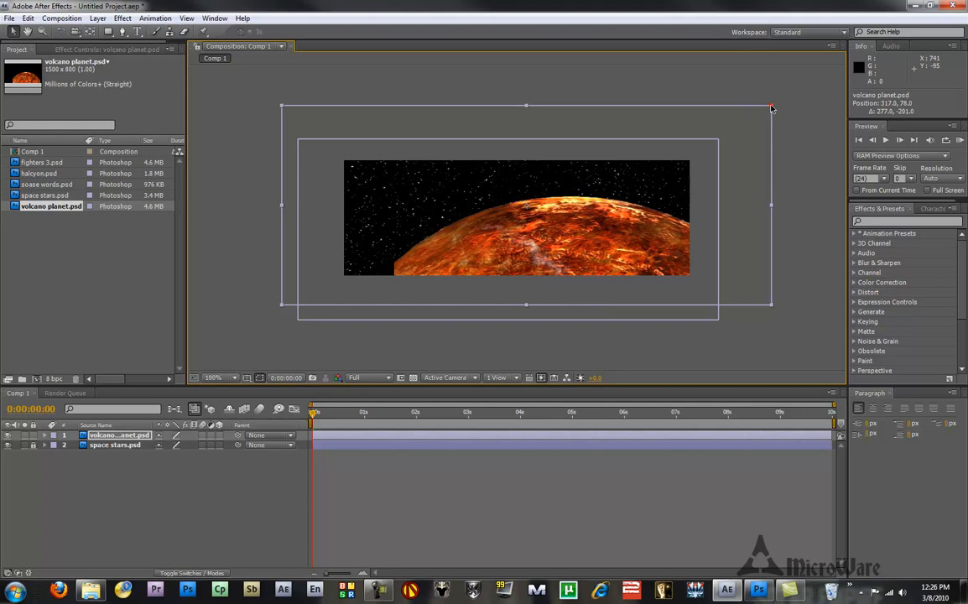
pyautogui.moveTo(772, 106); pyautogui.dragTo(762, 116)
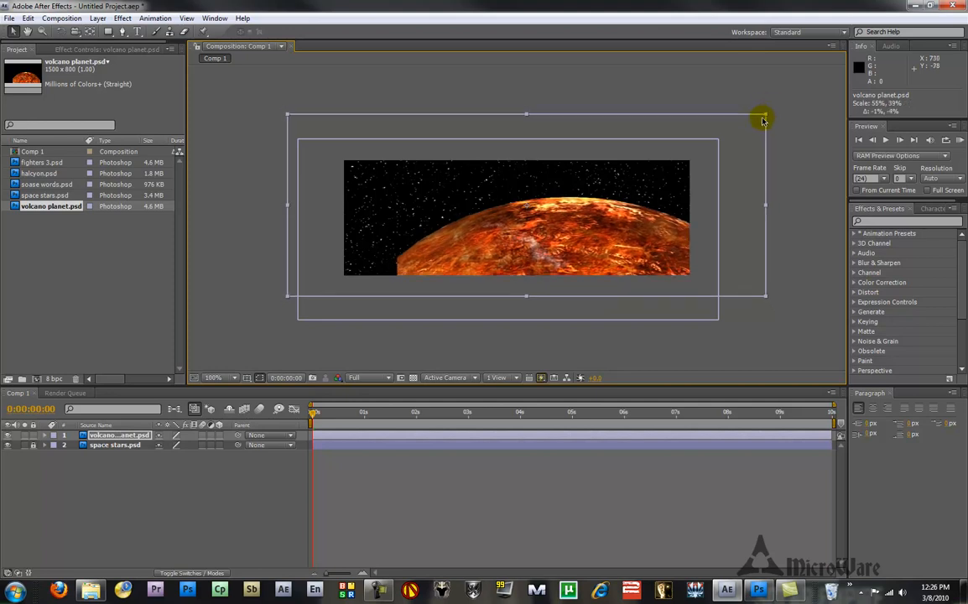
pyautogui.moveTo(761, 114); pyautogui.dragTo(602, 161)
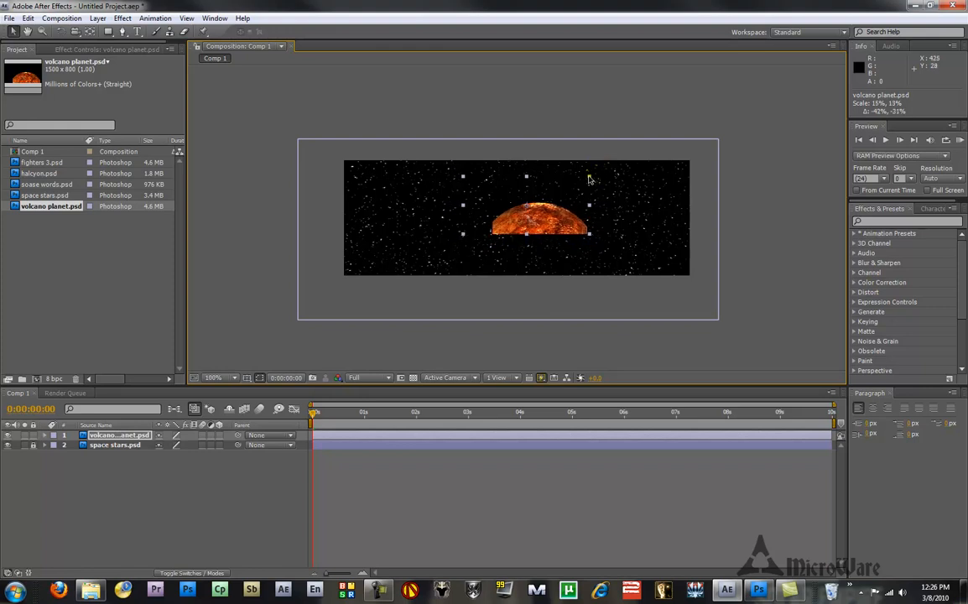
pyautogui.moveTo(540, 224); pyautogui.dragTo(611, 262)
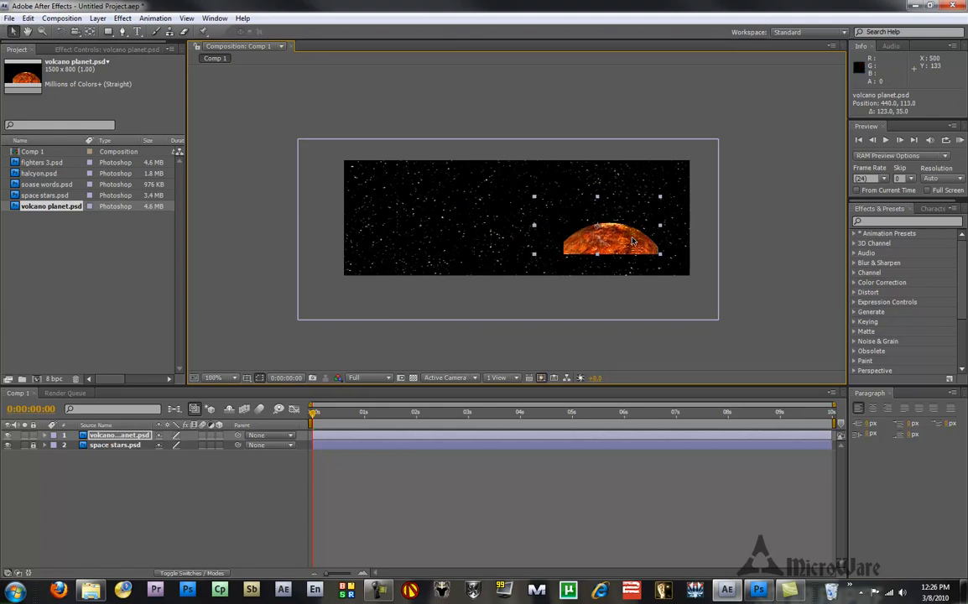
pyautogui.moveTo(612, 238); pyautogui.dragTo(654, 269)
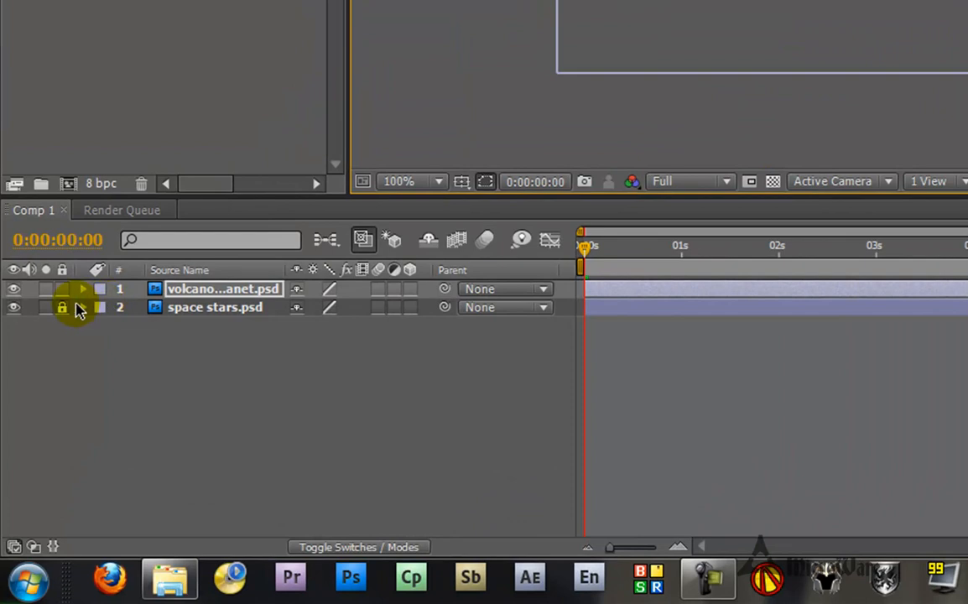
# Step: Reveal the planet's Transform and start Scale keyframes at its small size at 0s
pyautogui.click(84, 289)
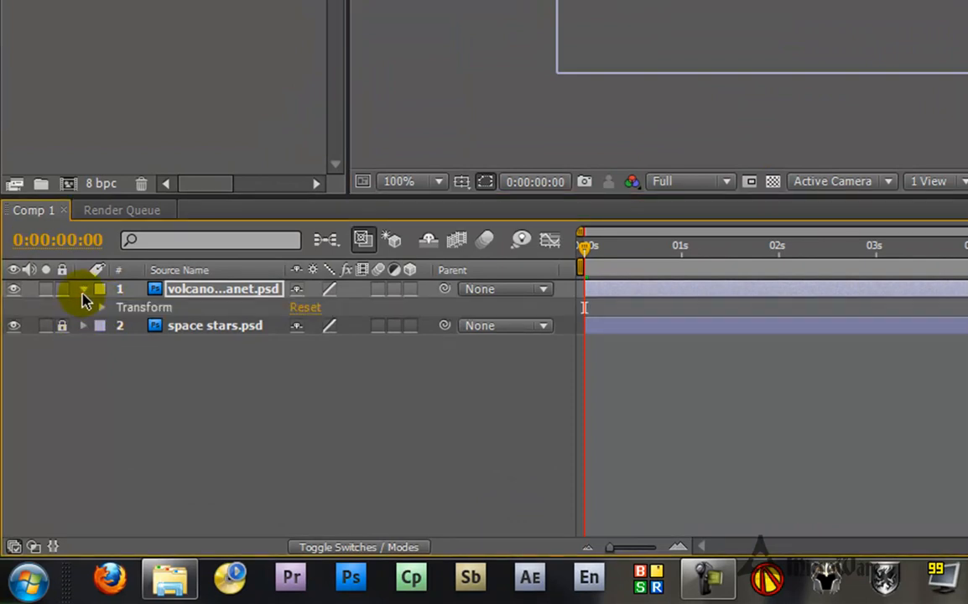
pyautogui.click(84, 307)
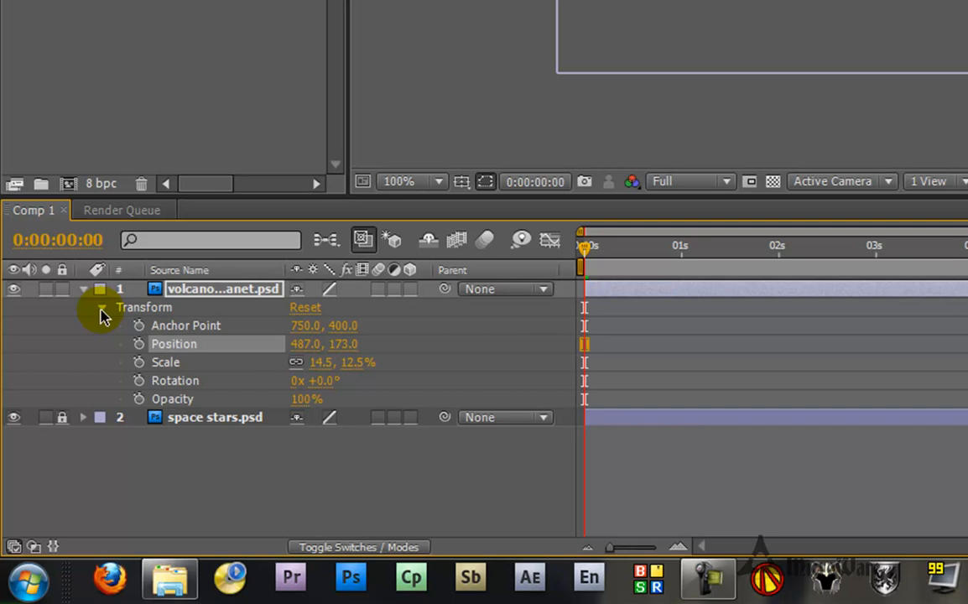
pyautogui.moveTo(141, 371)
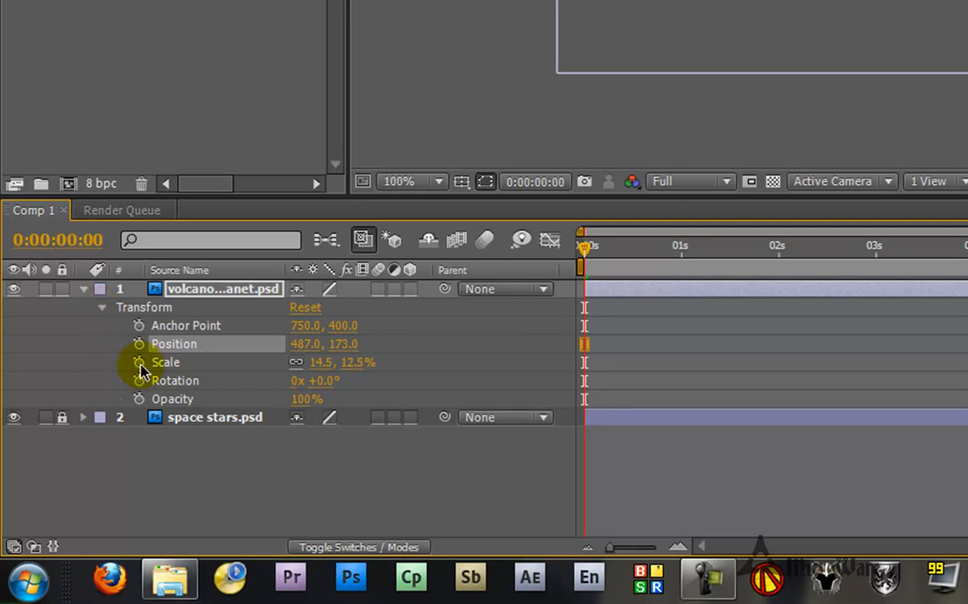
pyautogui.click(139, 363)
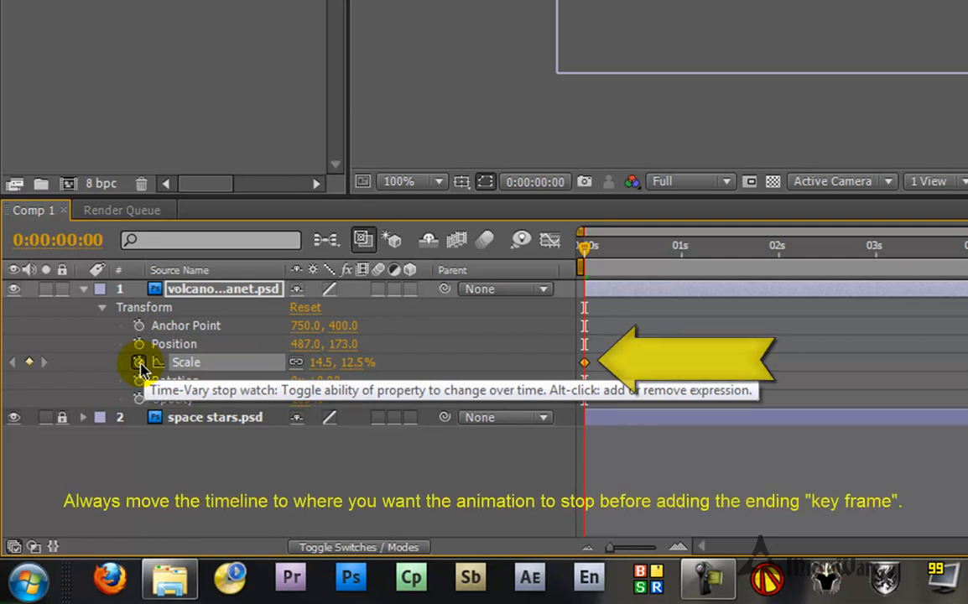
# Step: At two seconds set the planet's Scale to 100, adding the second keyframe
pyautogui.moveTo(580, 244); pyautogui.dragTo(675, 245)
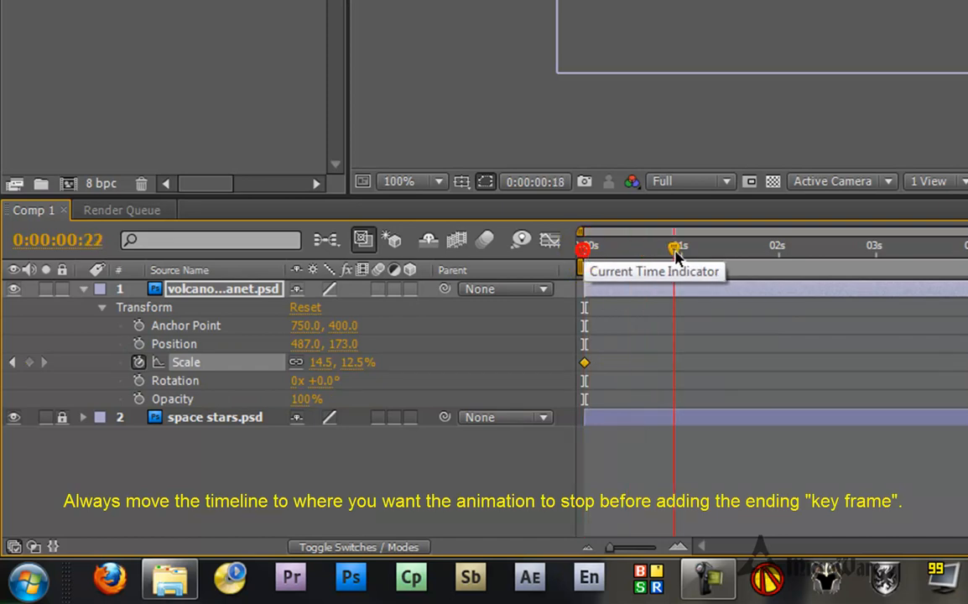
pyautogui.moveTo(674, 245); pyautogui.dragTo(780, 245)
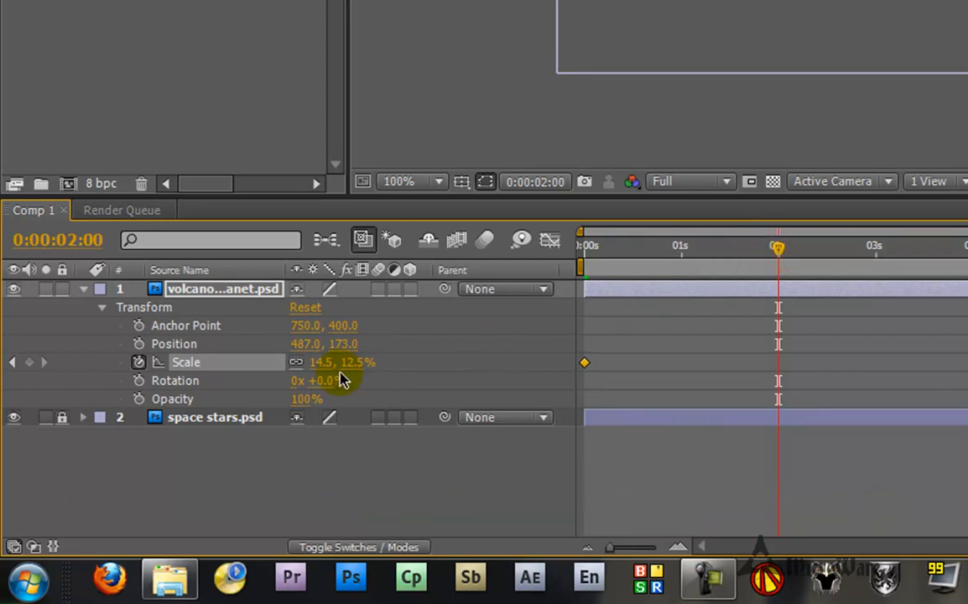
pyautogui.moveTo(322, 370)
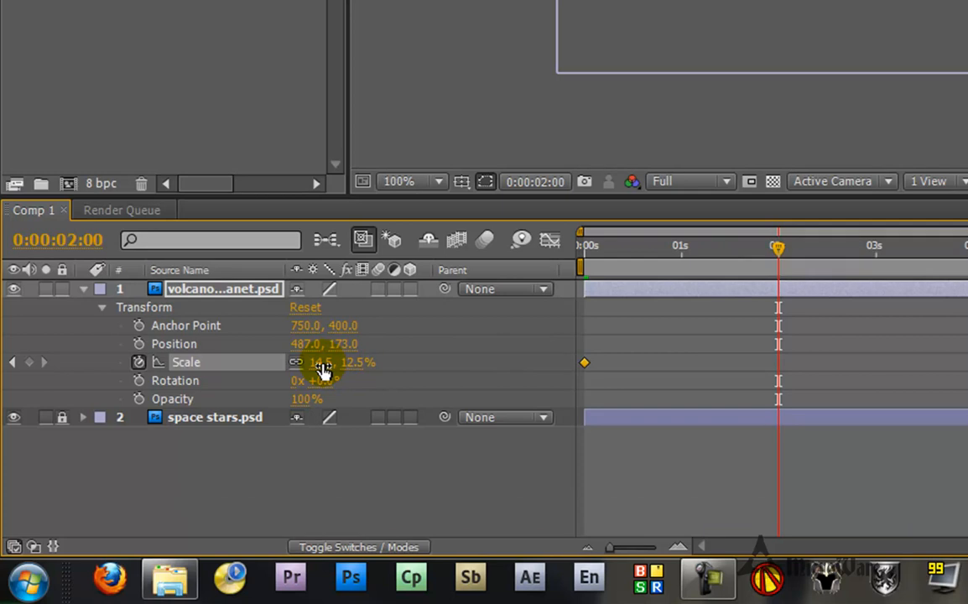
pyautogui.doubleClick(322, 362)
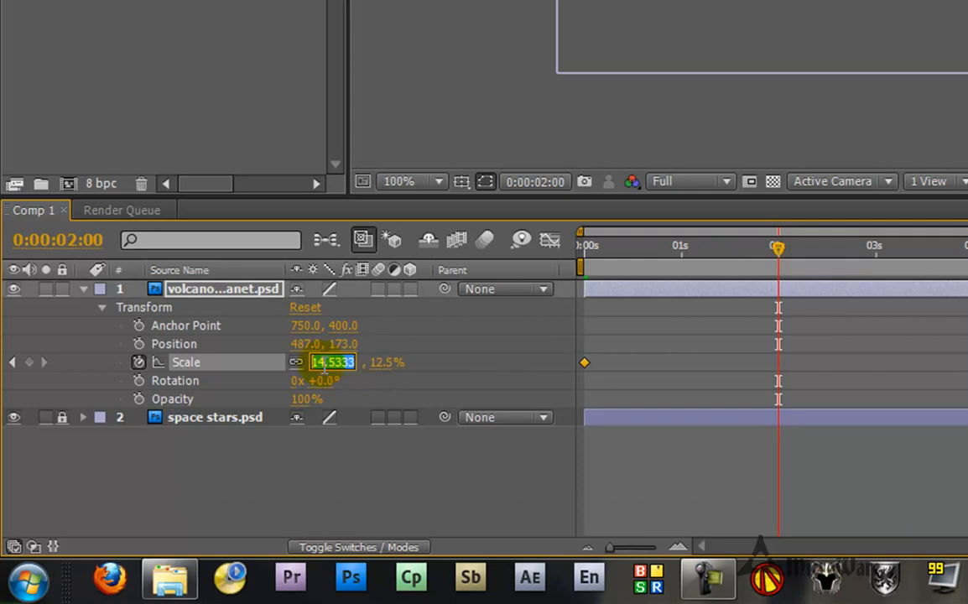
pyautogui.write('100')
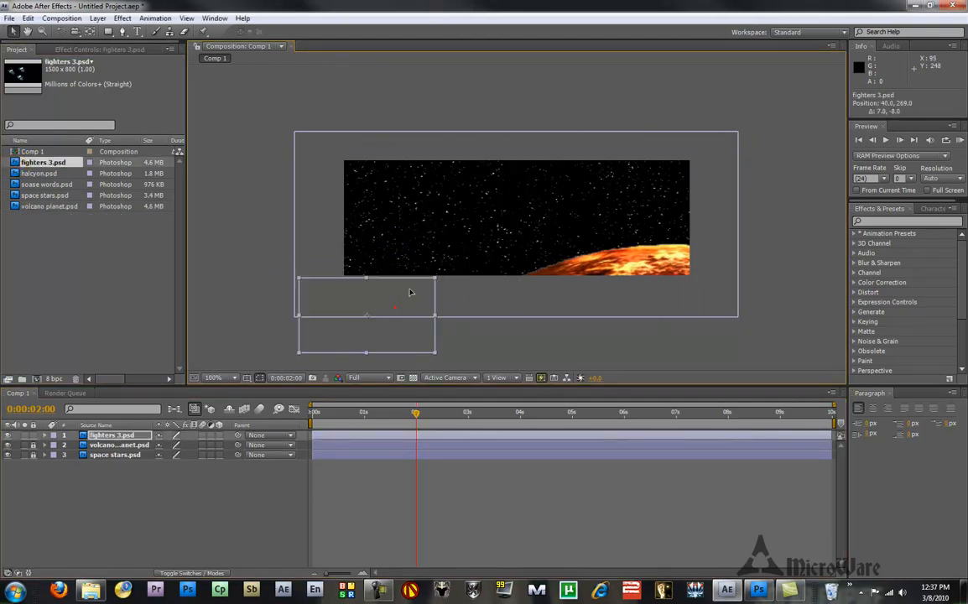
# Step: Position the small fighters layer off the lower left of the star field
pyautogui.moveTo(366, 315); pyautogui.dragTo(495, 201)
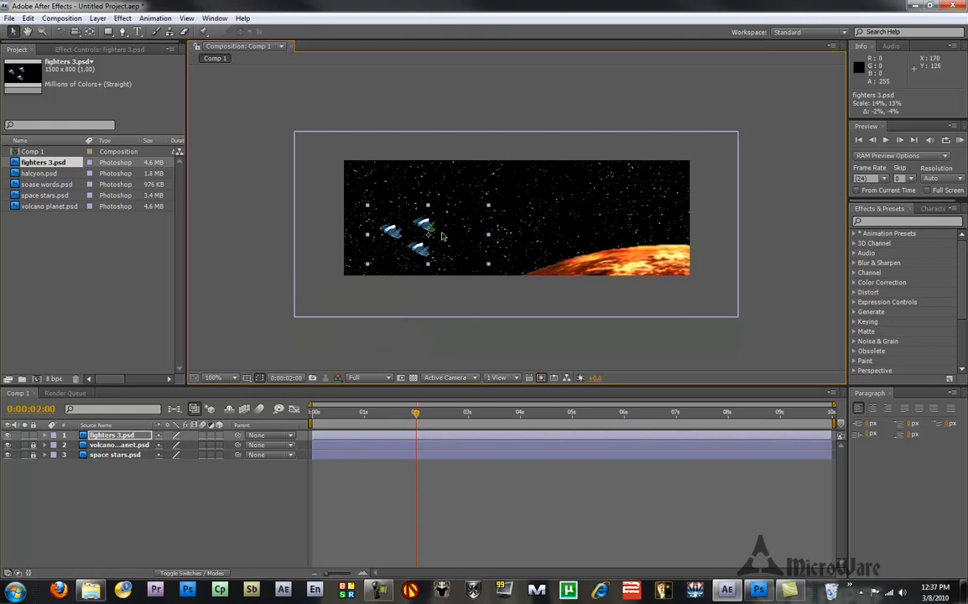
pyautogui.moveTo(453, 236)
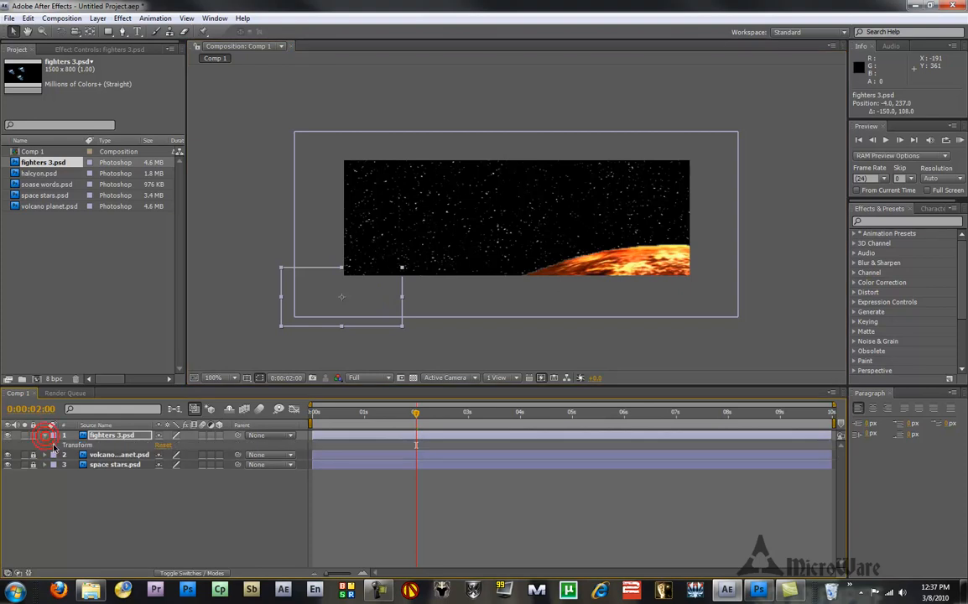
# Step: Keyframe the fighters' position, then at four seconds move them past the frame's upper right
pyautogui.click(54, 447)
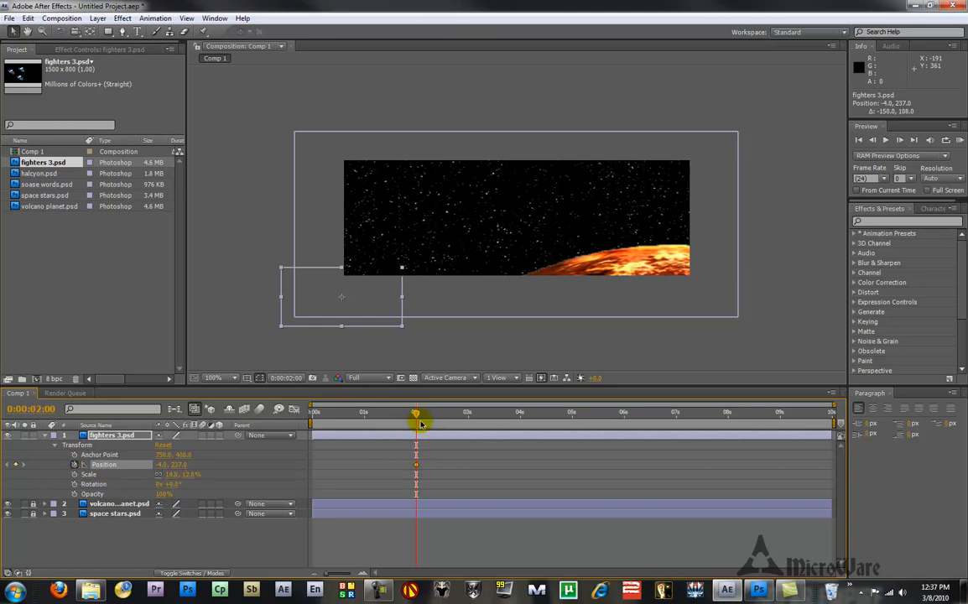
pyautogui.moveTo(417, 423); pyautogui.dragTo(505, 423)
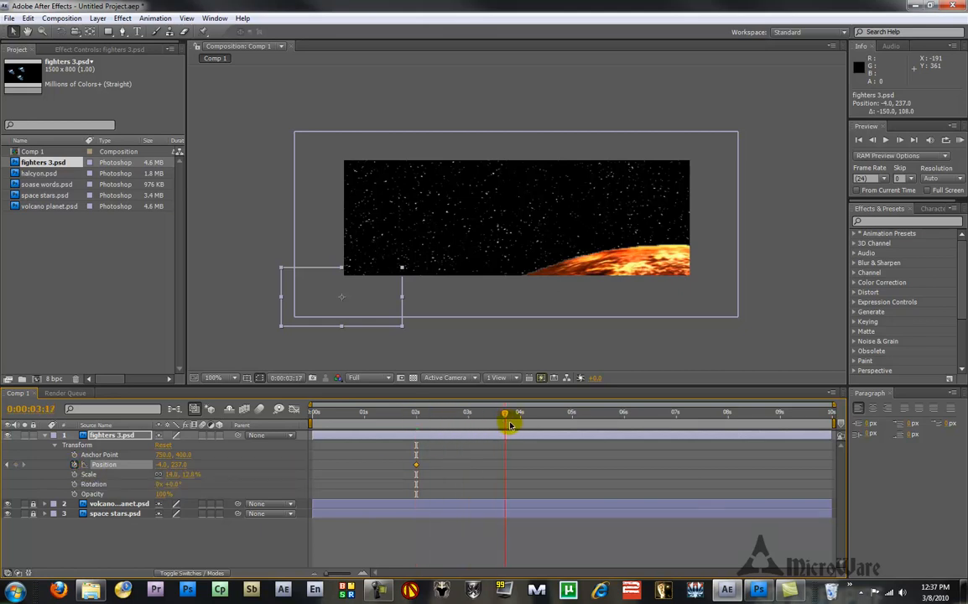
pyautogui.moveTo(503, 416); pyautogui.dragTo(520, 416)
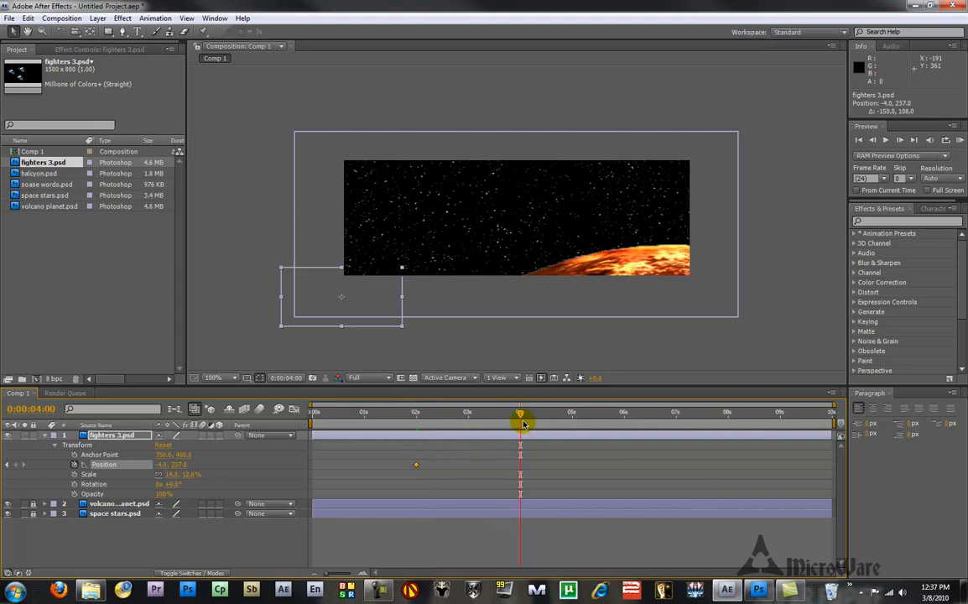
pyautogui.moveTo(343, 295); pyautogui.dragTo(453, 248)
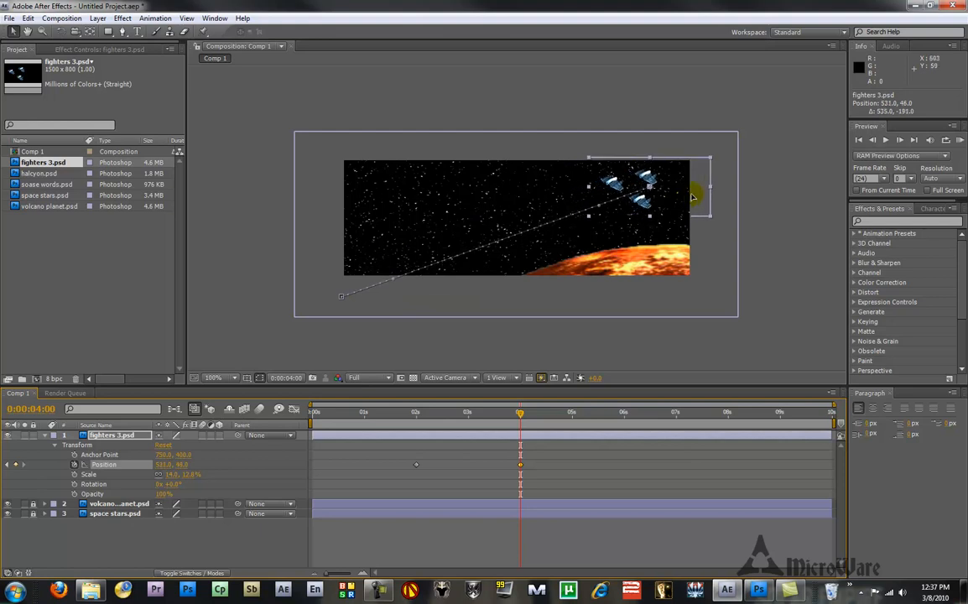
pyautogui.moveTo(691, 198); pyautogui.dragTo(768, 168)
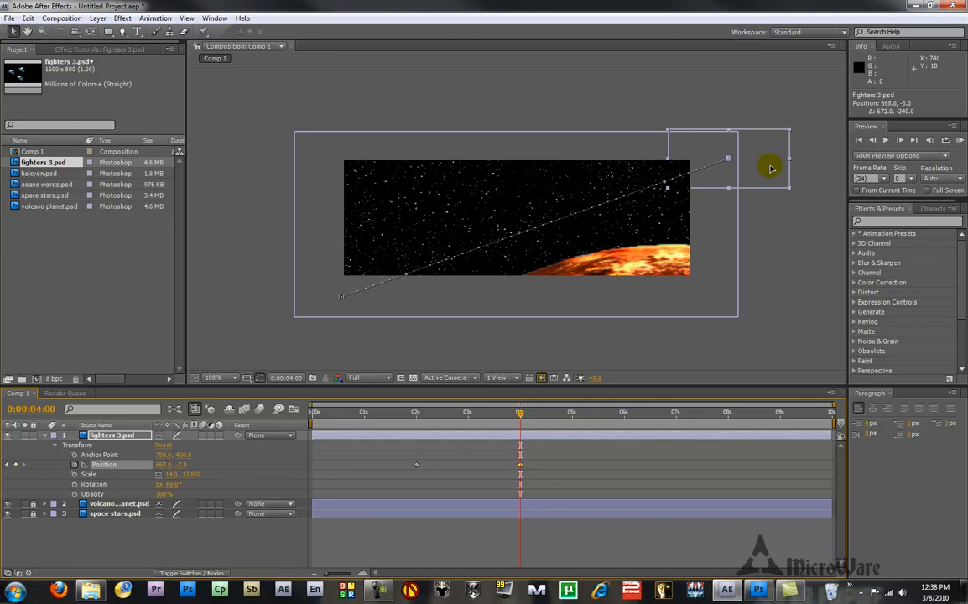
pyautogui.moveTo(523, 480)
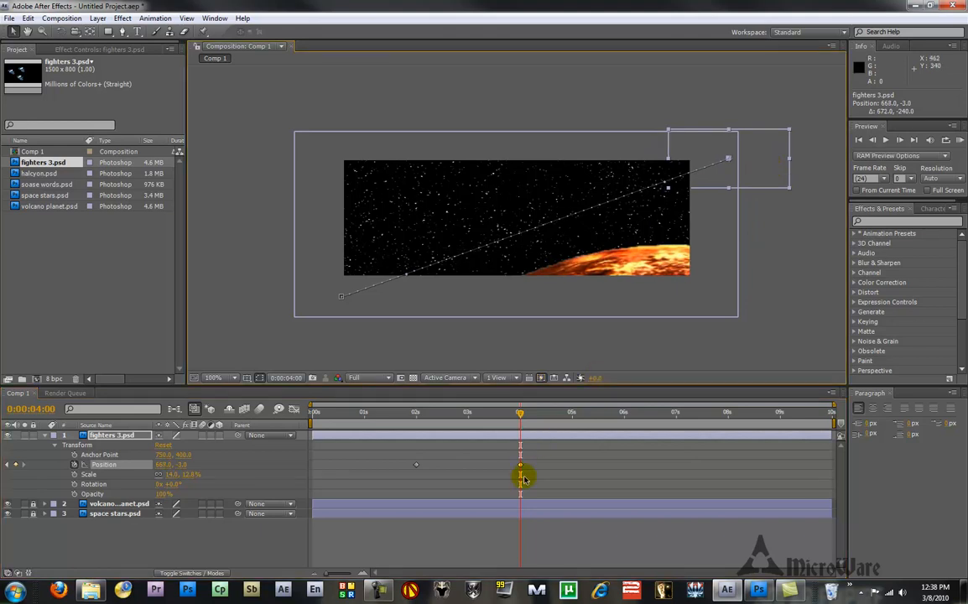
pyautogui.moveTo(520, 468)
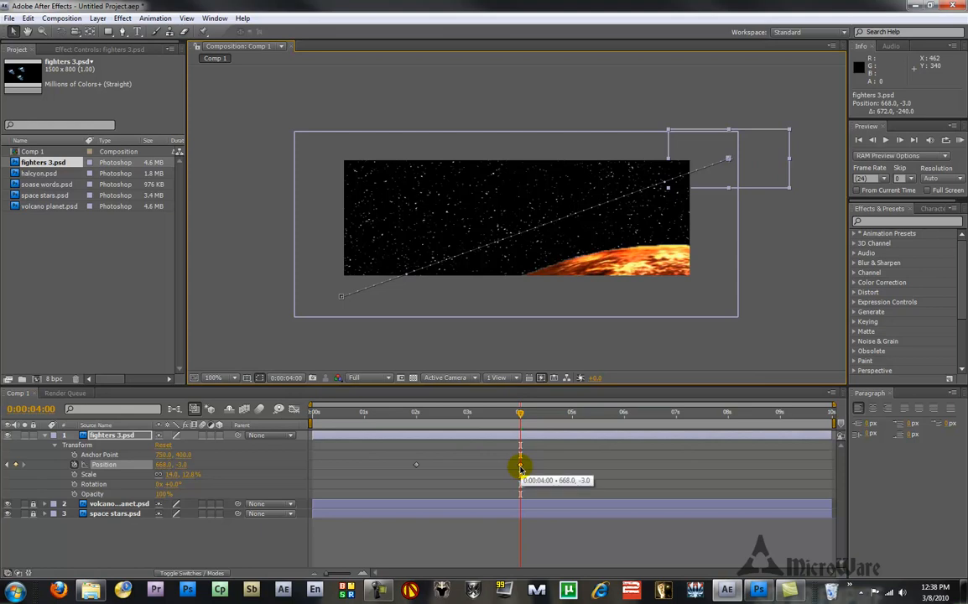
pyautogui.moveTo(520, 416)
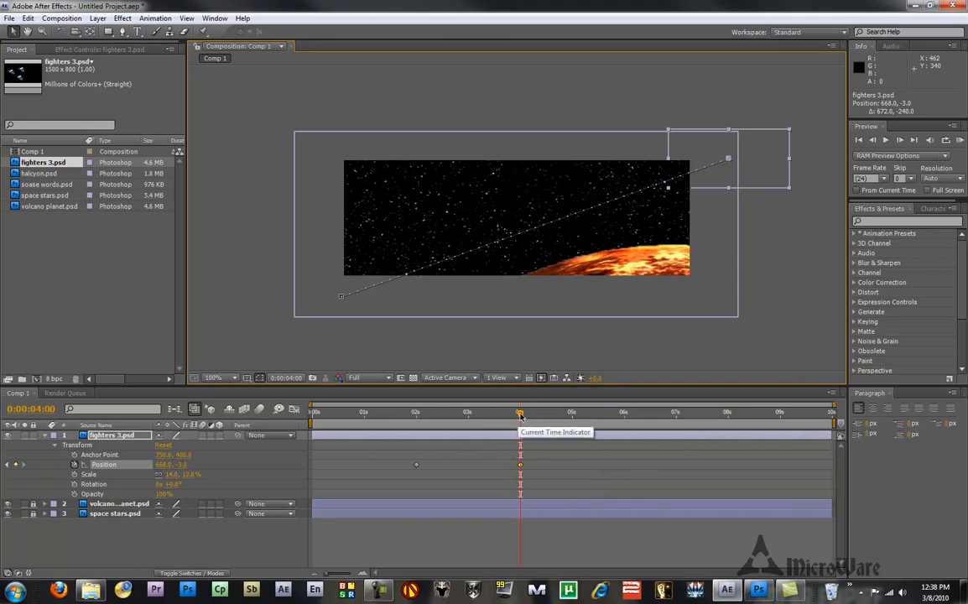
# Step: Scrub the flight and add a midway position that bends the fighters' path into a curve
pyautogui.moveTo(520, 412); pyautogui.dragTo(426, 413)
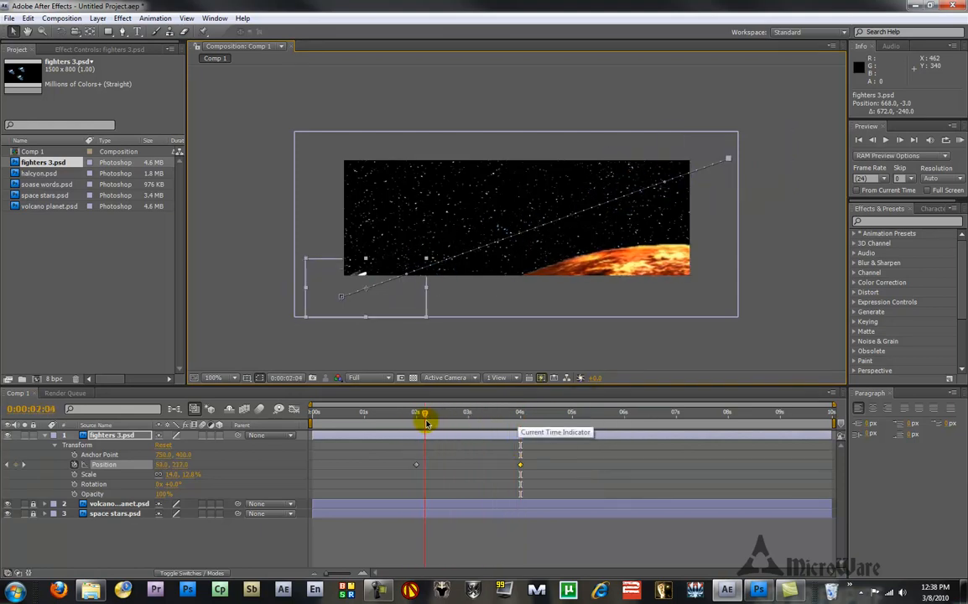
pyautogui.moveTo(426, 412); pyautogui.dragTo(507, 413)
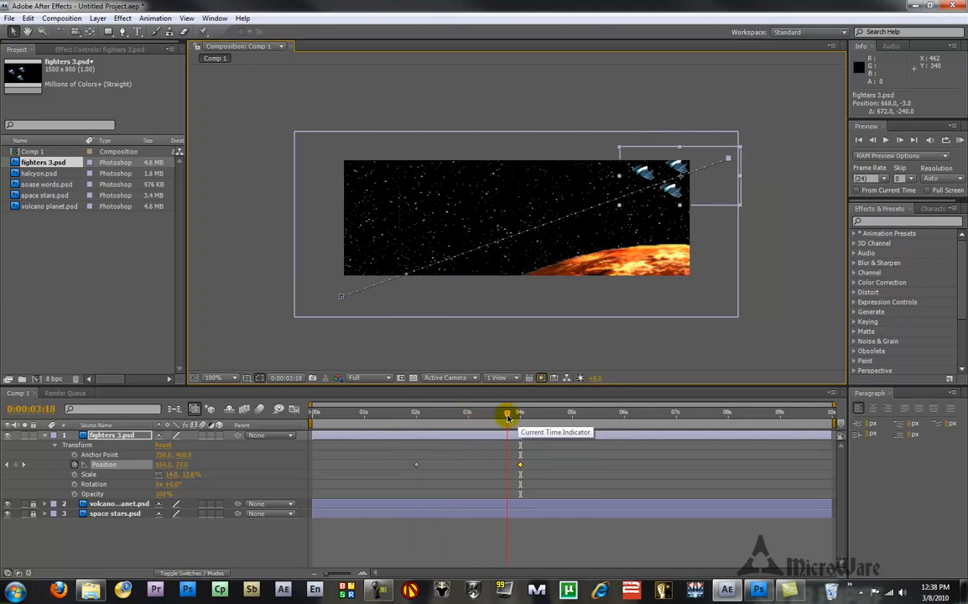
pyautogui.moveTo(507, 413); pyautogui.dragTo(468, 413)
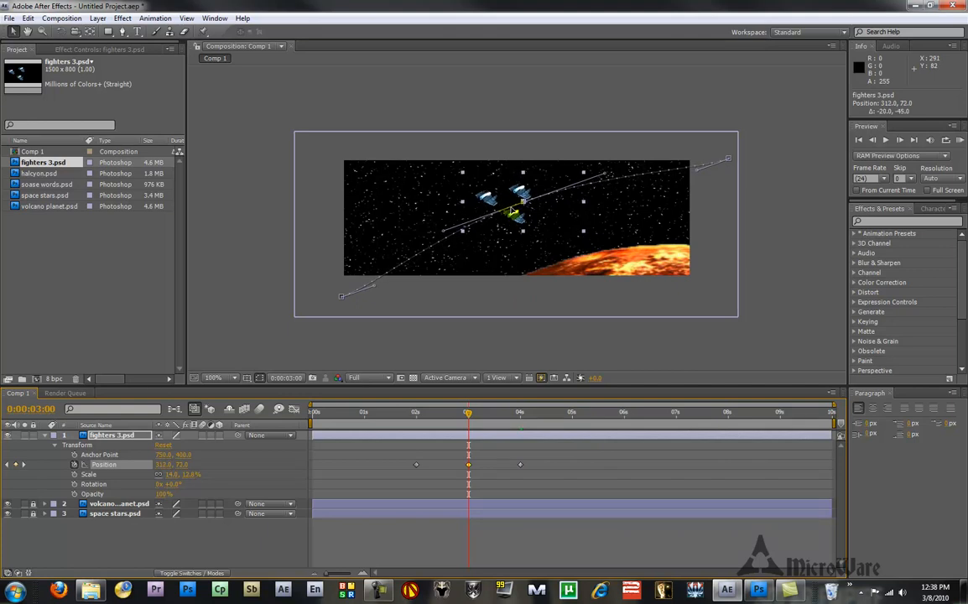
pyautogui.moveTo(512, 211); pyautogui.dragTo(500, 208)
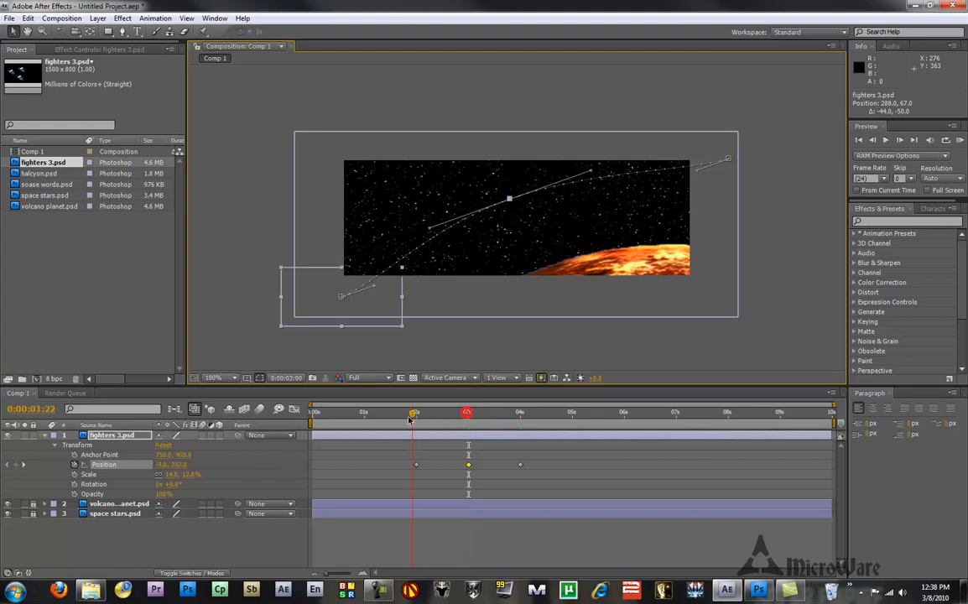
# Step: Preview the curved flight by scrubbing through it and return time to its start
pyautogui.moveTo(412, 413); pyautogui.dragTo(456, 413)
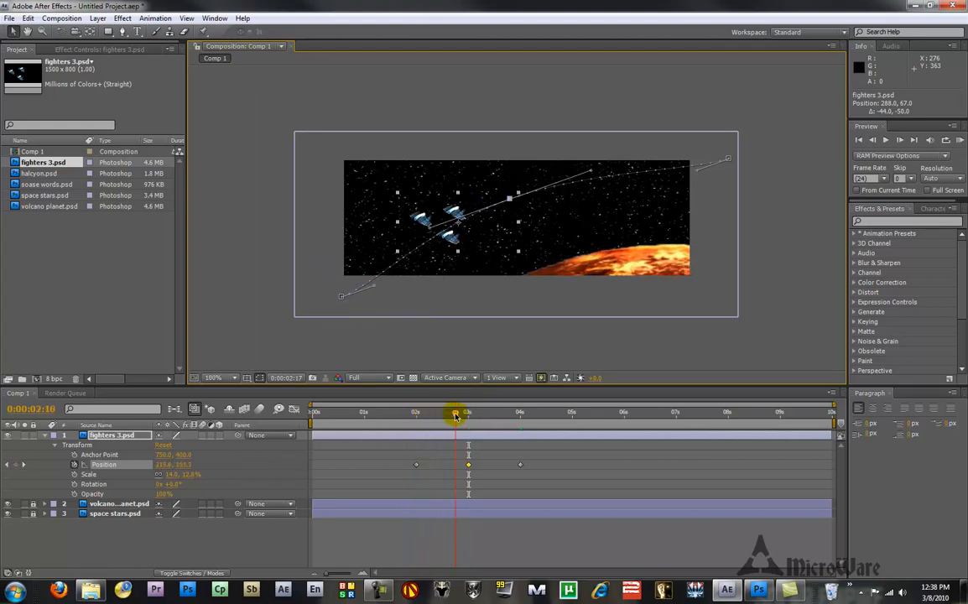
pyautogui.moveTo(456, 412); pyautogui.dragTo(518, 413)
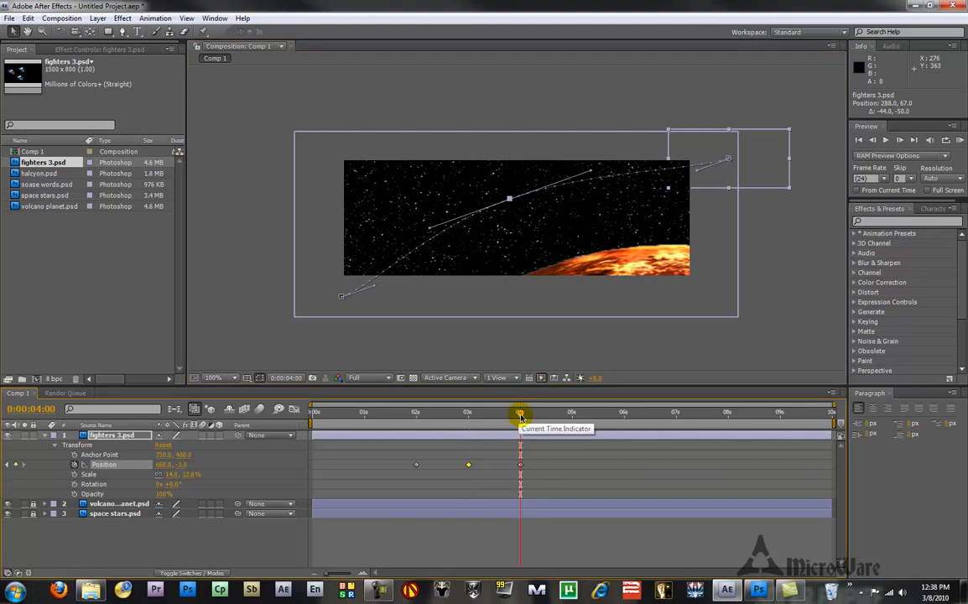
pyautogui.moveTo(520, 411); pyautogui.dragTo(507, 411)
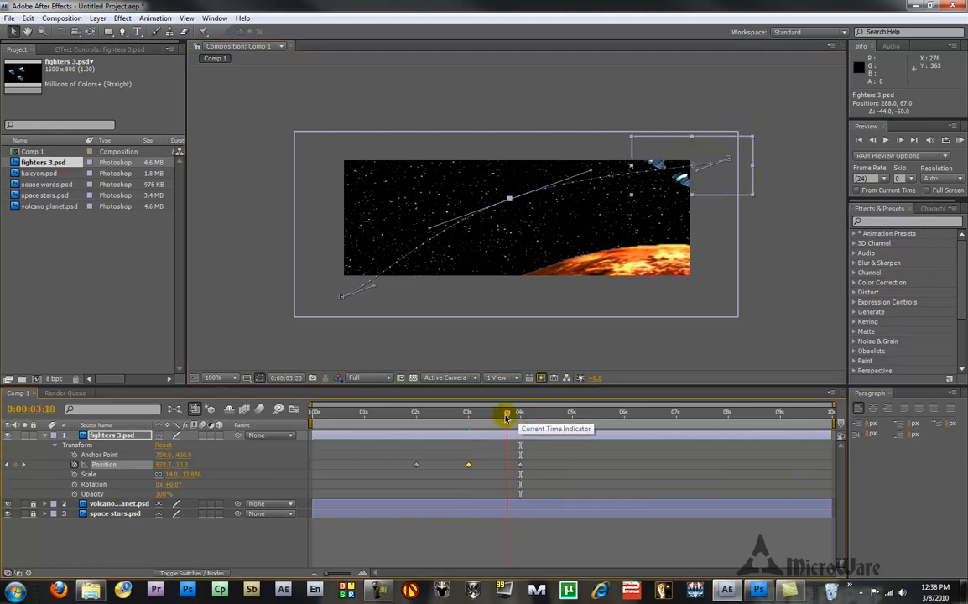
pyautogui.moveTo(507, 416); pyautogui.dragTo(416, 416)
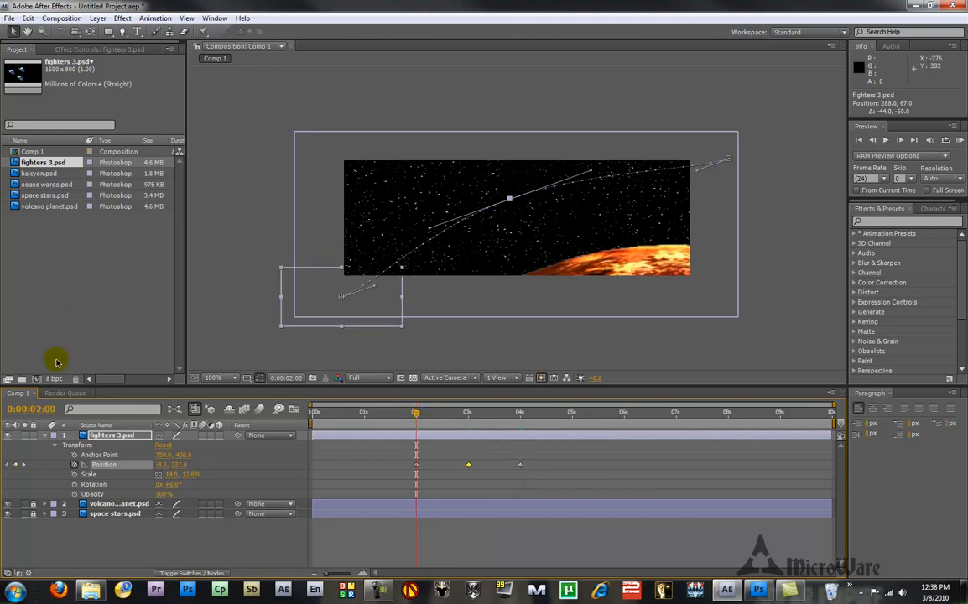
# Step: Deselect, then add a second fighters 3 layer from the Project panel and select it
pyautogui.click(8, 435)
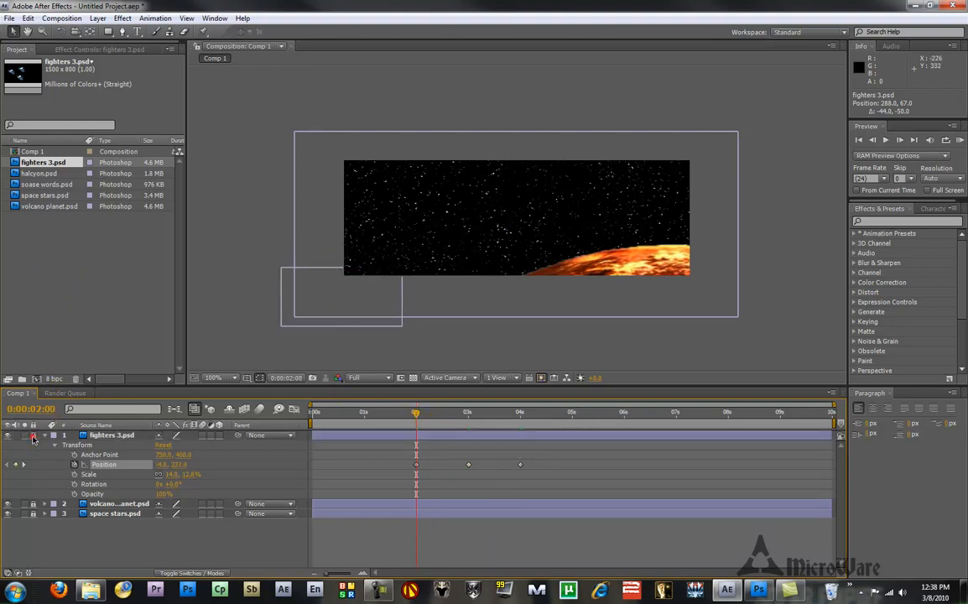
pyautogui.click(34, 434)
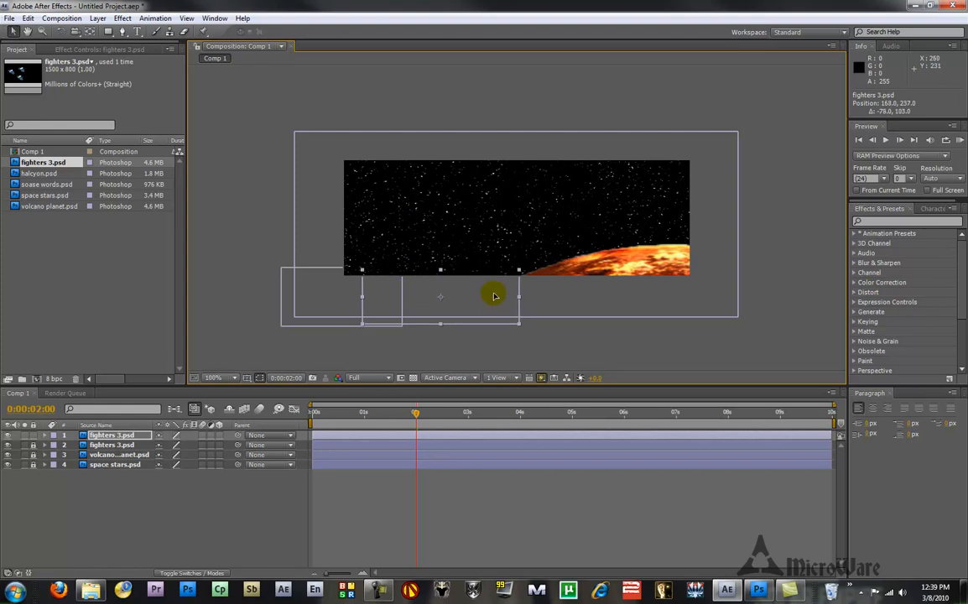
pyautogui.moveTo(451, 302)
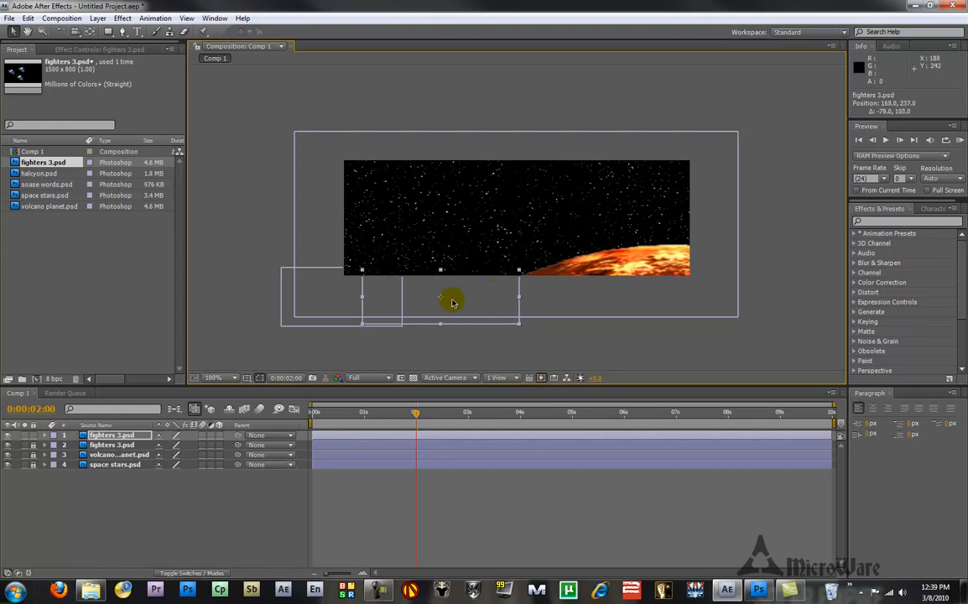
pyautogui.click(44, 435)
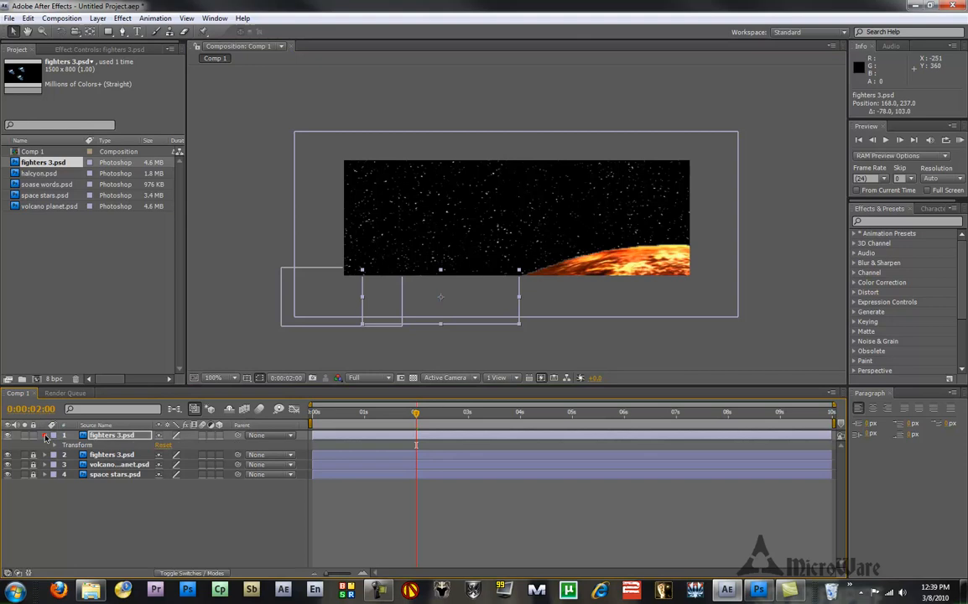
# Step: Keyframe the copy's position and at 4:00 move it out past the upper right
pyautogui.click(55, 444)
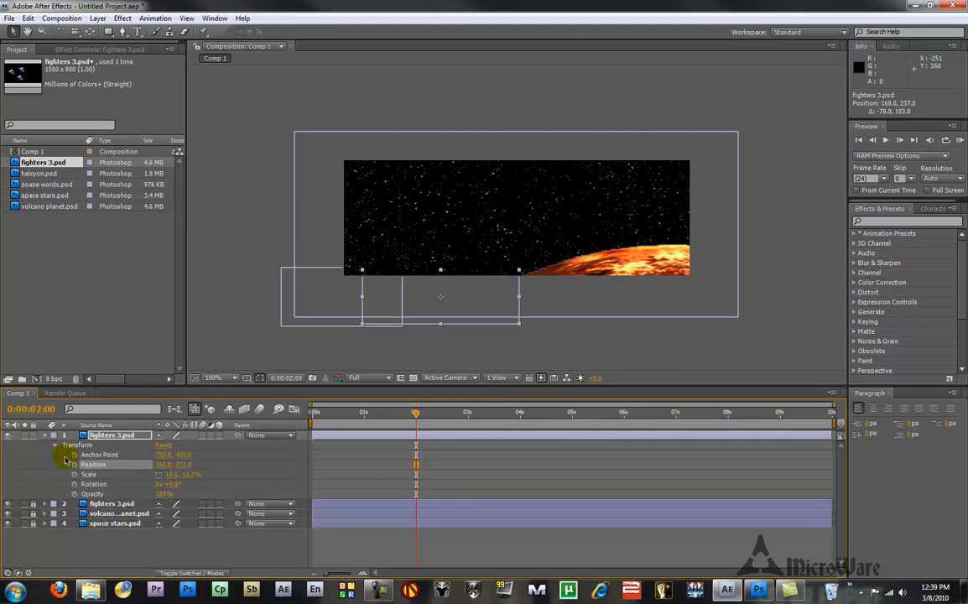
pyautogui.moveTo(74, 466)
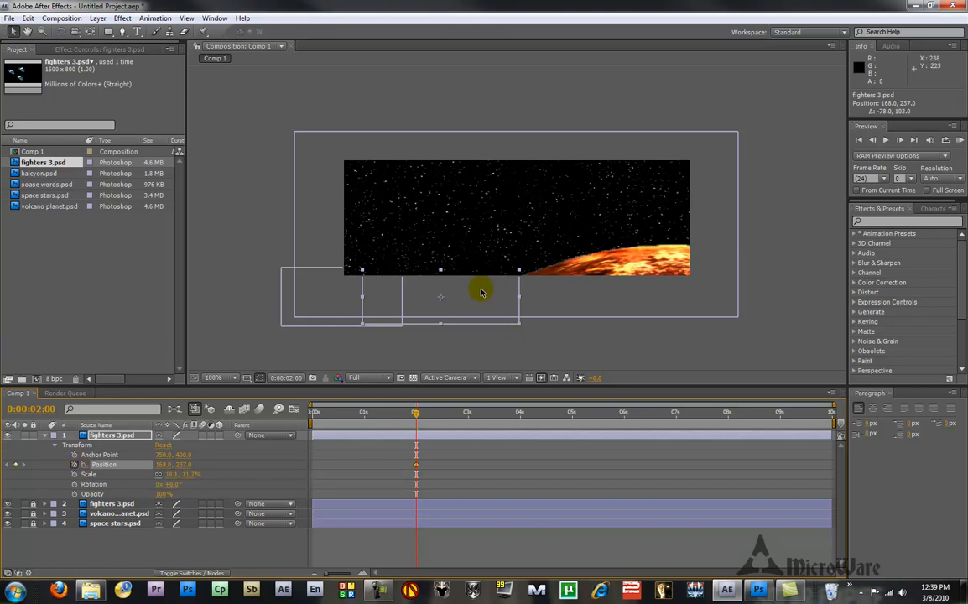
pyautogui.moveTo(416, 412); pyautogui.dragTo(492, 413)
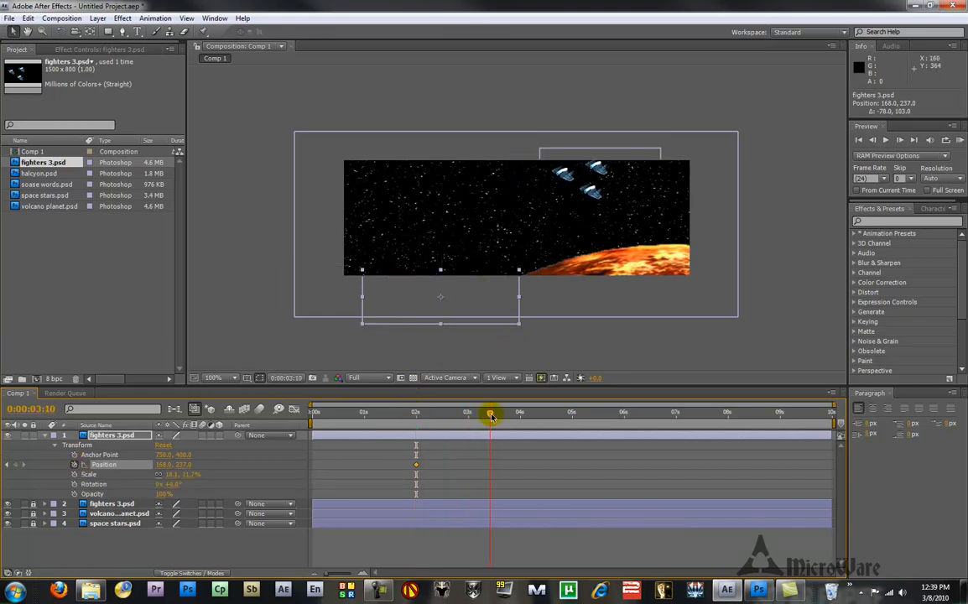
pyautogui.moveTo(491, 413); pyautogui.dragTo(519, 412)
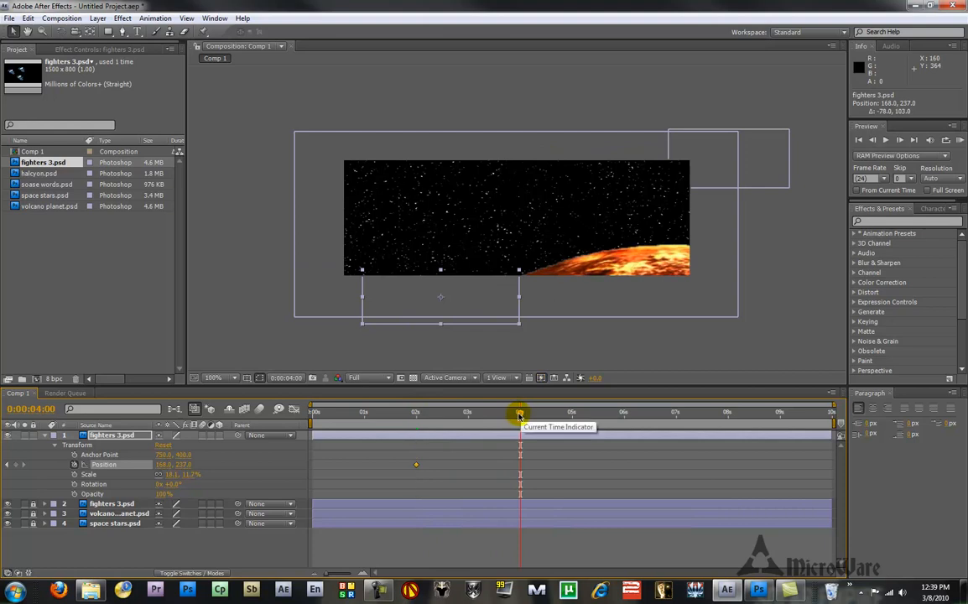
pyautogui.moveTo(495, 295)
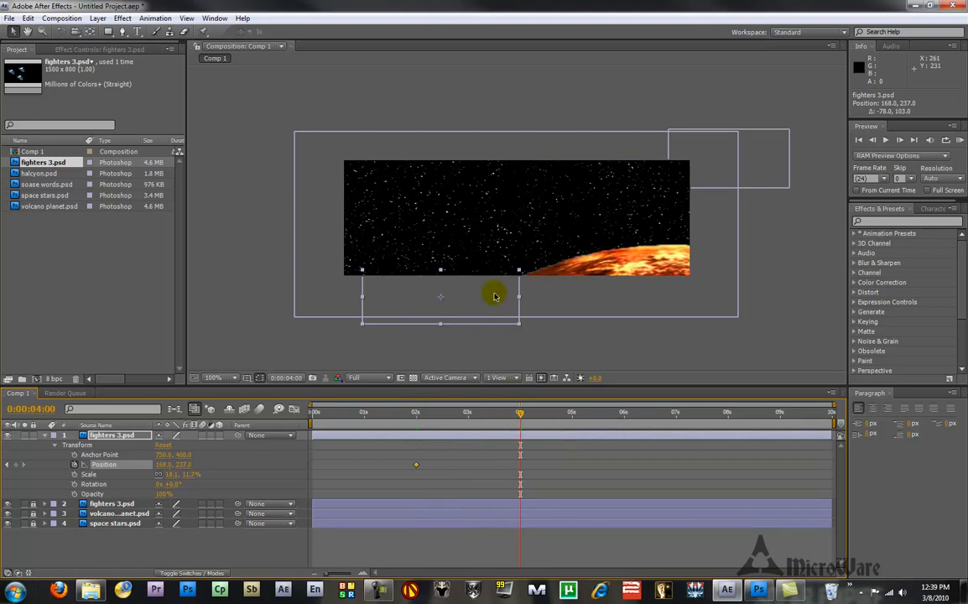
pyautogui.moveTo(518, 299); pyautogui.dragTo(500, 284)
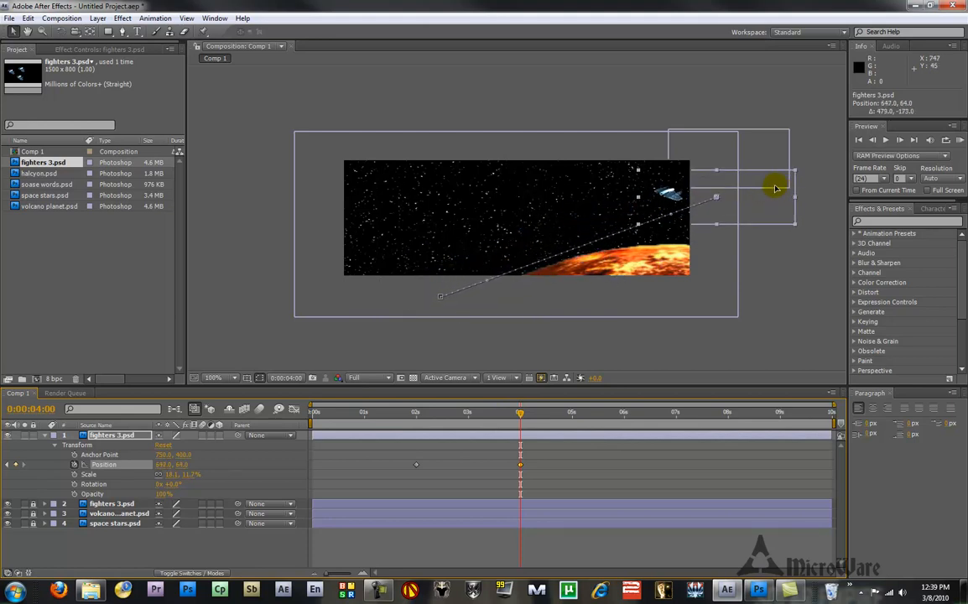
pyautogui.moveTo(775, 188); pyautogui.dragTo(813, 181)
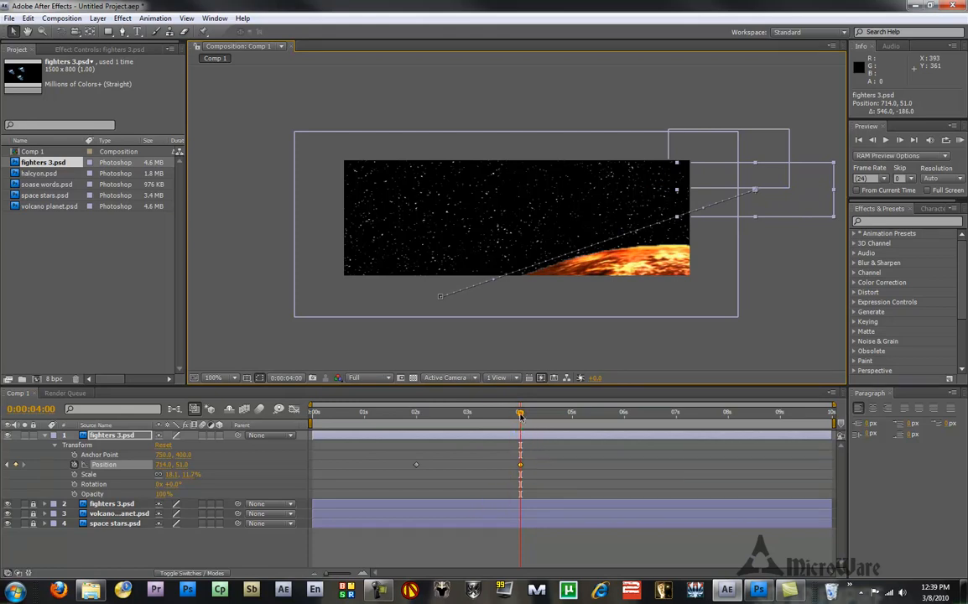
# Step: Scrub to check the copy's flight, then collapse its layer properties
pyautogui.moveTo(520, 413); pyautogui.dragTo(495, 413)
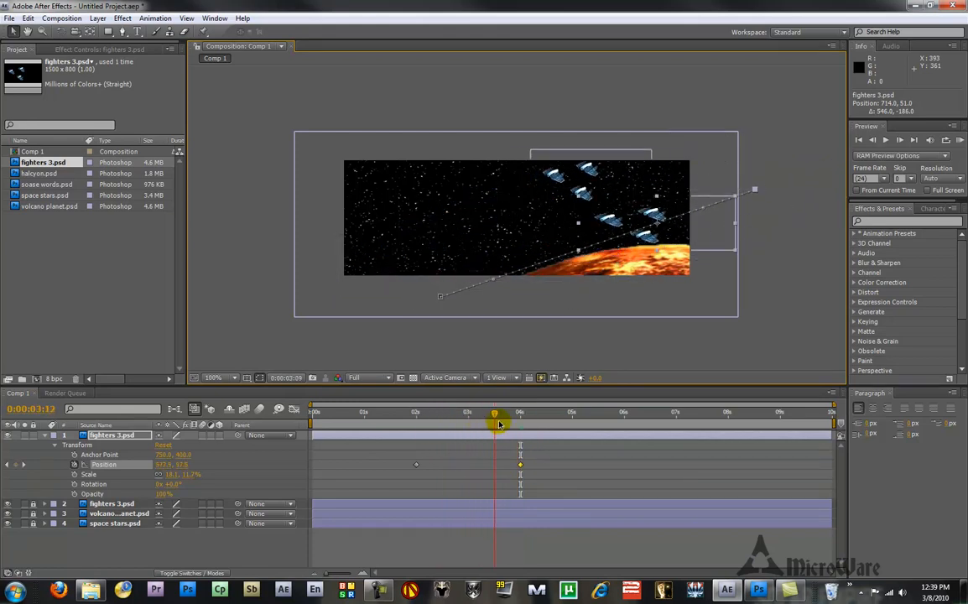
pyautogui.moveTo(500, 424); pyautogui.dragTo(436, 424)
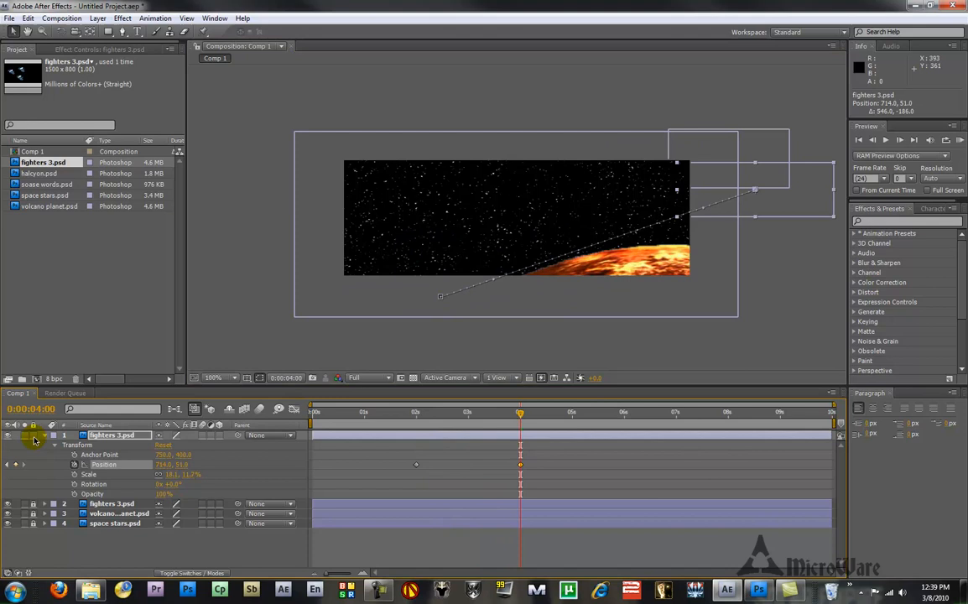
pyautogui.click(54, 434)
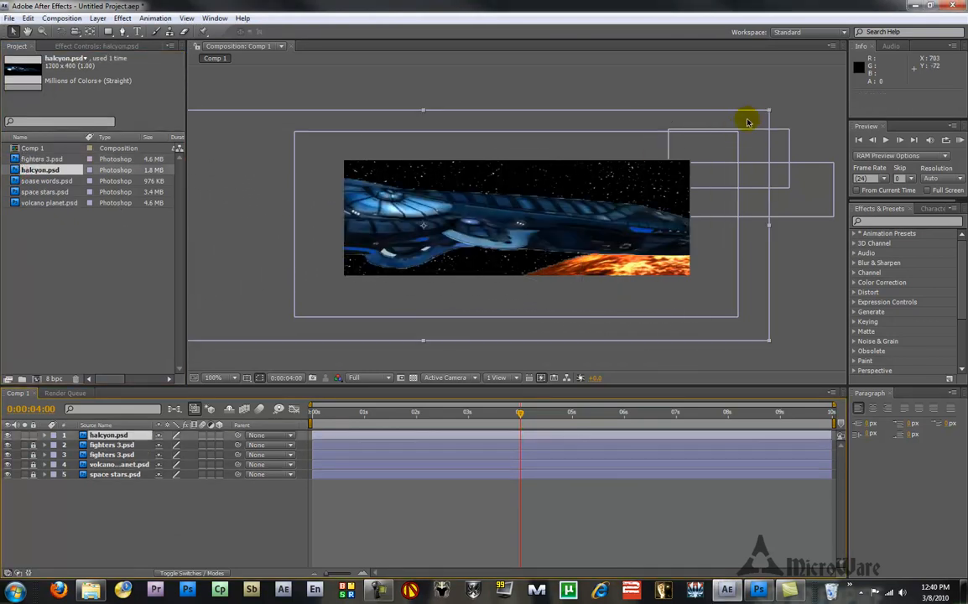
# Step: Preview halcyon.psd in the Layer panel, then scale the ship down small in the comp
pyautogui.doubleClick(108, 435)
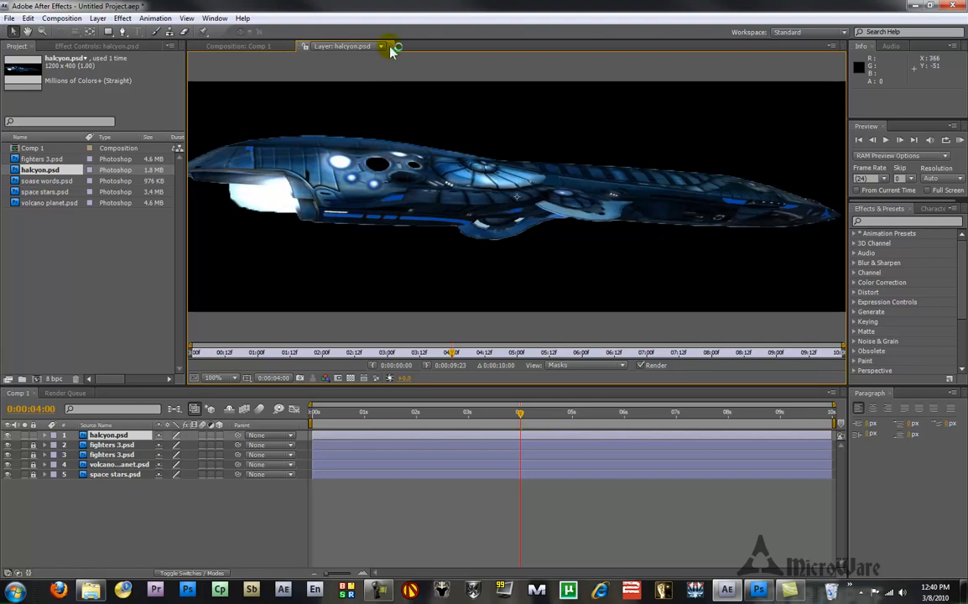
pyautogui.click(239, 47)
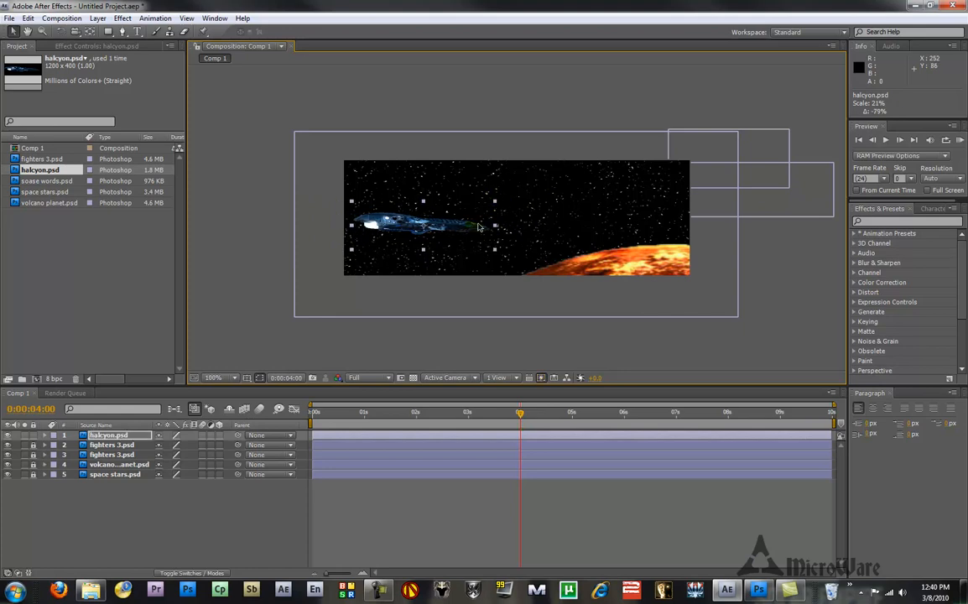
pyautogui.moveTo(479, 226); pyautogui.dragTo(327, 229)
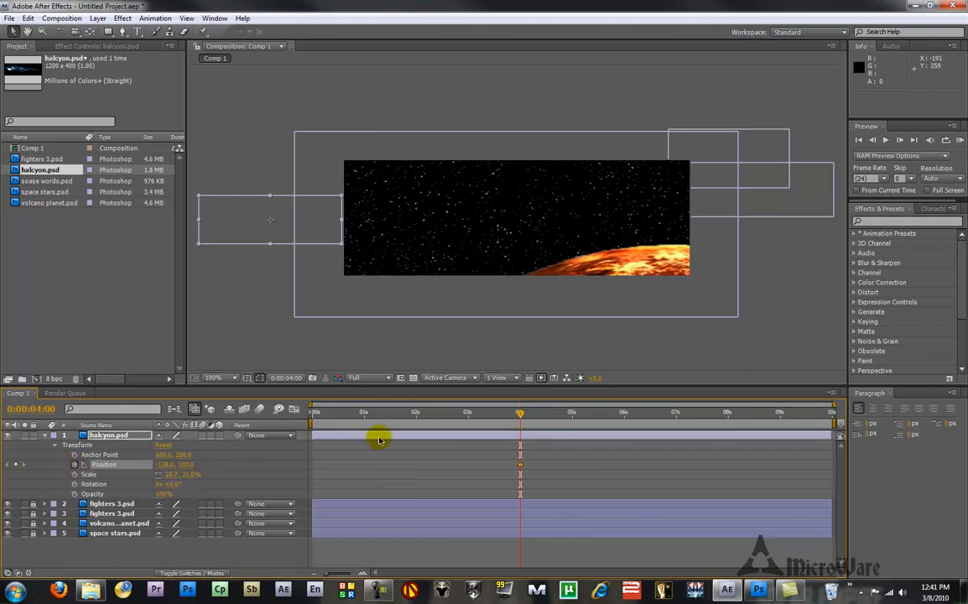
# Step: Keyframe the ship's position flying from off-left to the right side by about 6 seconds
pyautogui.moveTo(520, 412); pyautogui.dragTo(625, 412)
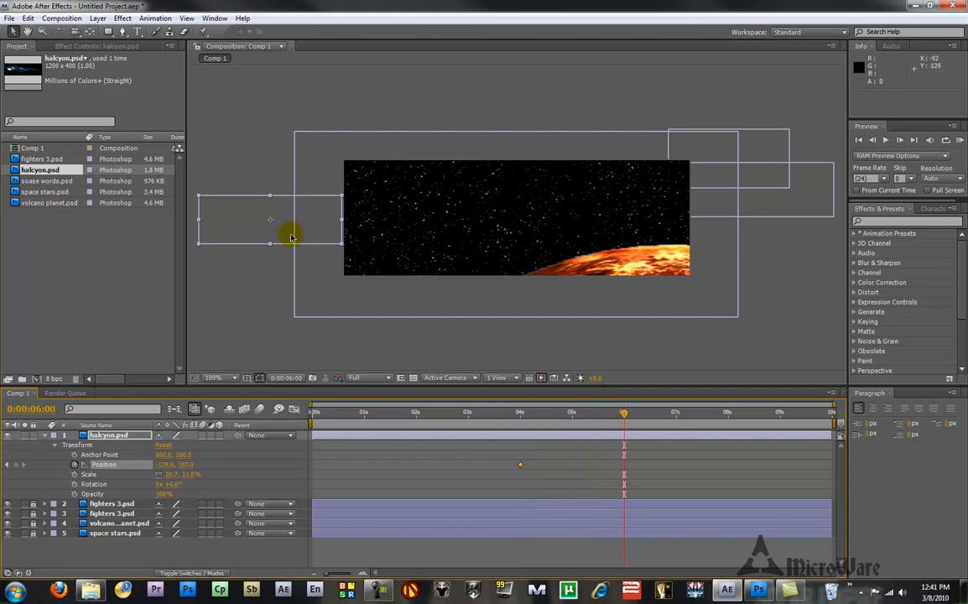
pyautogui.moveTo(289, 220); pyautogui.dragTo(631, 232)
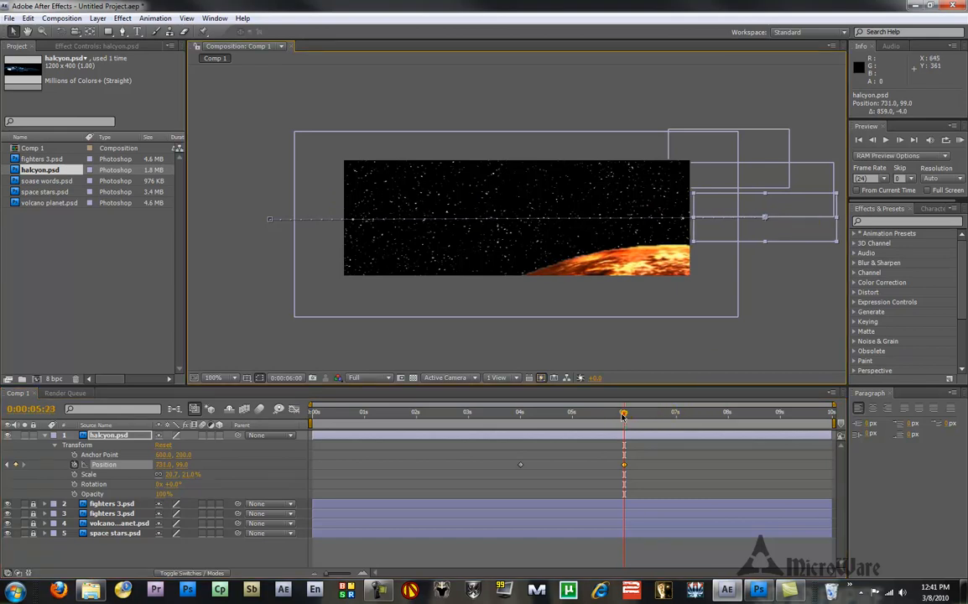
pyautogui.moveTo(624, 412); pyautogui.dragTo(537, 413)
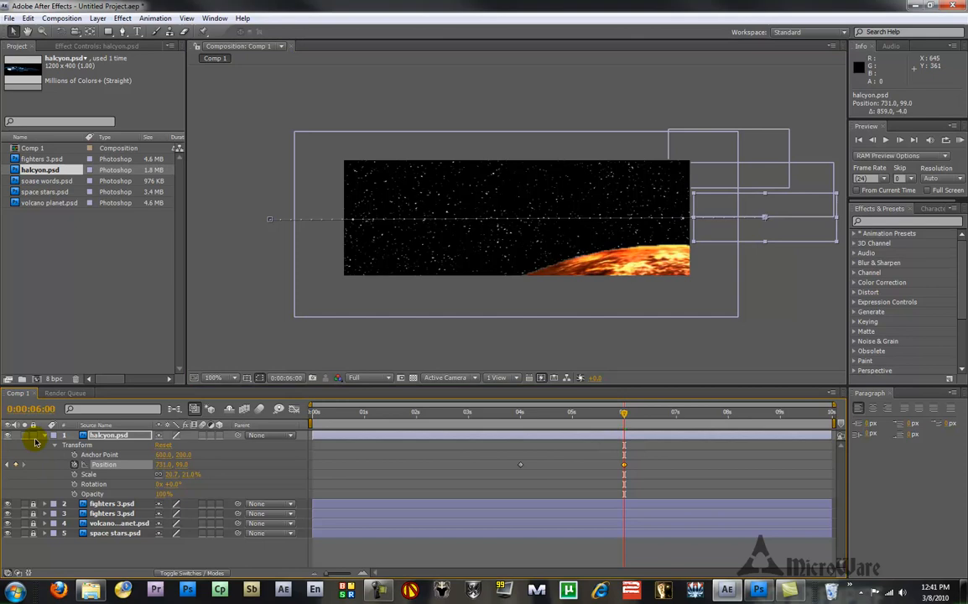
pyautogui.click(37, 444)
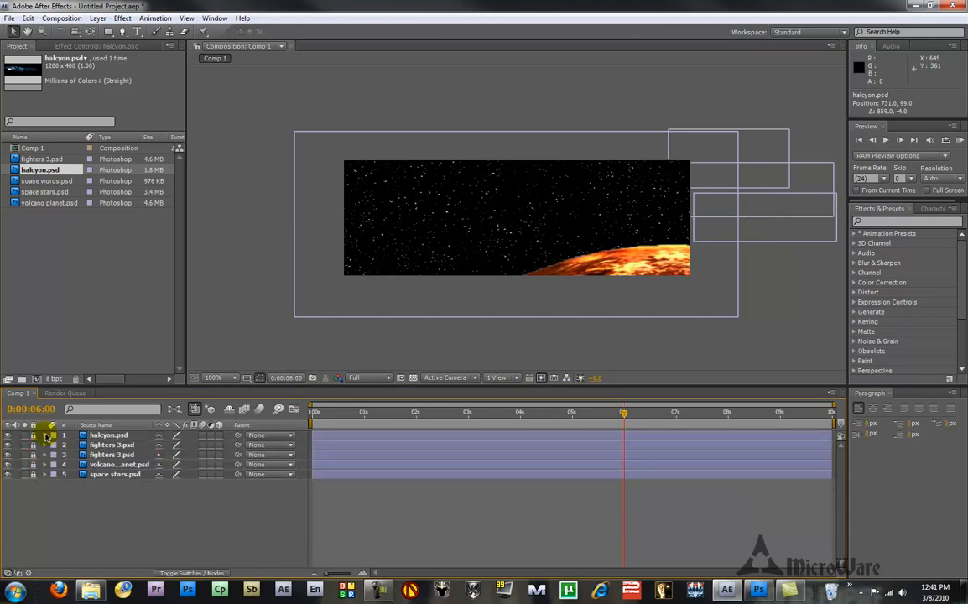
# Step: Add sonar words.psd 'Sins of a Solar Empire' title to Comp 1, position it and reveal Transform
pyautogui.click(47, 182)
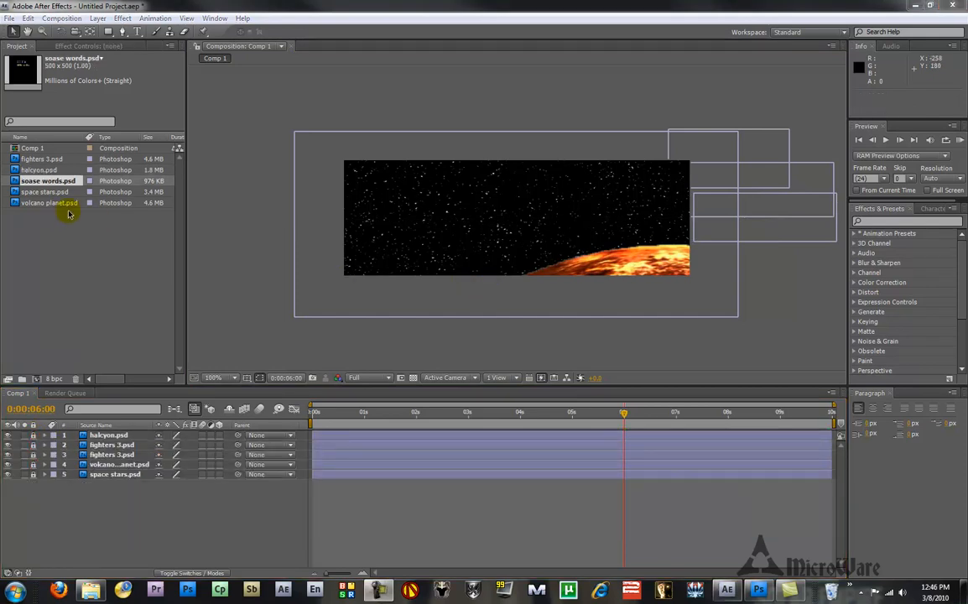
pyautogui.click(49, 201)
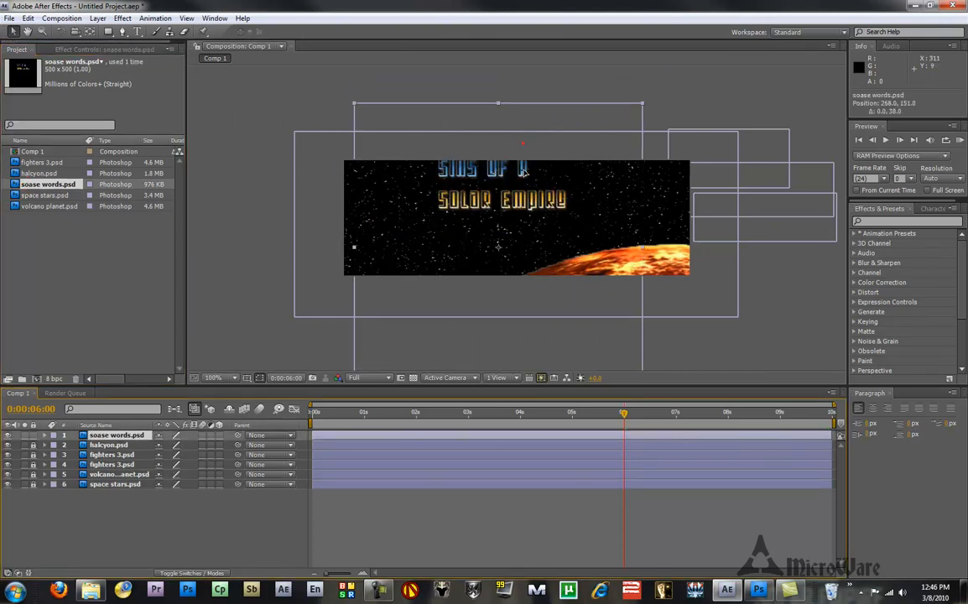
pyautogui.moveTo(497, 181); pyautogui.dragTo(513, 211)
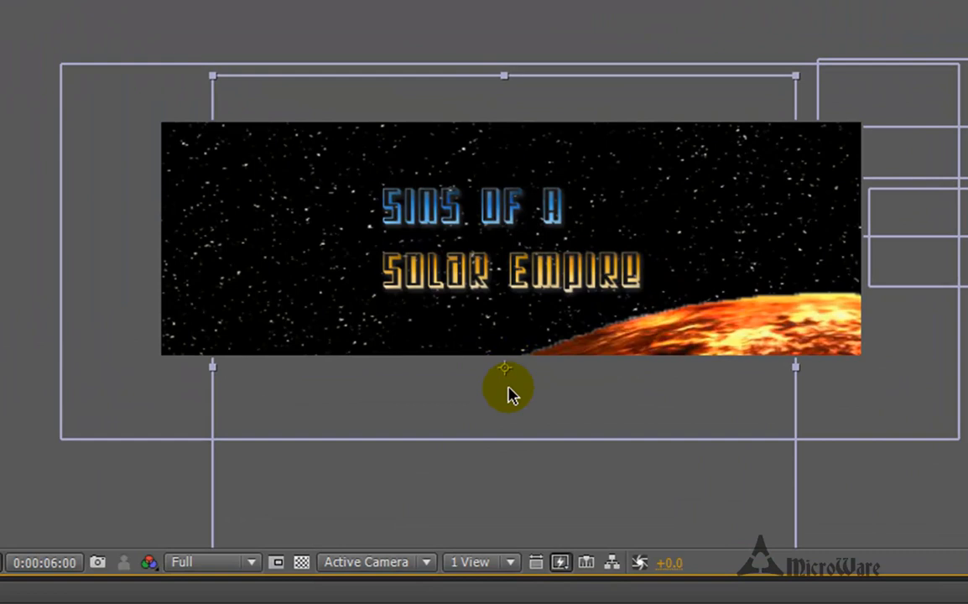
pyautogui.moveTo(493, 376)
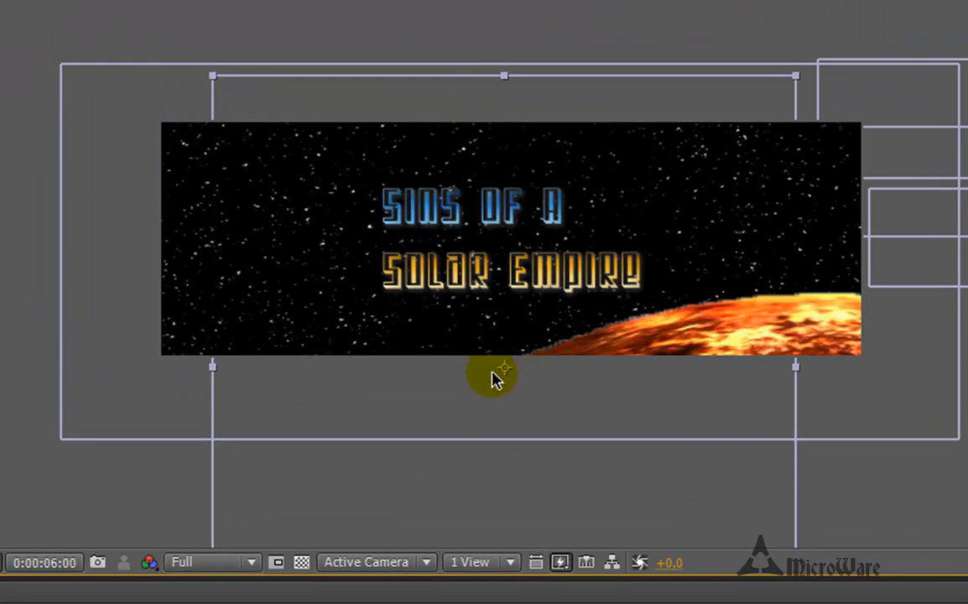
pyautogui.moveTo(510, 384)
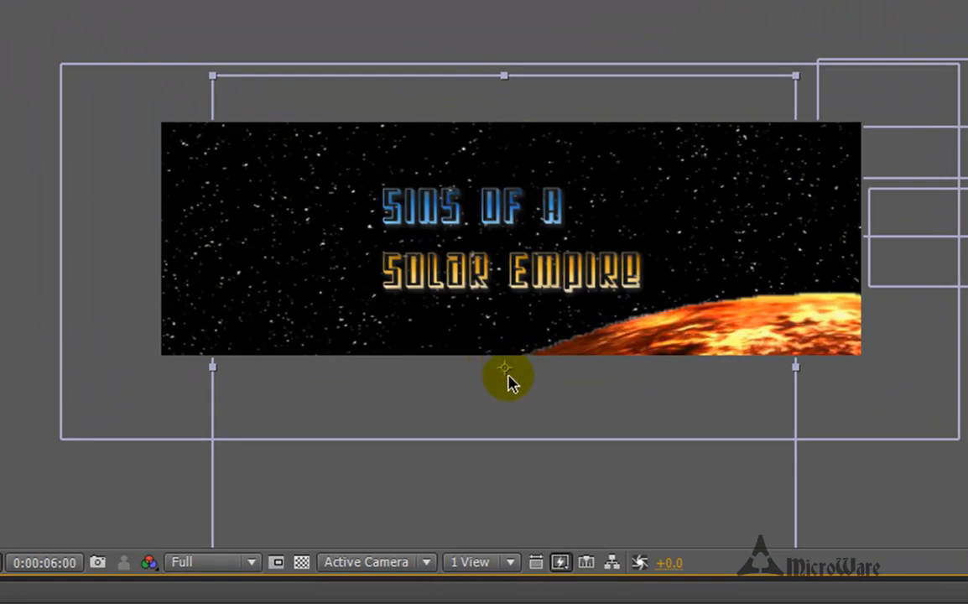
pyautogui.moveTo(505, 372)
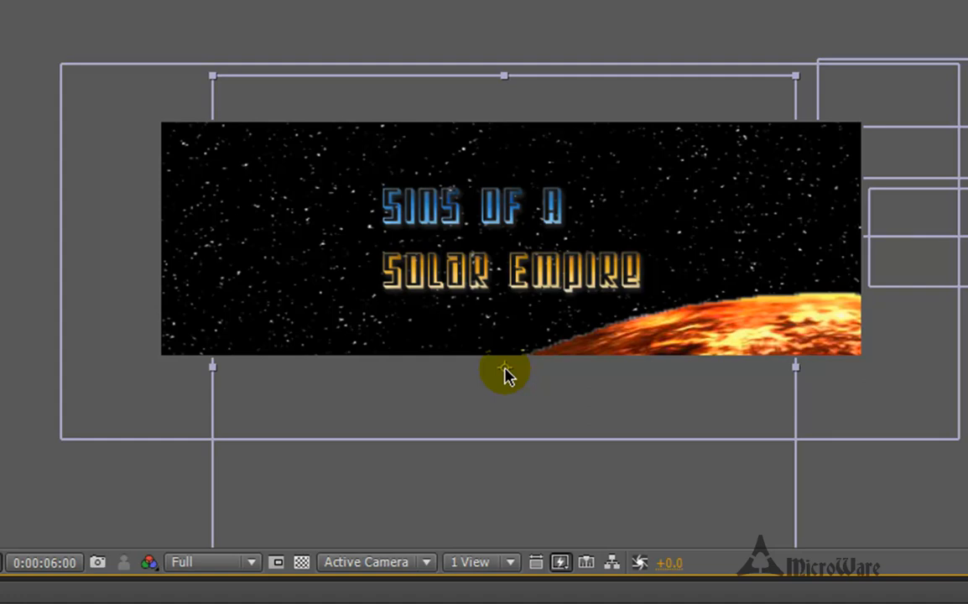
pyautogui.moveTo(520, 294)
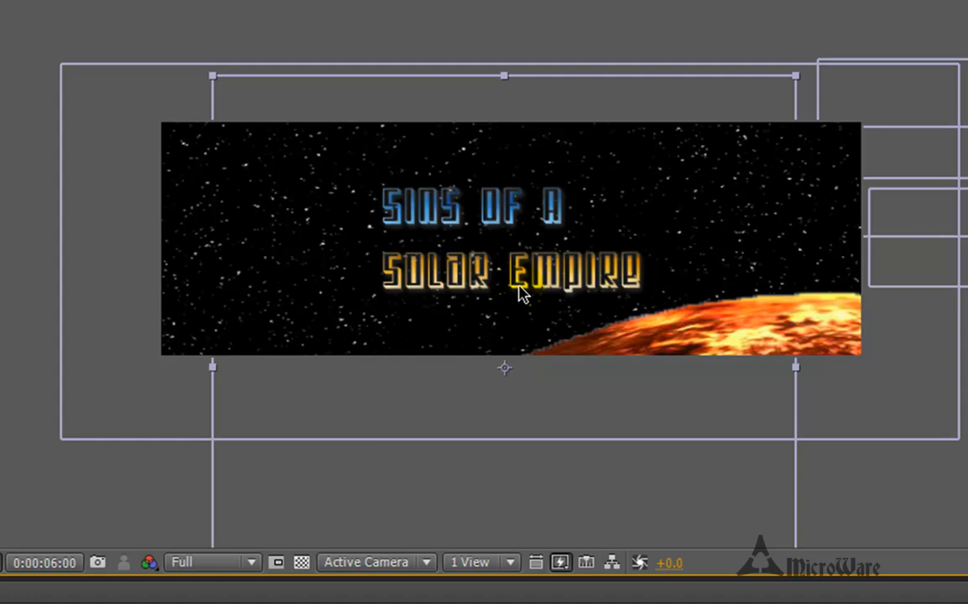
pyautogui.moveTo(507, 277)
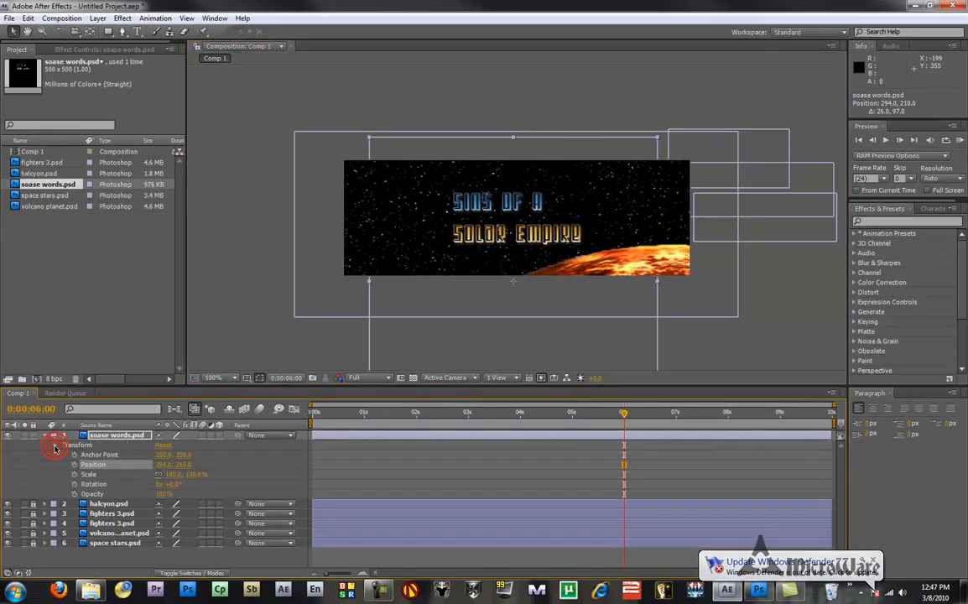
pyautogui.click(99, 453)
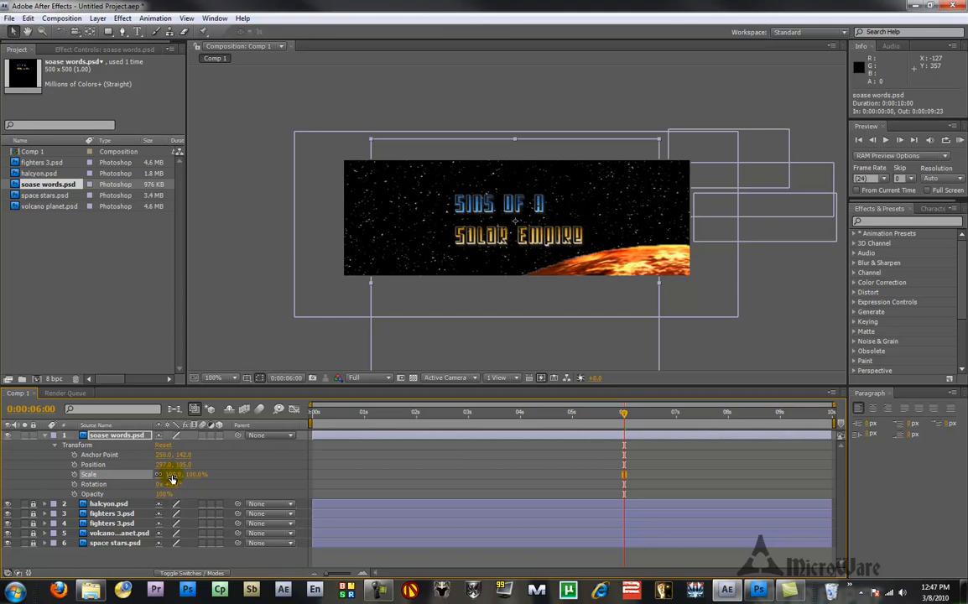
# Step: Scrub the title's Scale down to a tiny speck as the first keyframe, then move later in time
pyautogui.moveTo(176, 473); pyautogui.dragTo(171, 473)
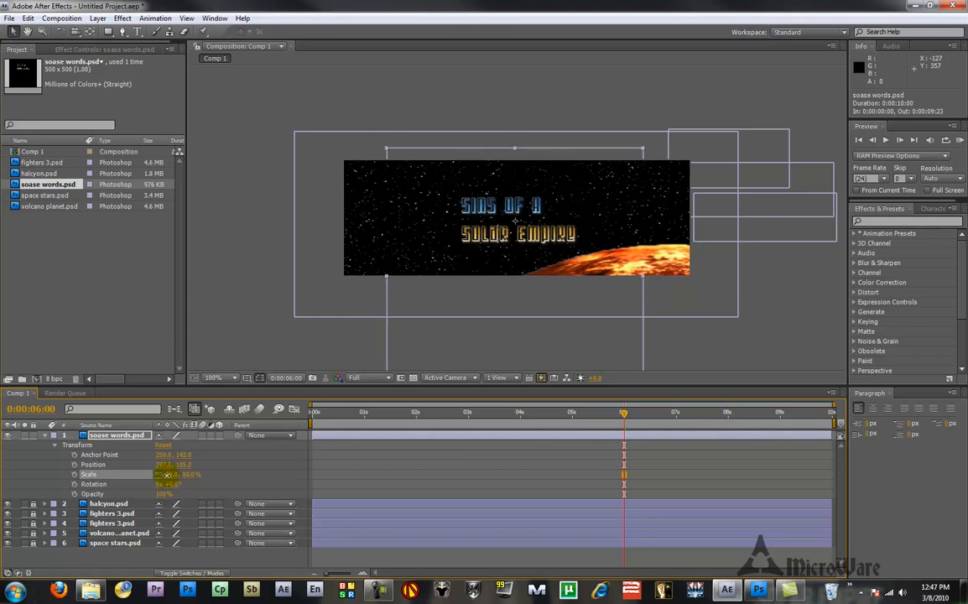
pyautogui.moveTo(168, 473); pyautogui.dragTo(141, 480)
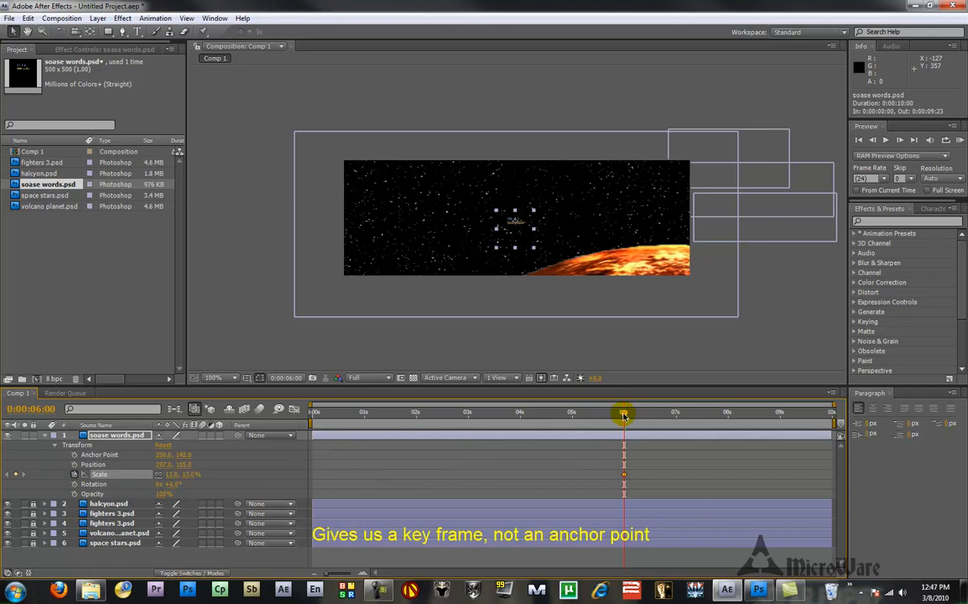
pyautogui.moveTo(624, 412); pyautogui.dragTo(726, 413)
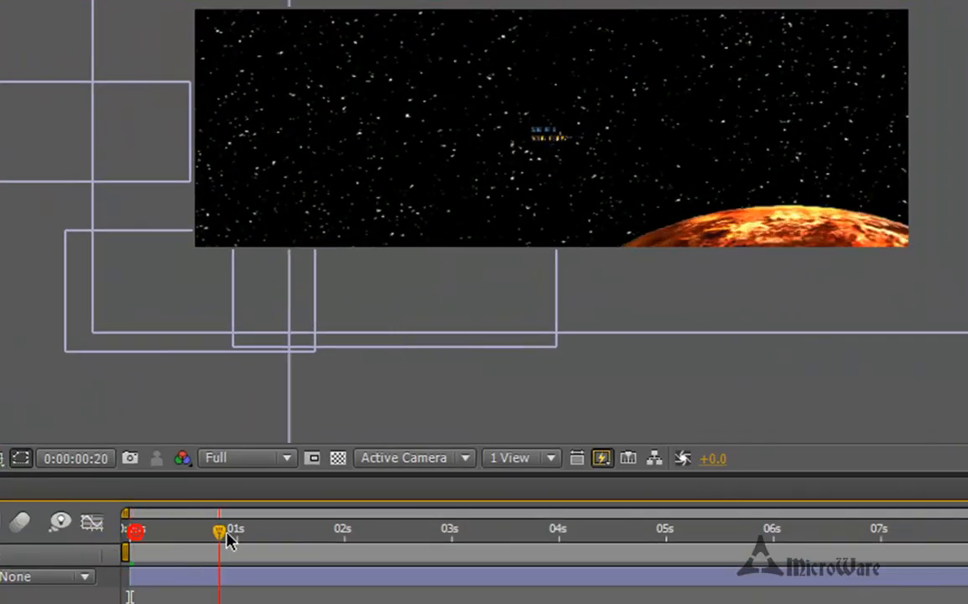
# Step: Return Scale to 100% for a second keyframe and scrub to watch the title grow to full size
pyautogui.moveTo(219, 536); pyautogui.dragTo(523, 537)
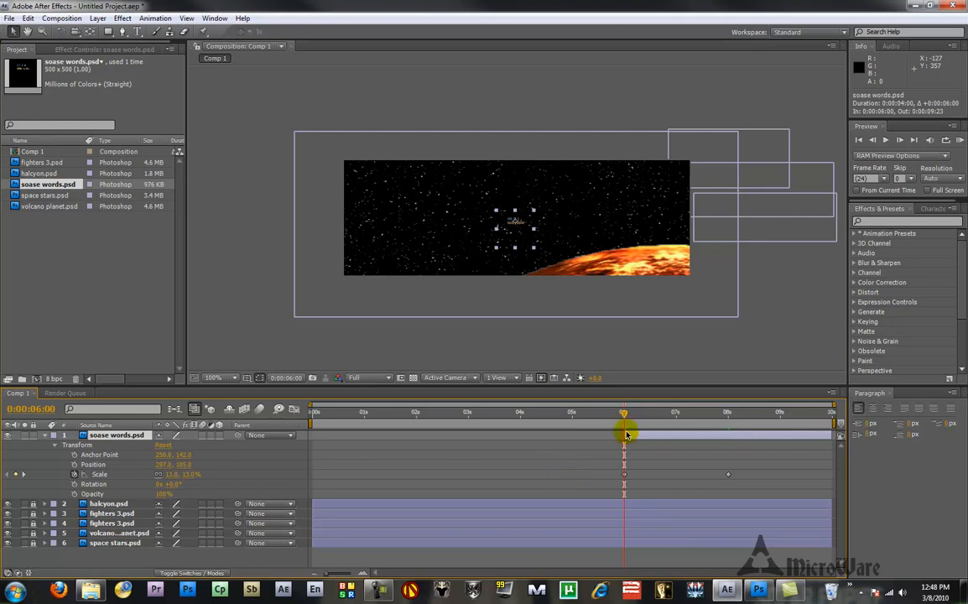
pyautogui.moveTo(624, 416); pyautogui.dragTo(598, 416)
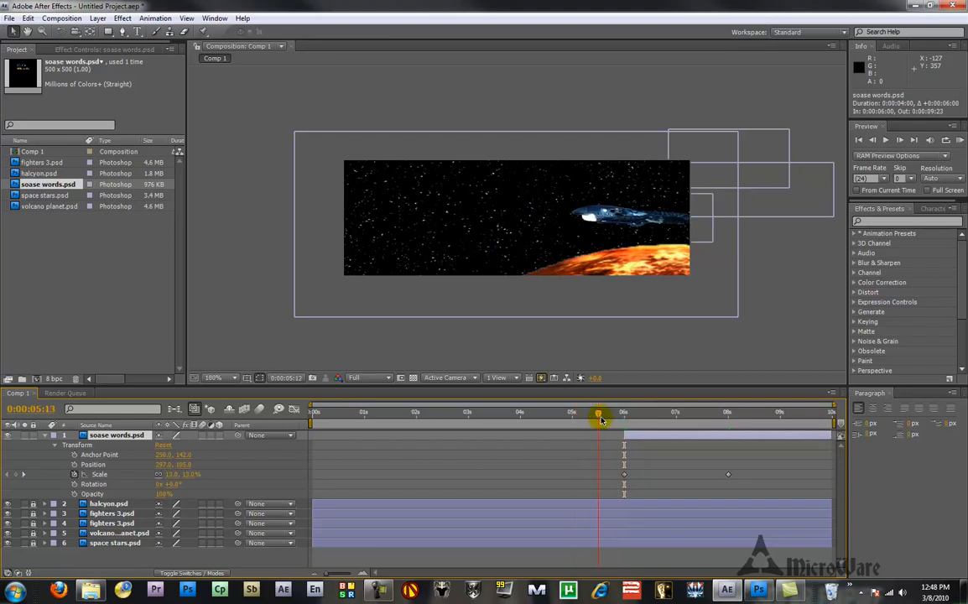
pyautogui.moveTo(597, 416); pyautogui.dragTo(688, 416)
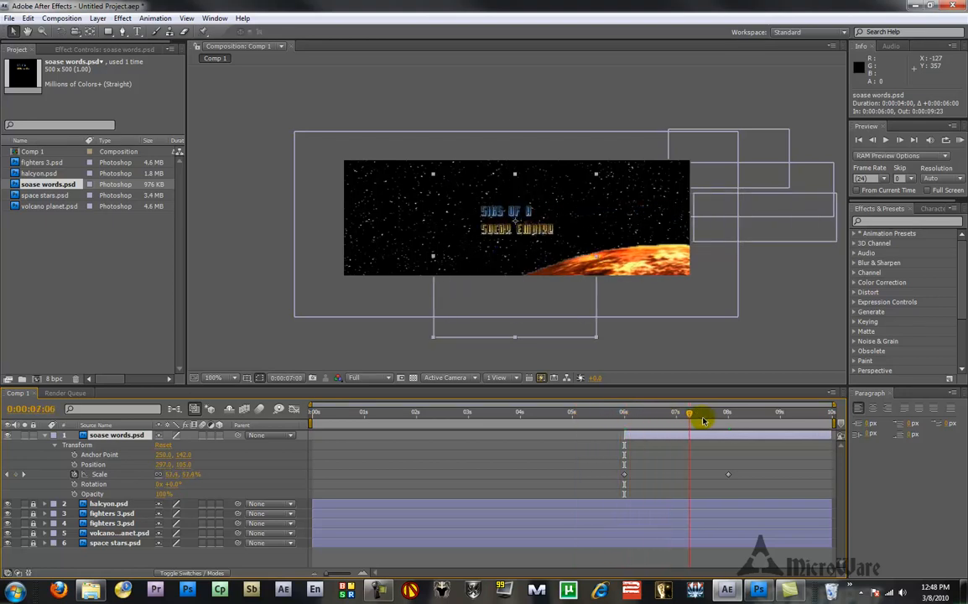
pyautogui.moveTo(688, 413); pyautogui.dragTo(826, 413)
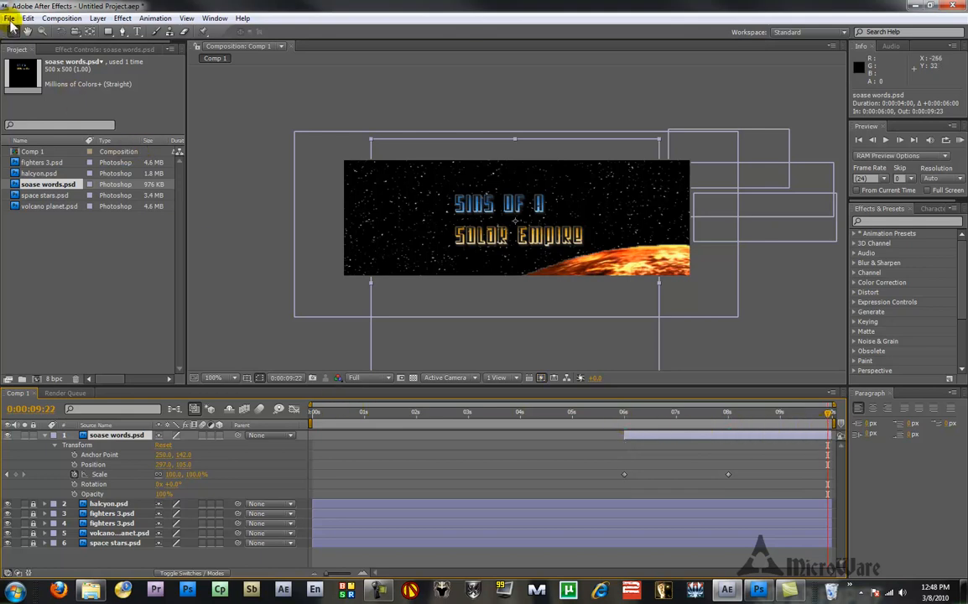
# Step: Start File > Export > QuickTime Movie for the animated signature composition
pyautogui.click(10, 17)
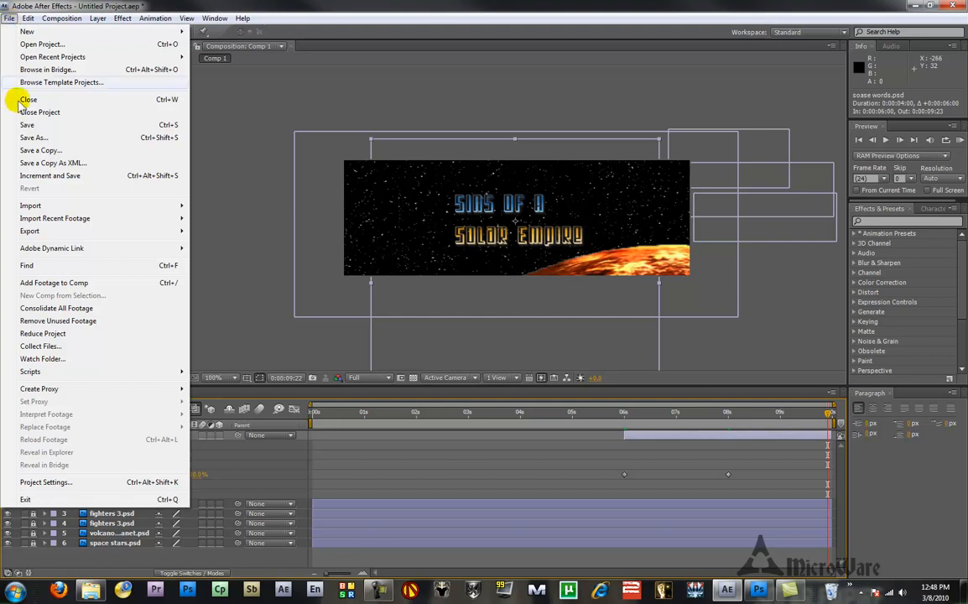
pyautogui.moveTo(47, 282)
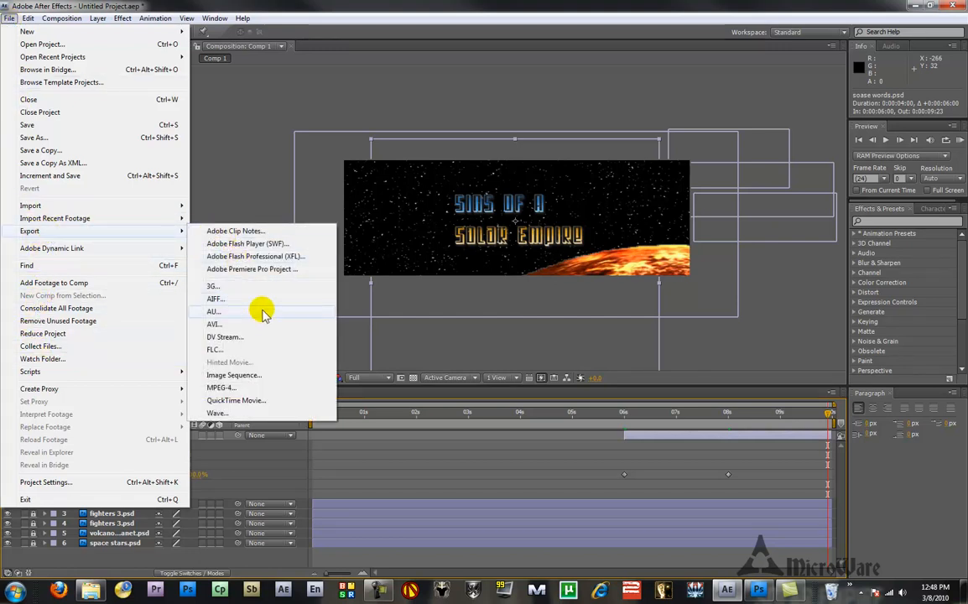
pyautogui.moveTo(235, 399)
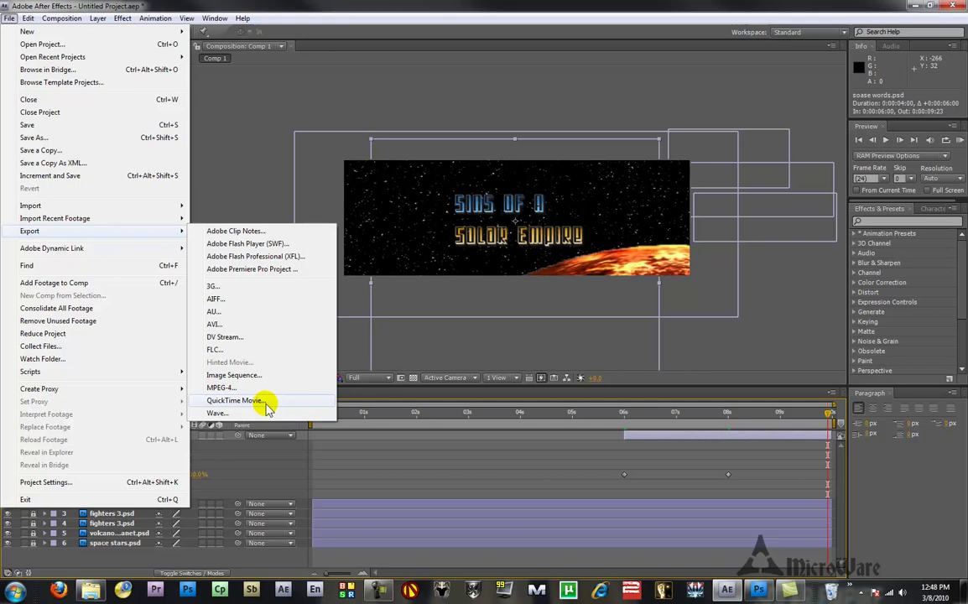
pyautogui.moveTo(260, 151)
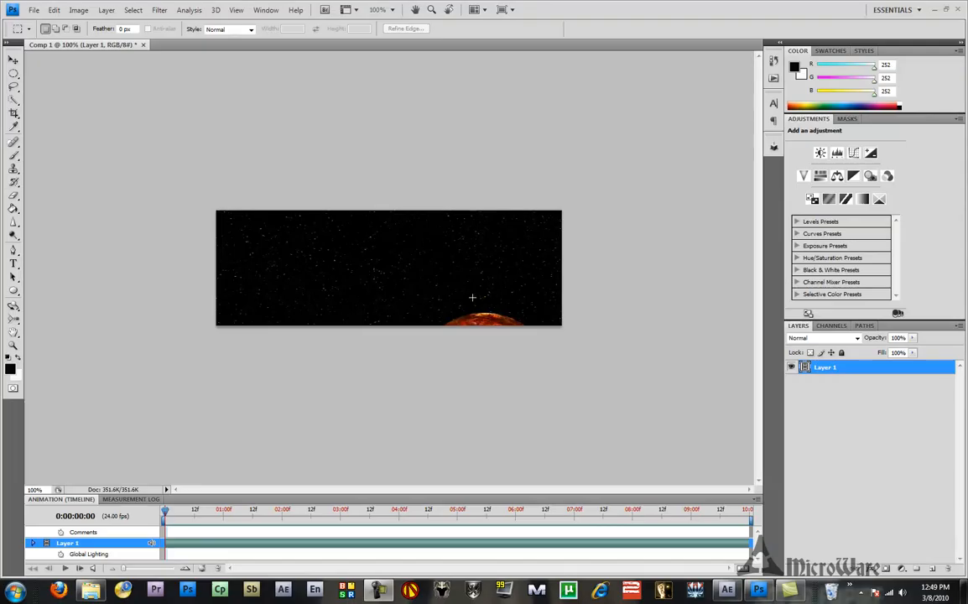
pyautogui.moveTo(54, 78)
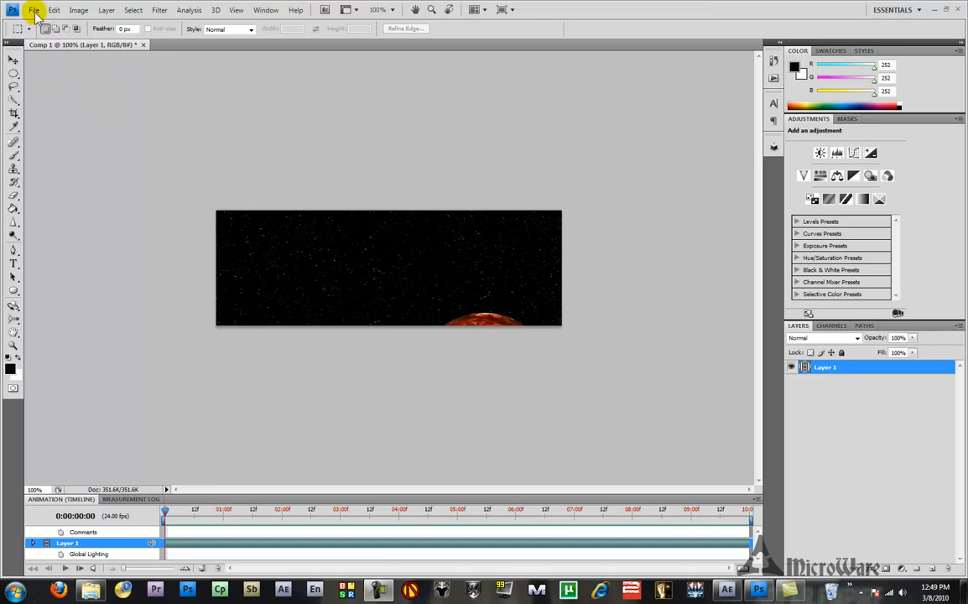
# Step: Resize the imported movie to 300 by 100 px via Image Size, converting the video layer to a smart object
pyautogui.click(77, 10)
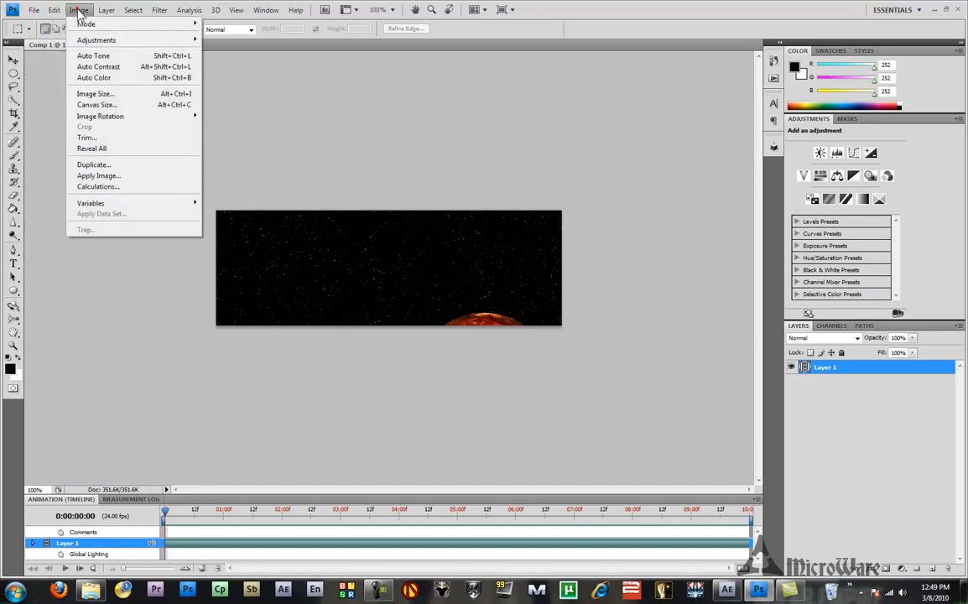
pyautogui.moveTo(95, 94)
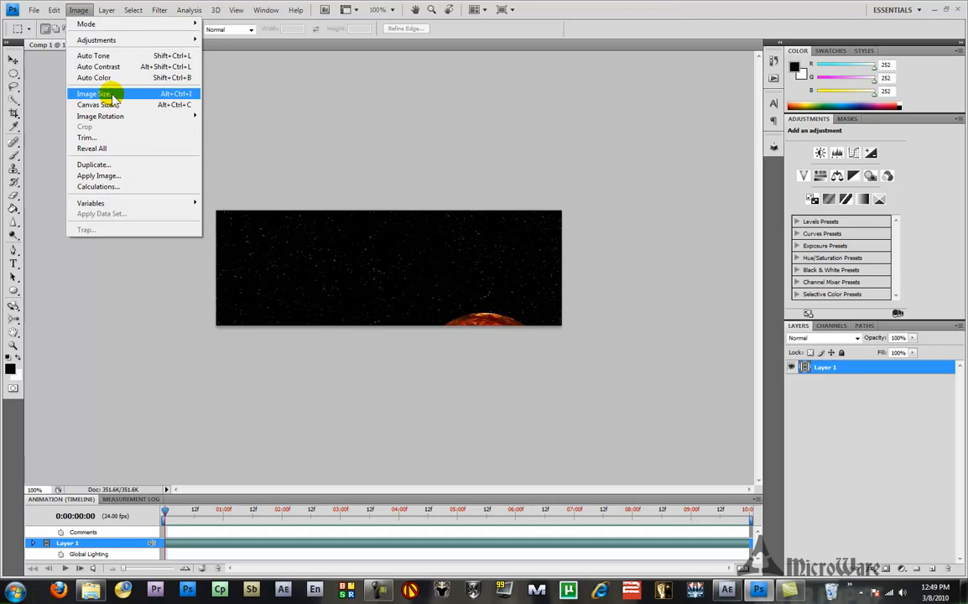
pyautogui.click(94, 94)
pyautogui.write('300')
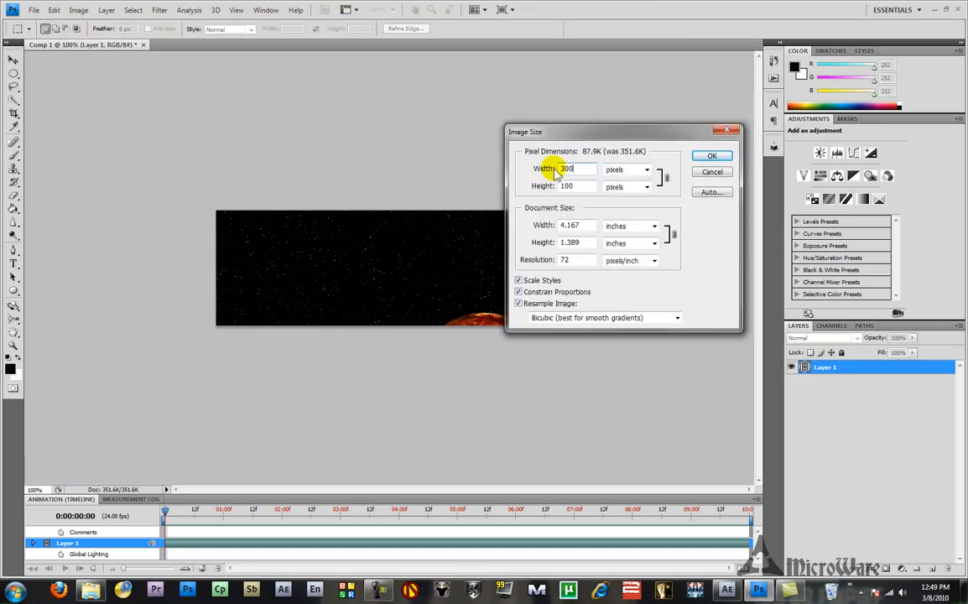
pyautogui.click(711, 154)
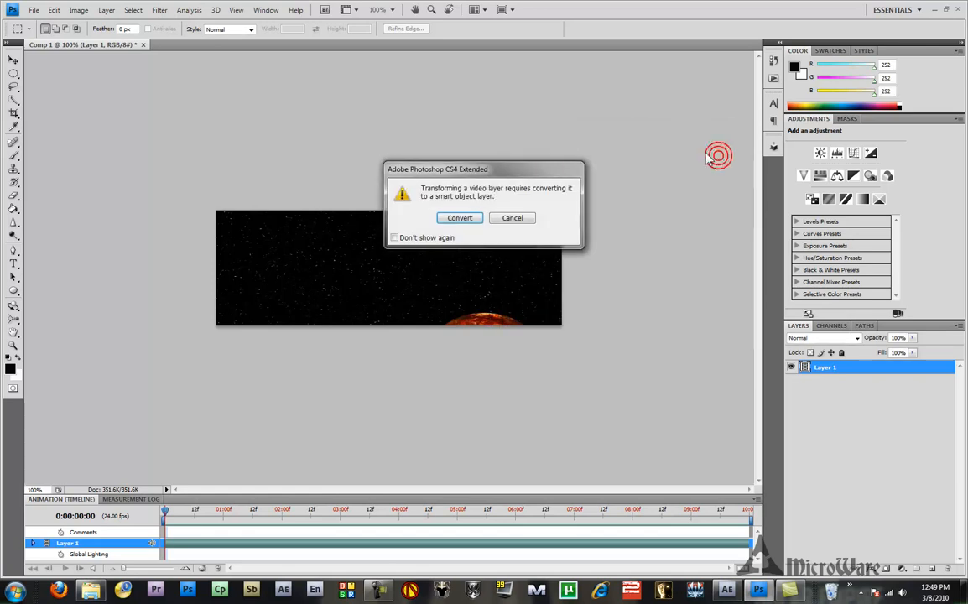
pyautogui.click(460, 218)
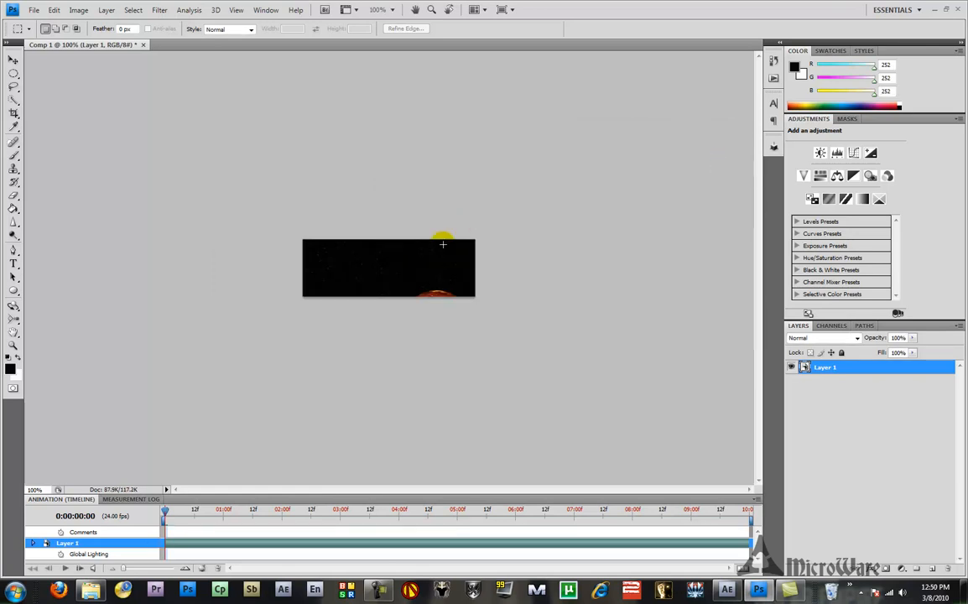
pyautogui.moveTo(442, 281)
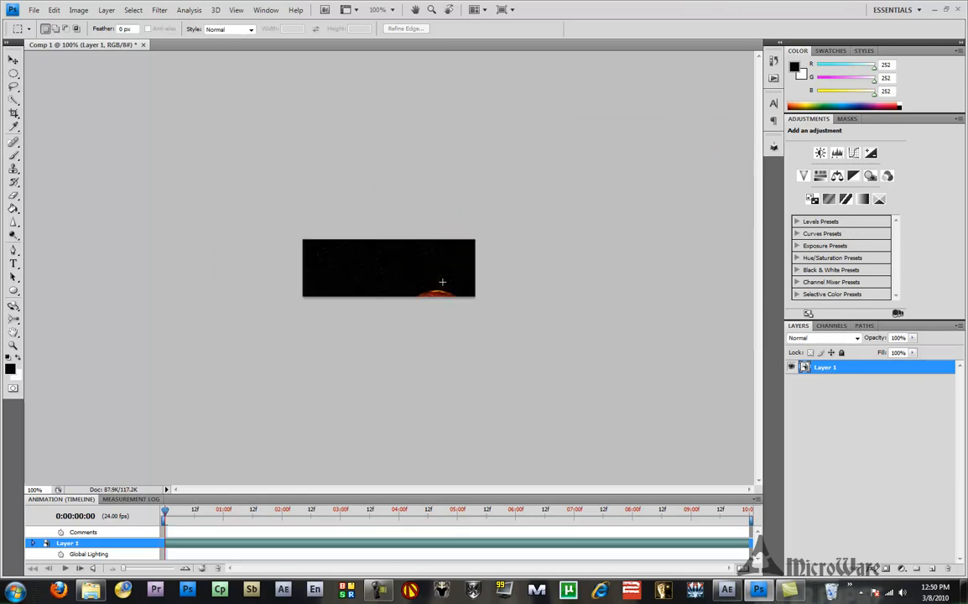
# Step: In Save for Web & Devices, set the 300×100 animation as a GIF with Looping Forever
pyautogui.click(33, 11)
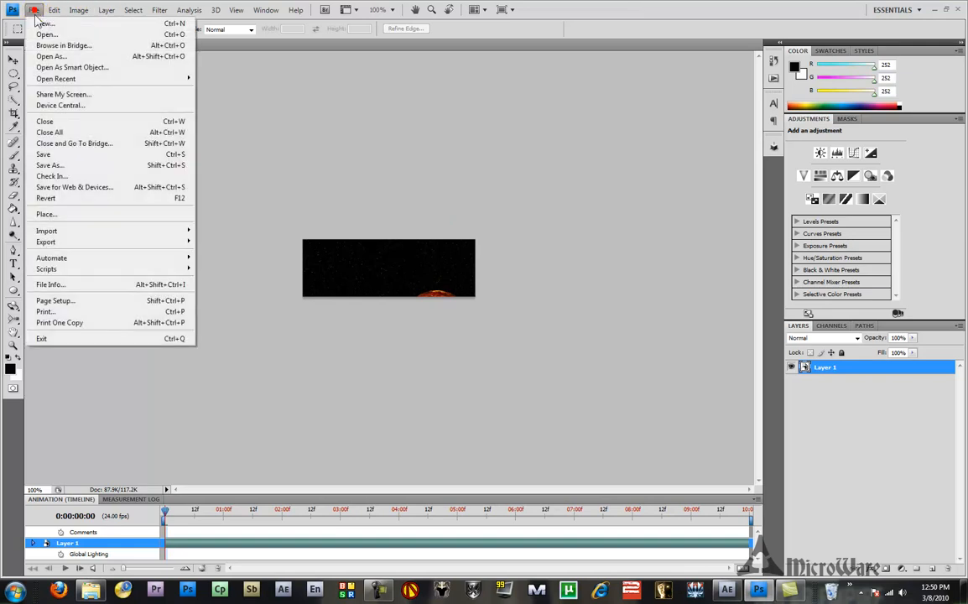
pyautogui.moveTo(75, 186)
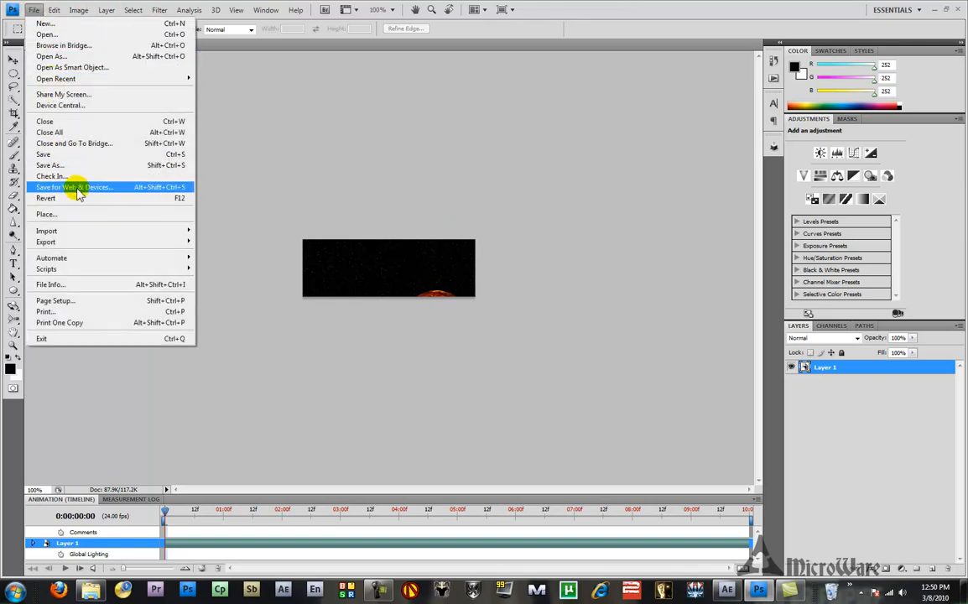
pyautogui.click(74, 186)
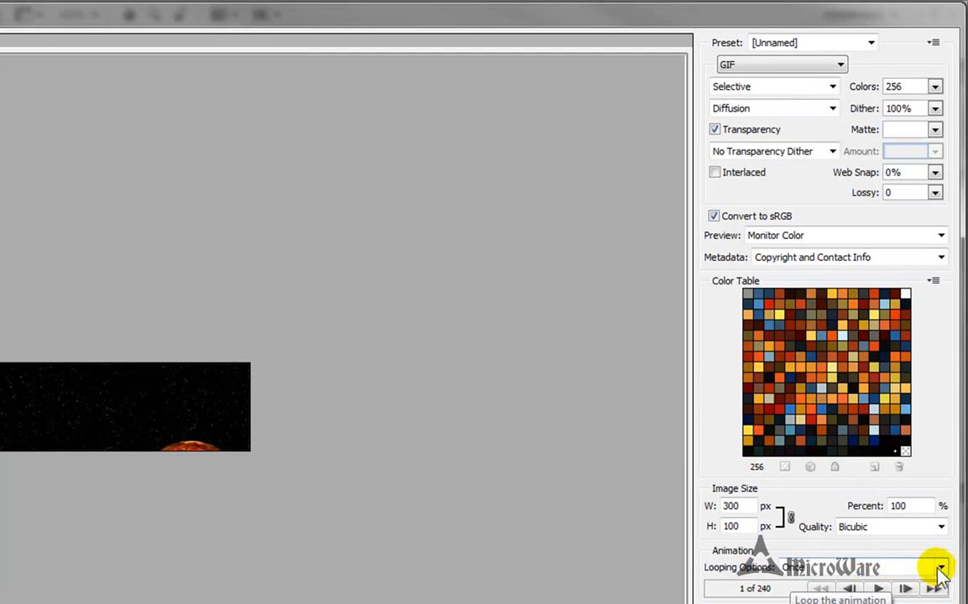
pyautogui.click(938, 567)
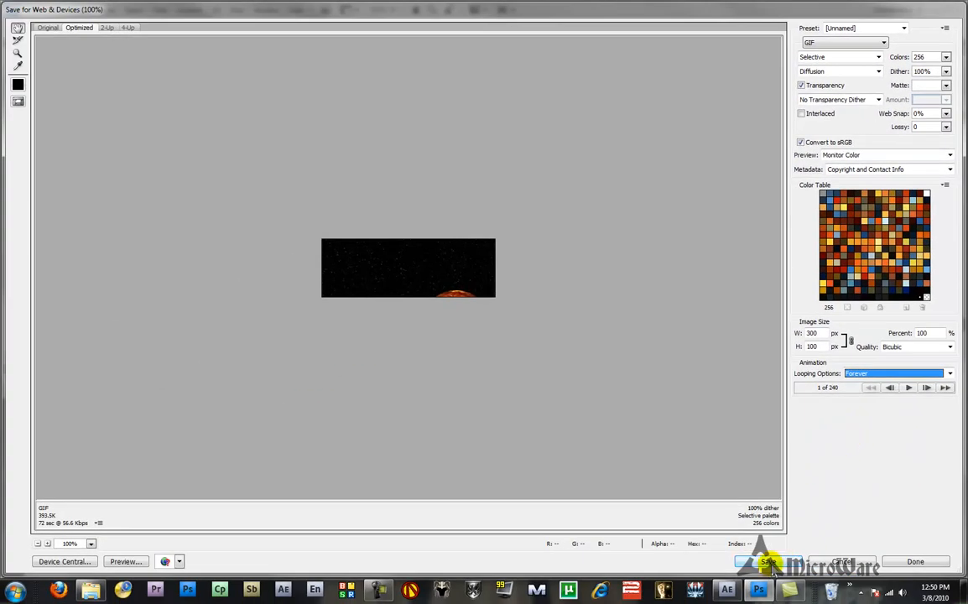
pyautogui.moveTo(705, 443)
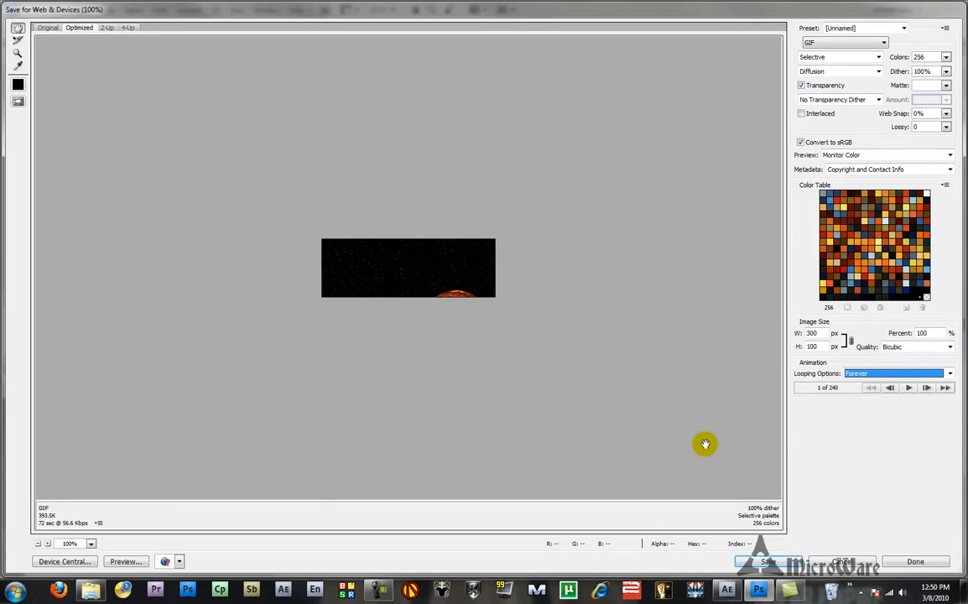